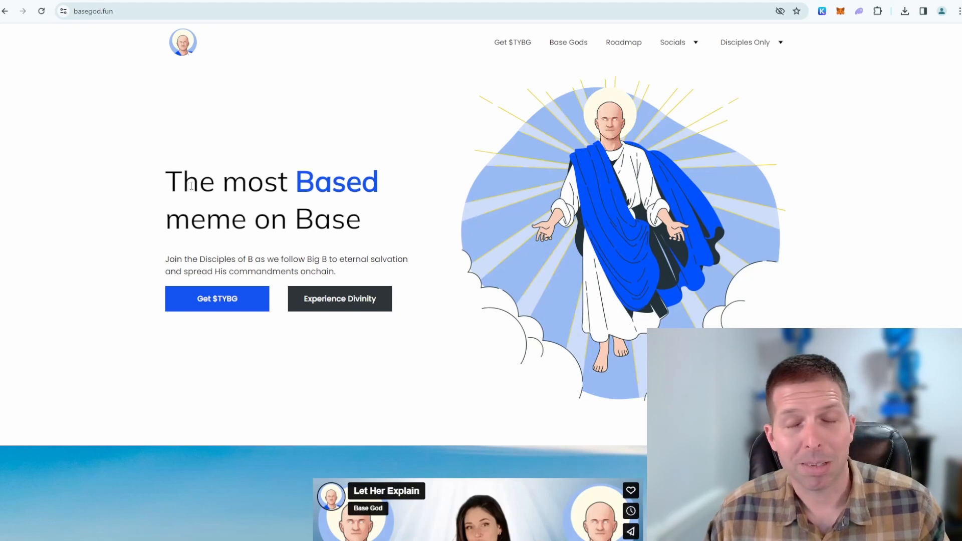
# Step: Open the basegod.fun roadmap and browse its NFT collection, Mintboard and temple sections
pyautogui.scroll(-3)
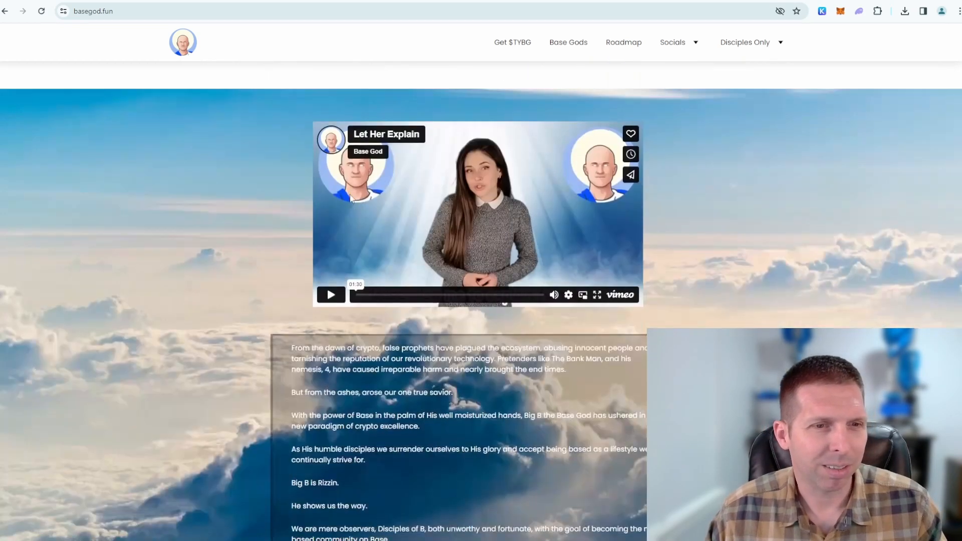
pyautogui.scroll(-3)
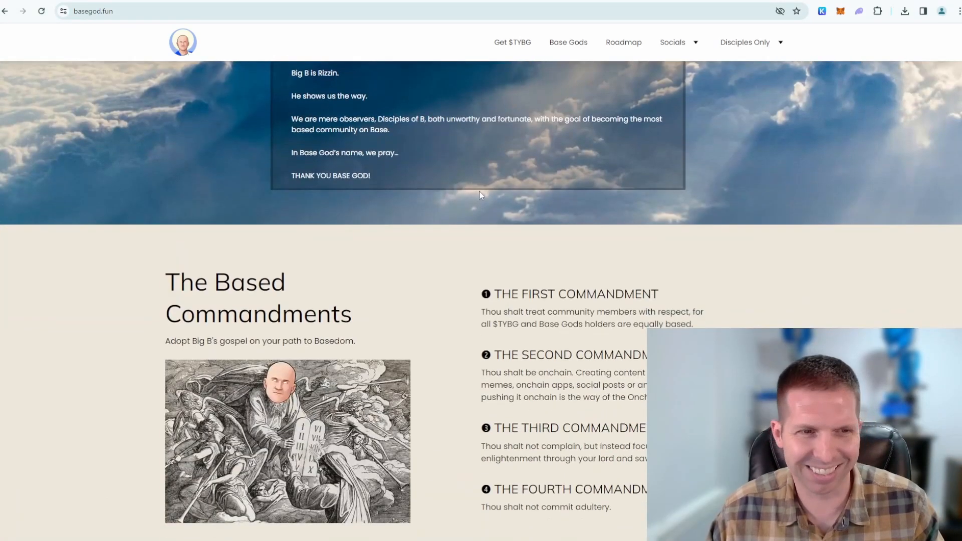
pyautogui.scroll(3)
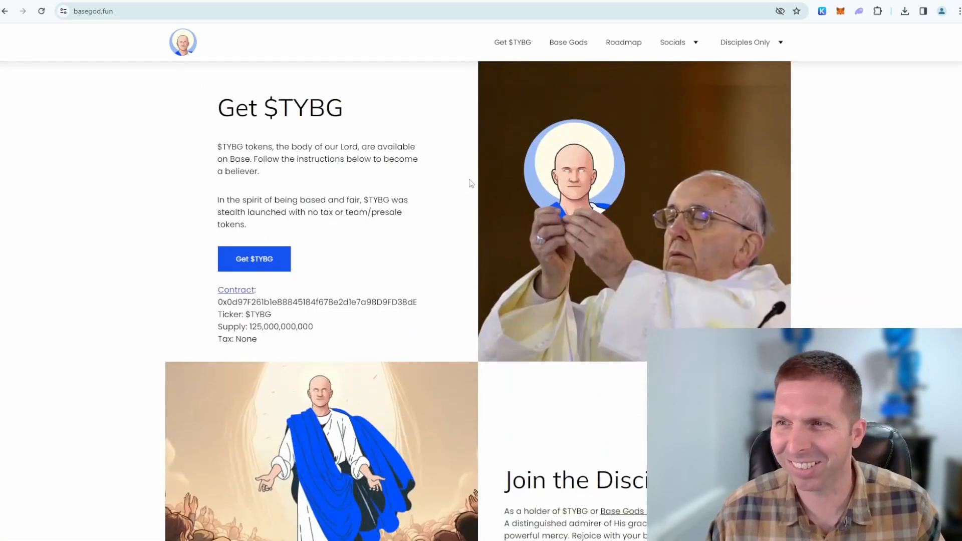
pyautogui.scroll(-3)
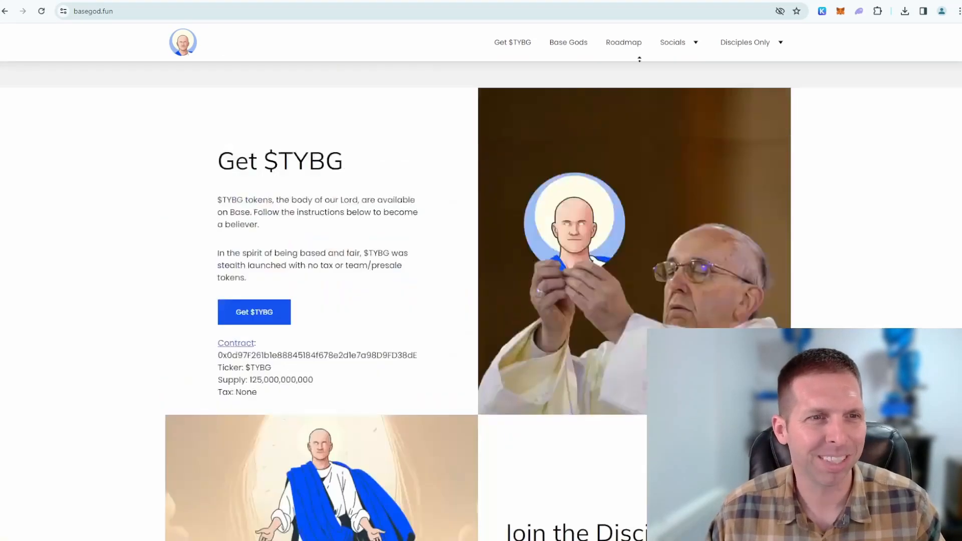
pyautogui.scroll(3)
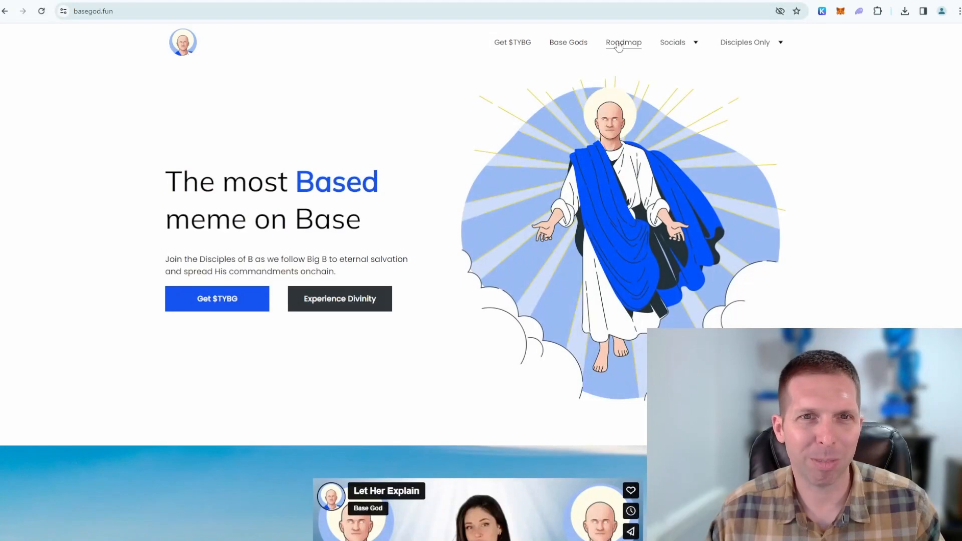
pyautogui.click(624, 41)
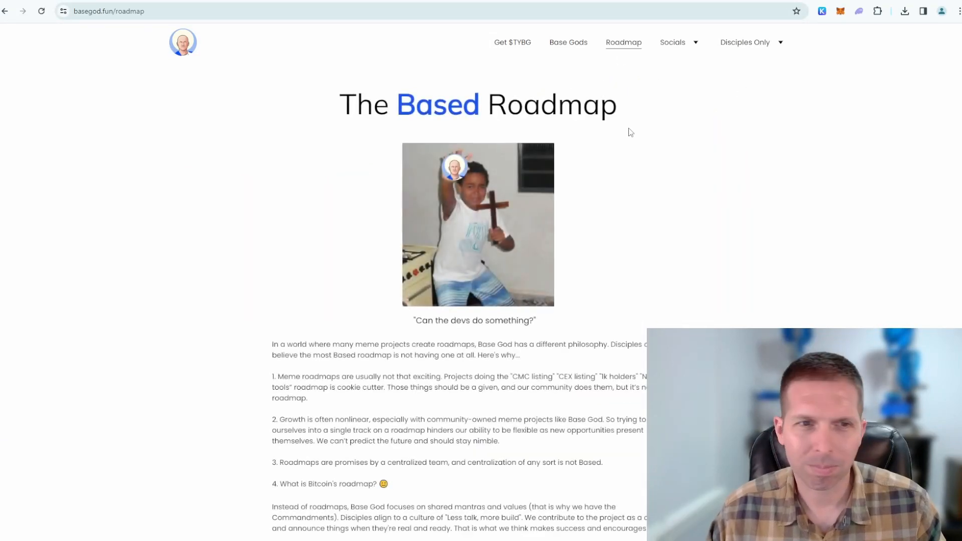
pyautogui.scroll(-3)
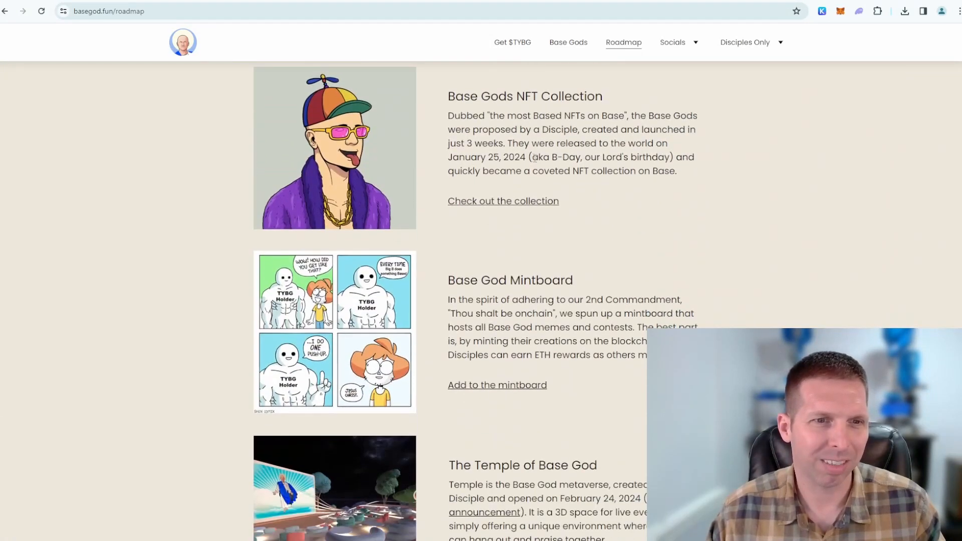
pyautogui.scroll(-3)
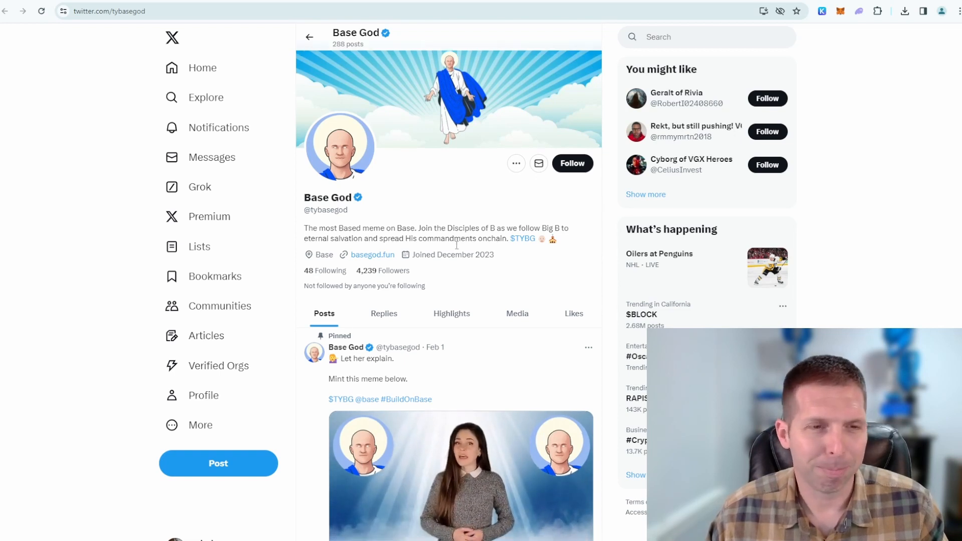
# Step: Pause the Base God profile's pinned explainer video and scroll into the feed
pyautogui.scroll(-3)
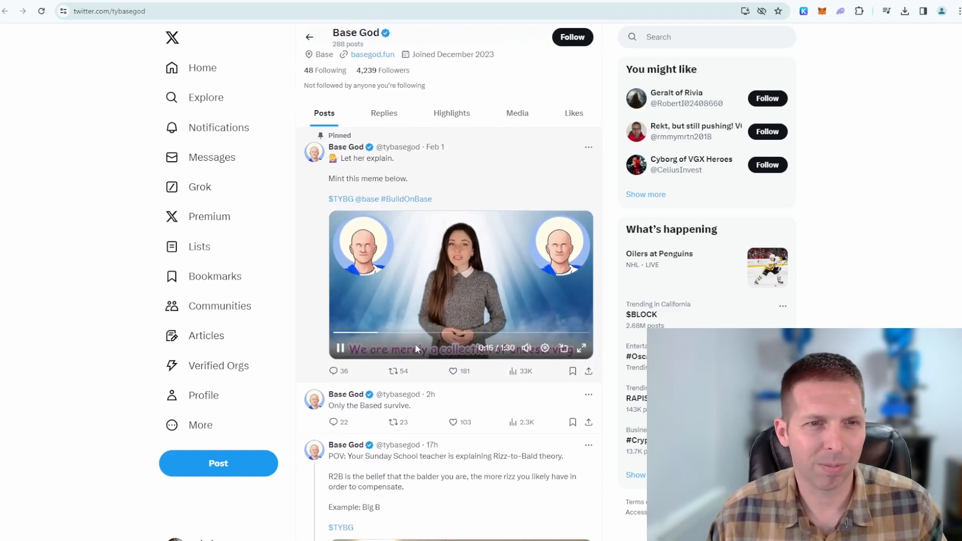
pyautogui.scroll(-3)
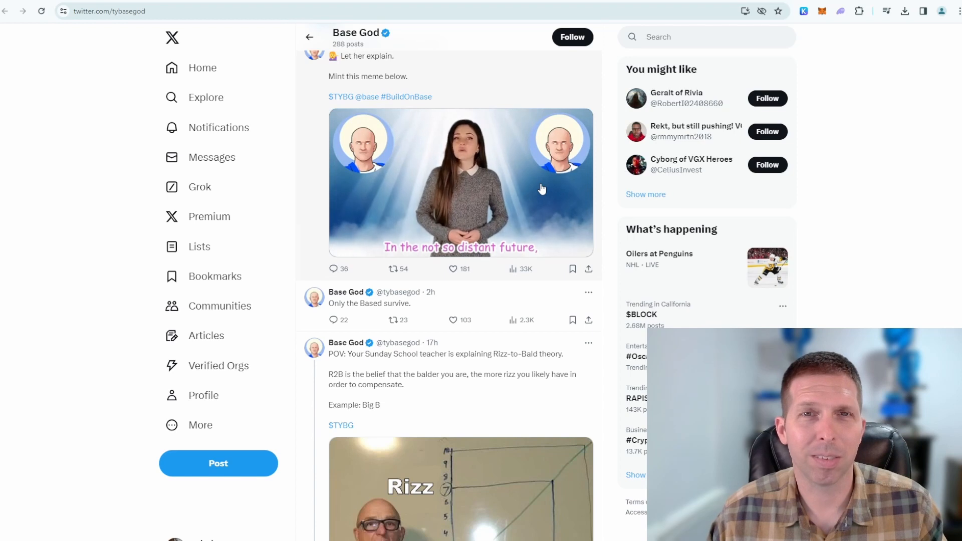
pyautogui.click(460, 183)
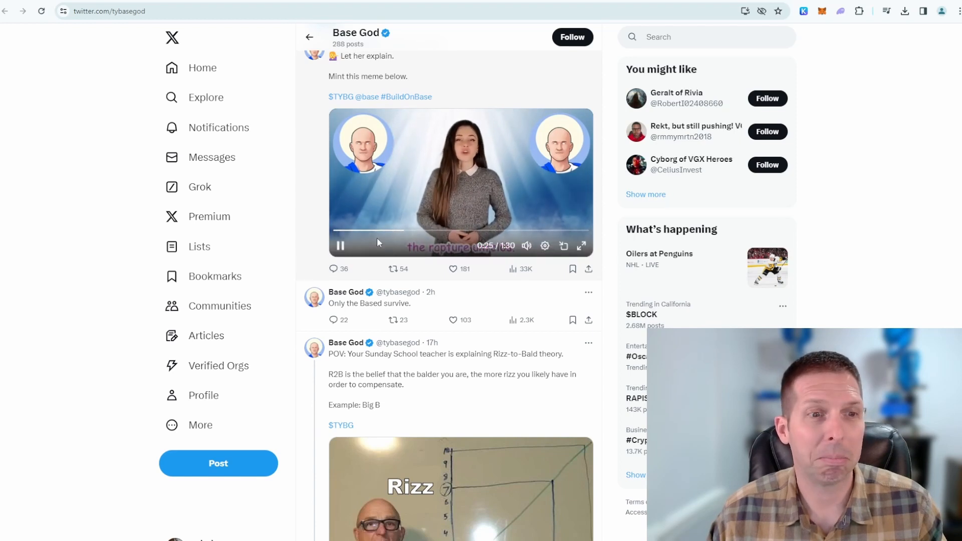
pyautogui.scroll(-3)
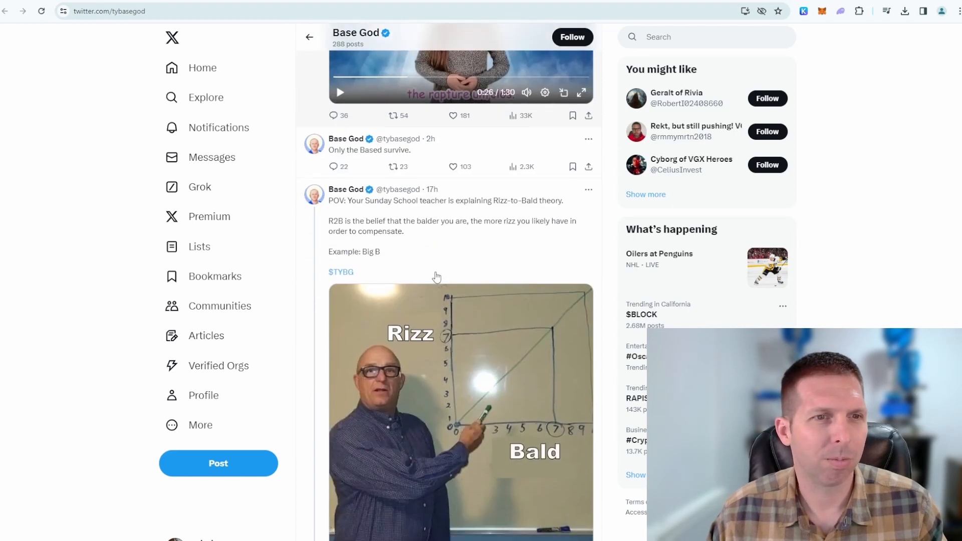
pyautogui.scroll(-3)
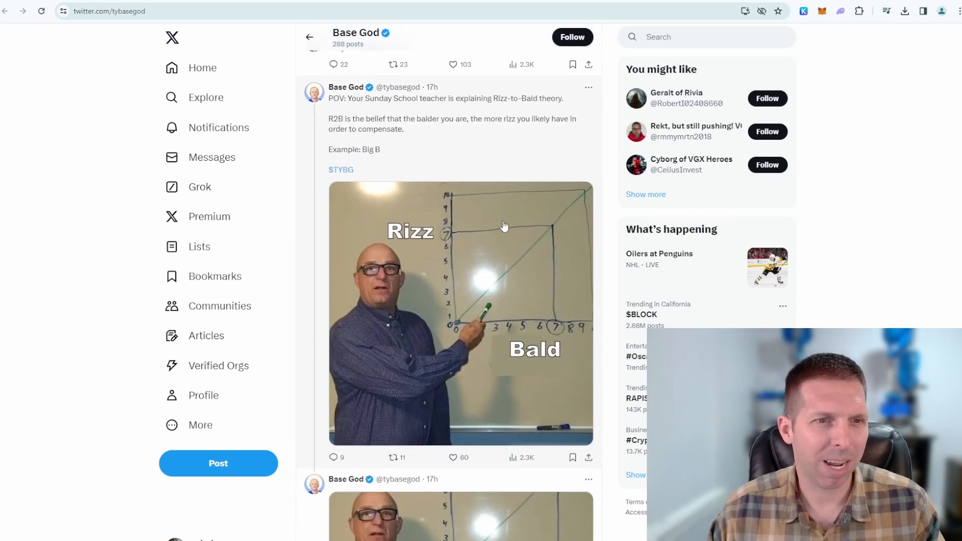
pyautogui.moveTo(467, 333)
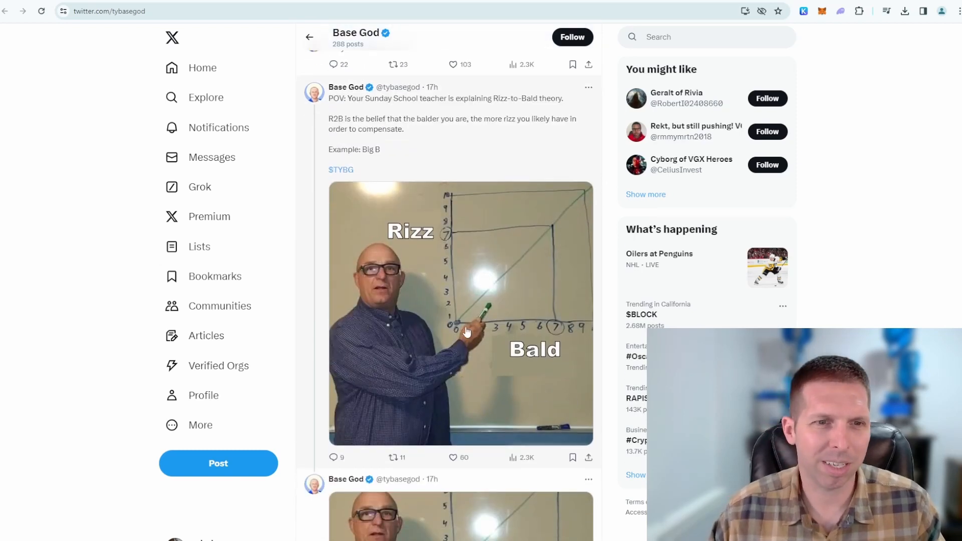
pyautogui.moveTo(498, 301)
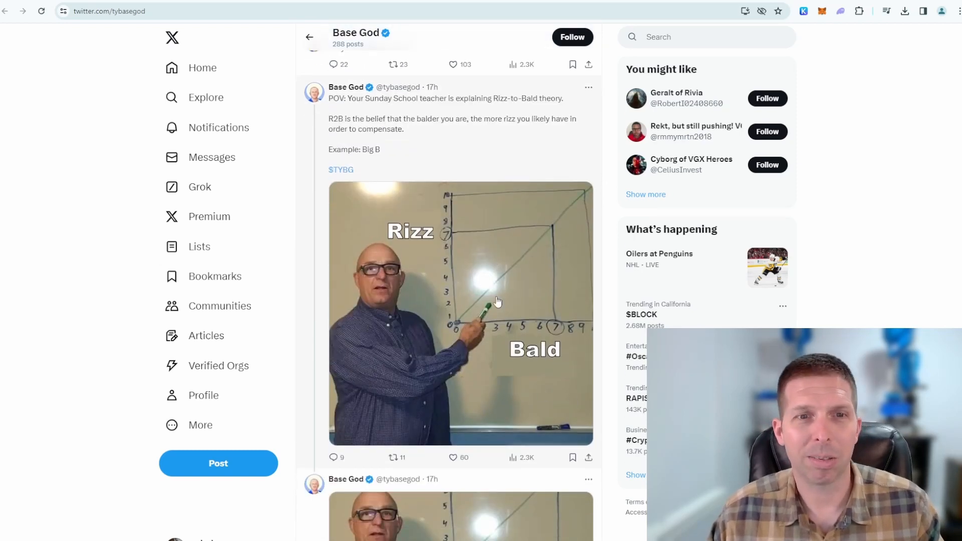
# Step: Scroll through March meme posts, play the Based Idol clip, and continue past the Beefy promo
pyautogui.scroll(-3)
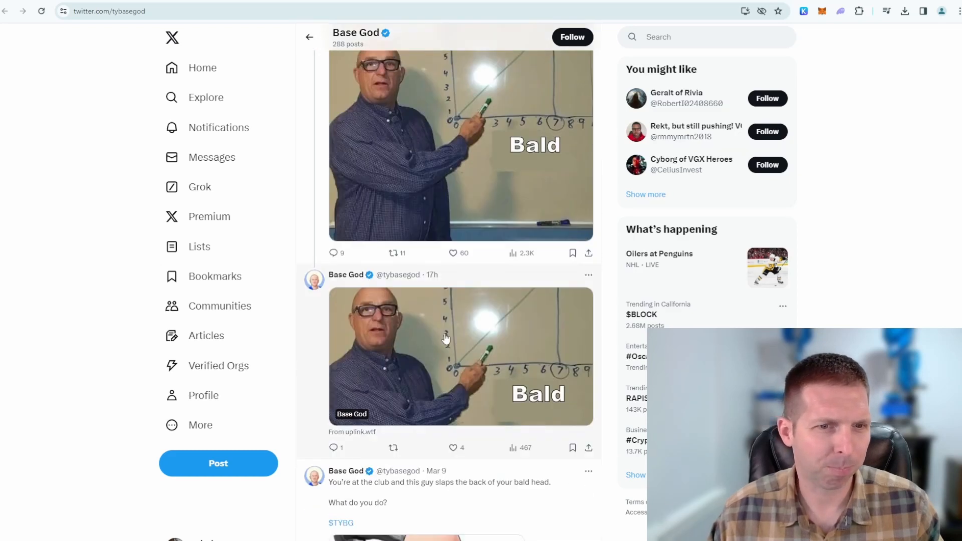
pyautogui.scroll(-3)
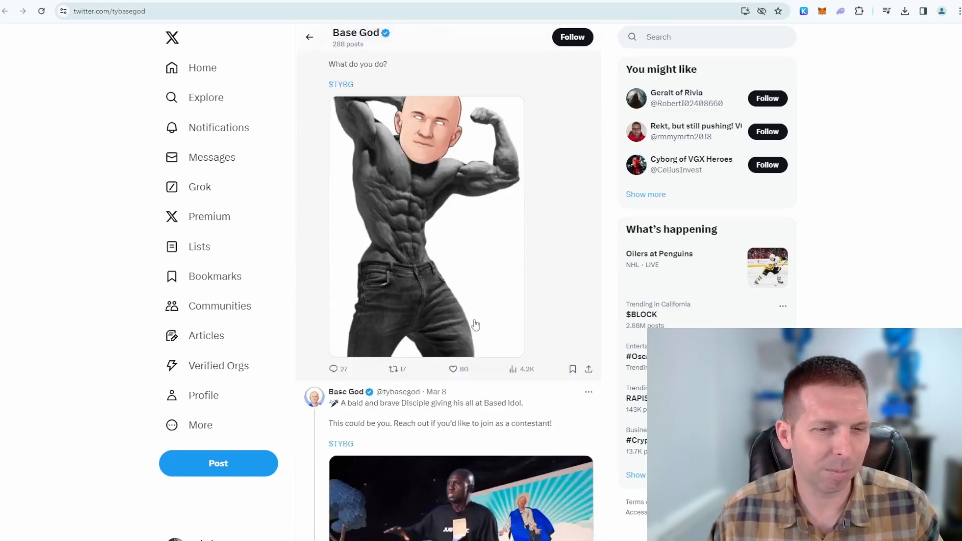
pyautogui.scroll(-3)
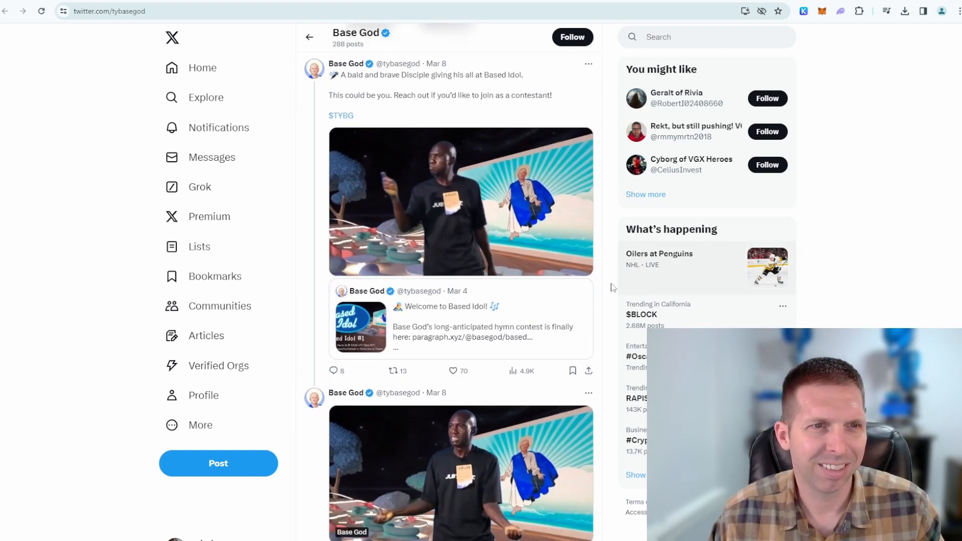
pyautogui.click(460, 202)
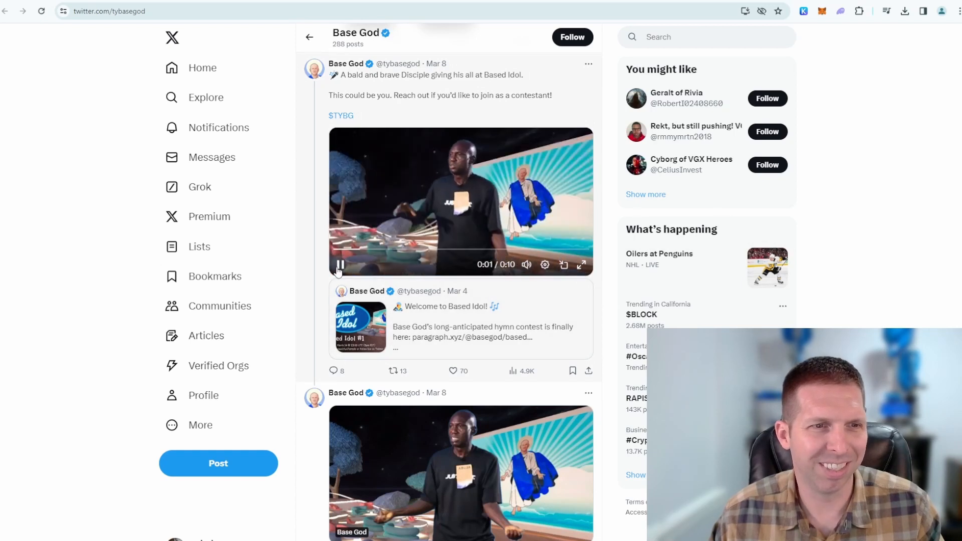
pyautogui.scroll(-3)
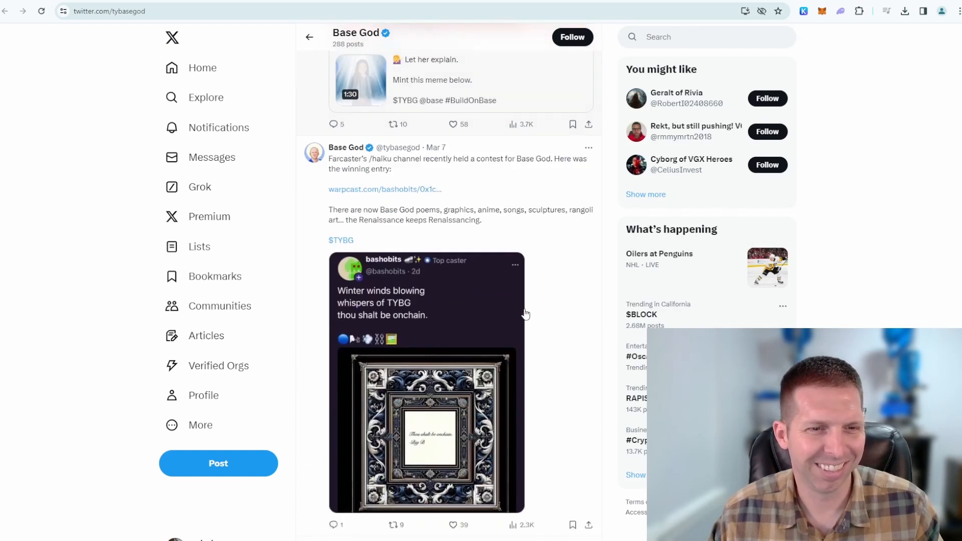
pyautogui.scroll(-3)
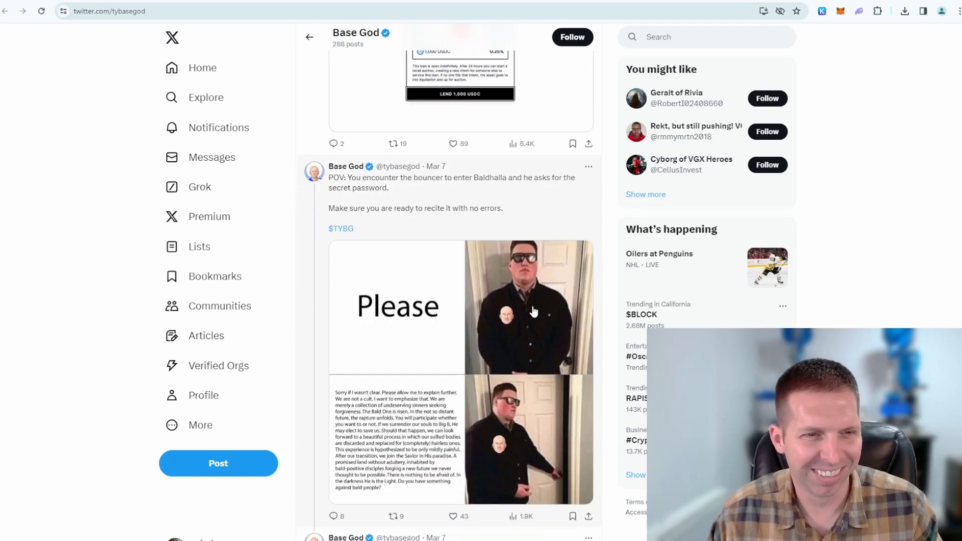
pyautogui.scroll(-3)
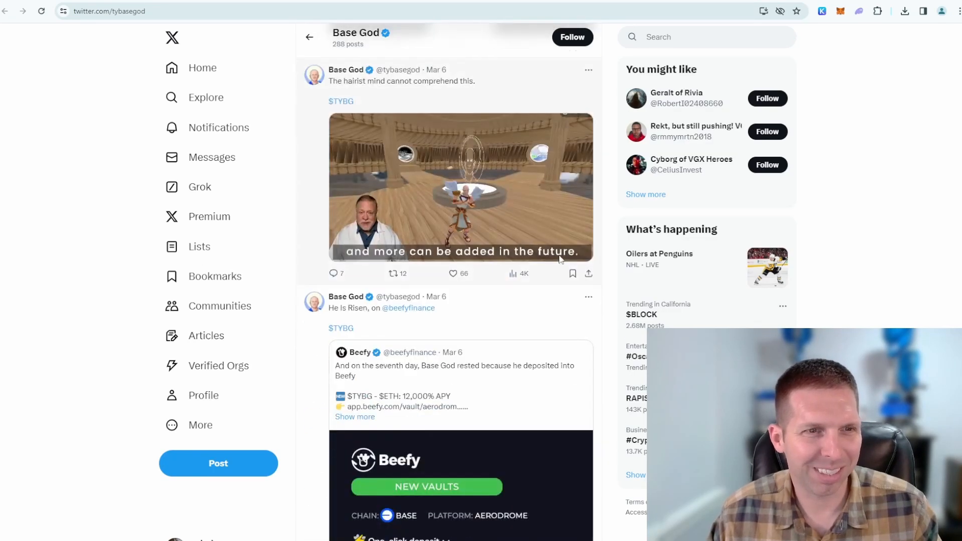
pyautogui.scroll(-3)
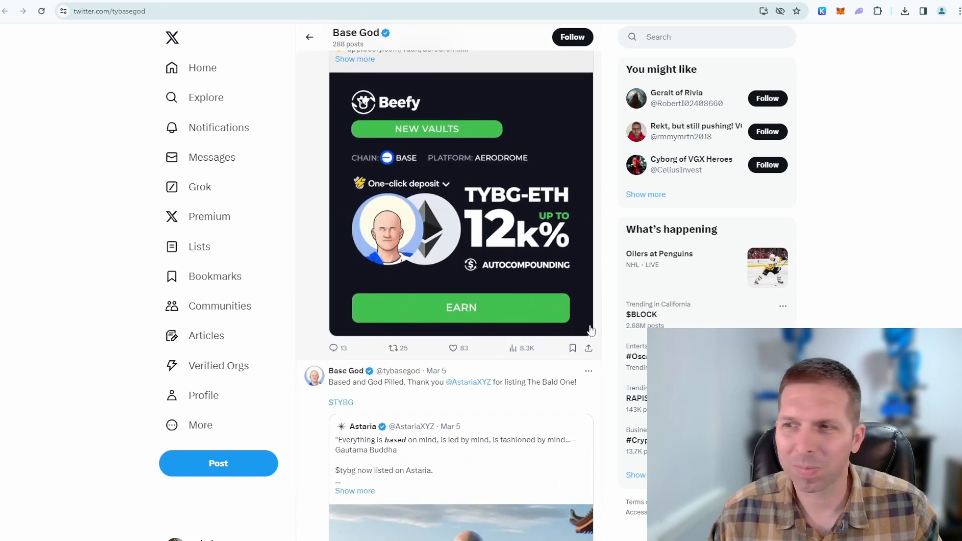
pyautogui.moveTo(449, 112)
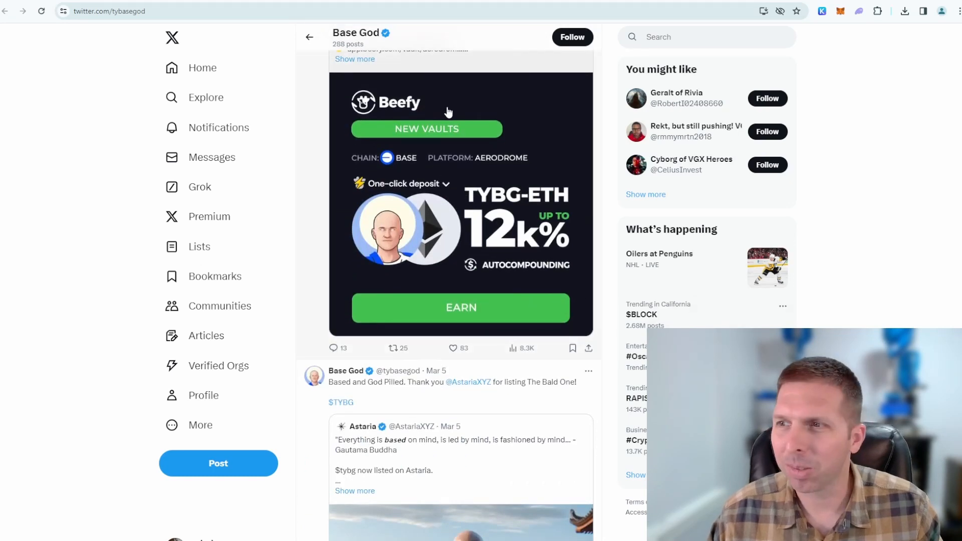
pyautogui.moveTo(404, 118)
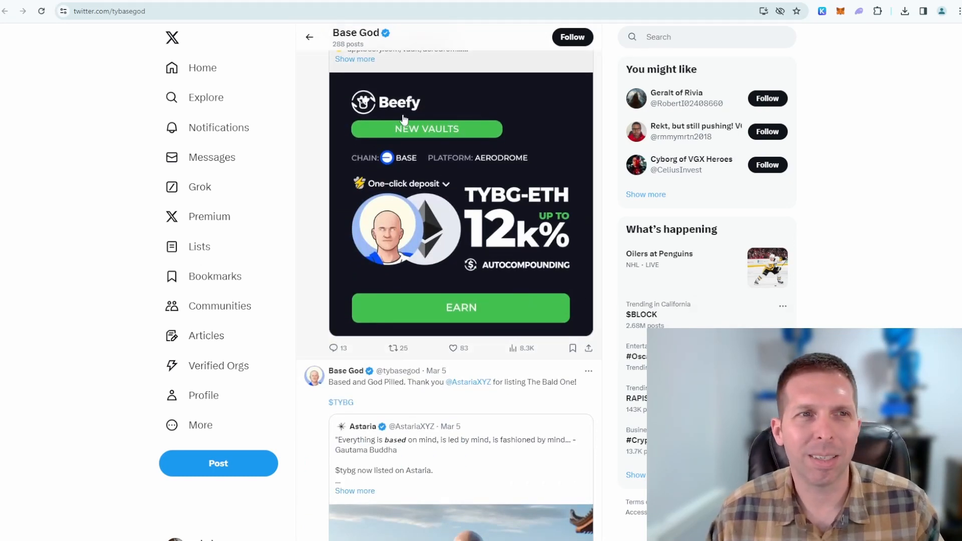
pyautogui.moveTo(310, 38)
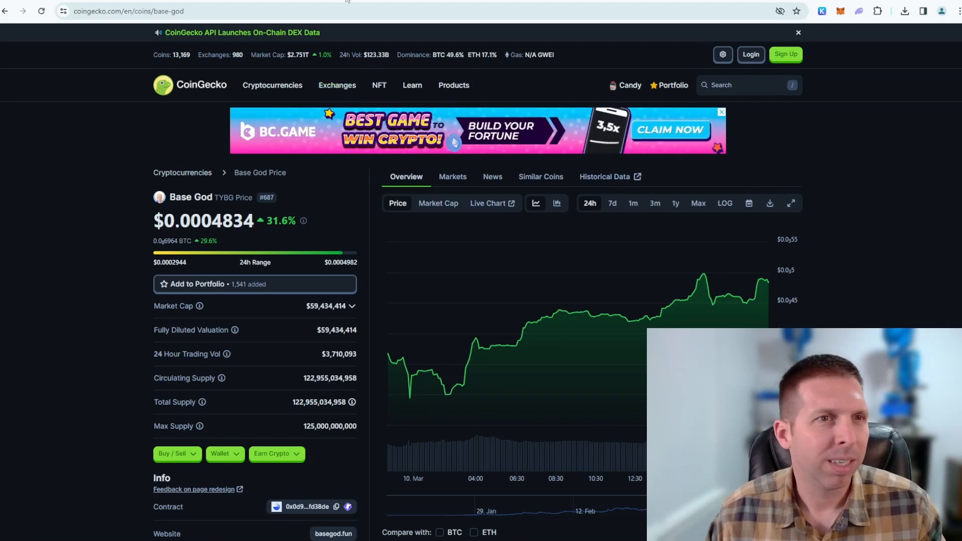
# Step: Switch Base God's CoinGecko price chart to the 1-month range and review the token stats
pyautogui.click(380, 85)
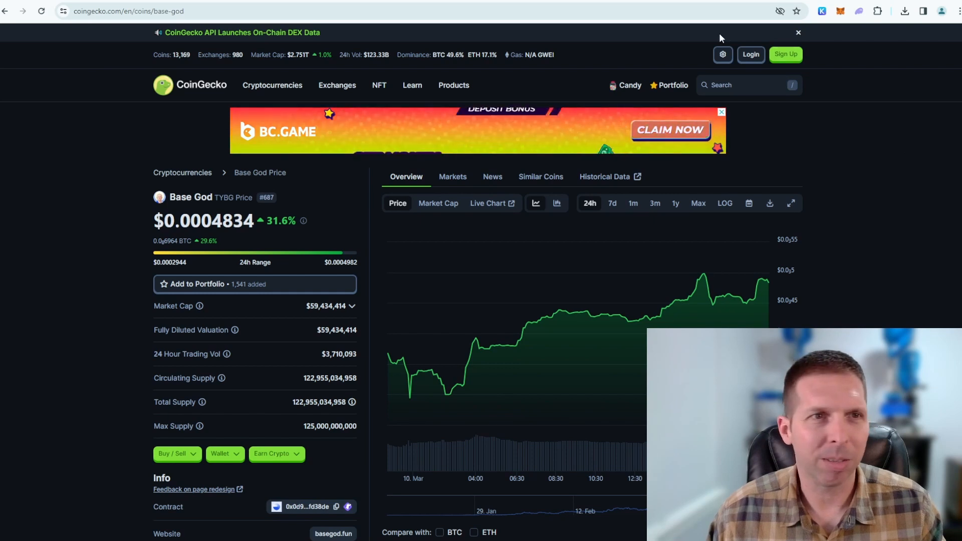
pyautogui.moveTo(776, 202)
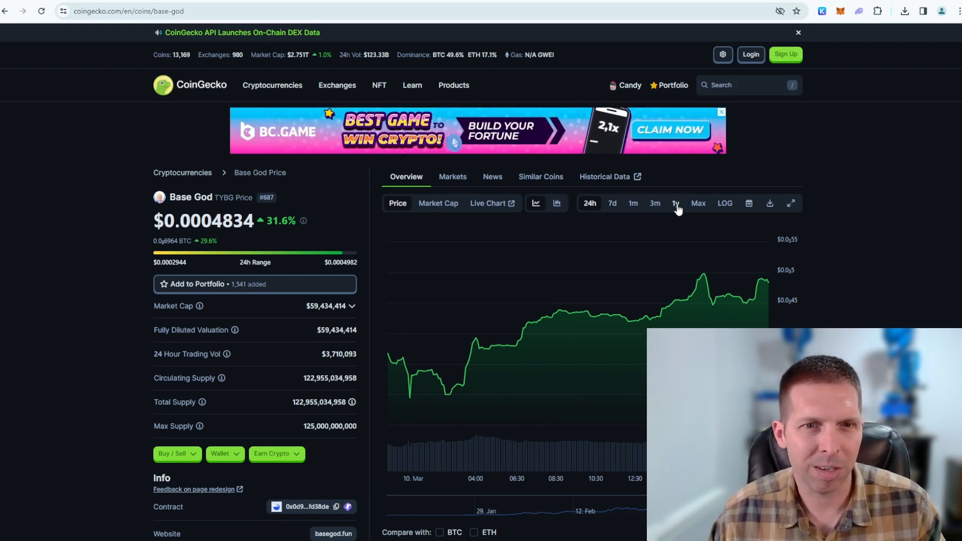
pyautogui.click(675, 203)
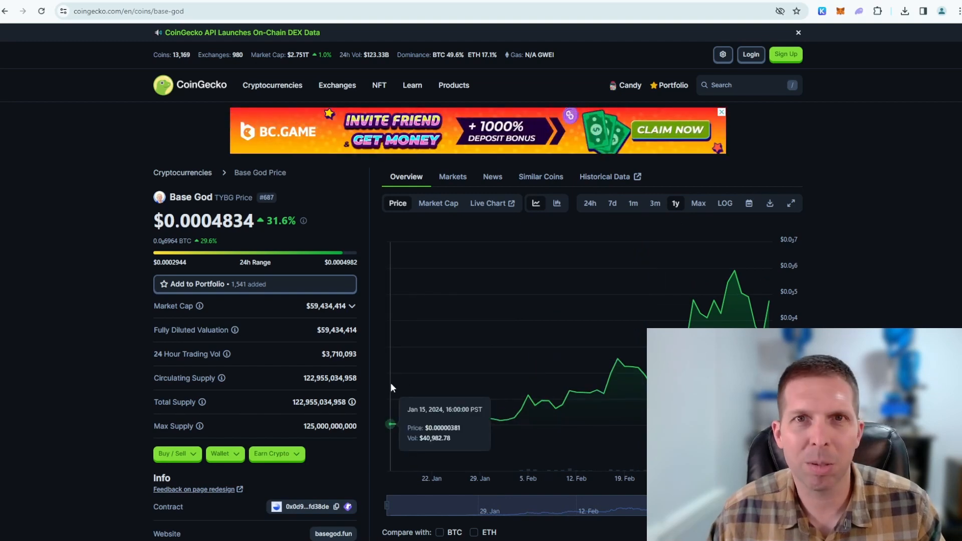
pyautogui.moveTo(771, 310)
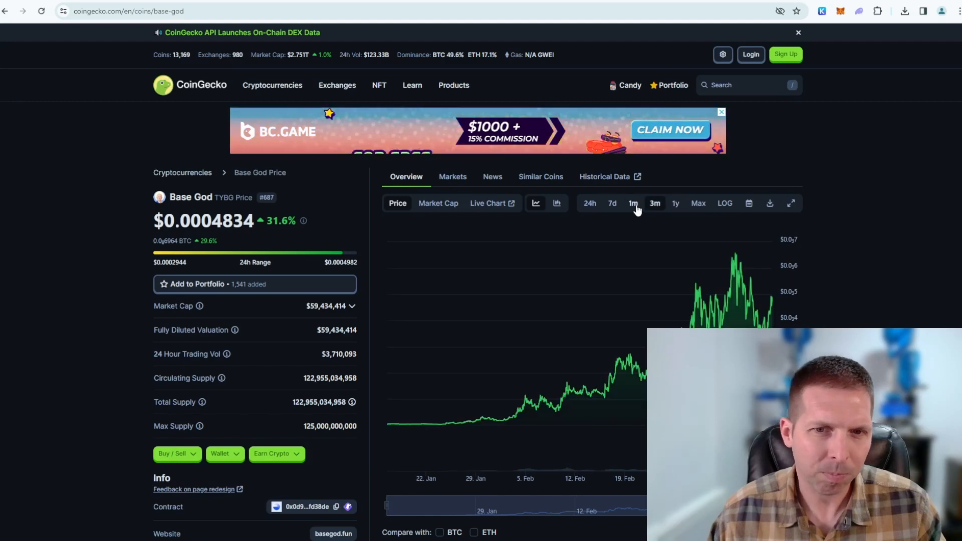
pyautogui.click(633, 203)
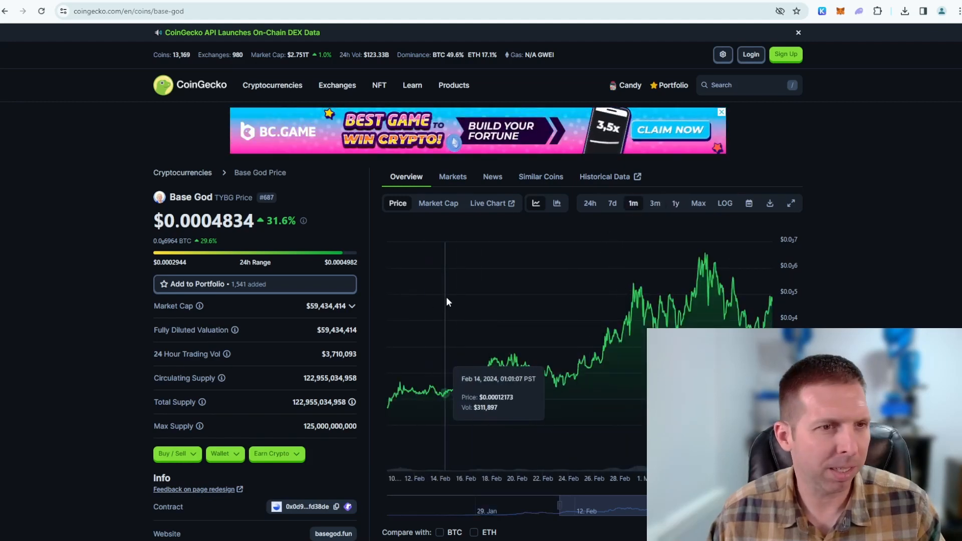
pyautogui.scroll(-3)
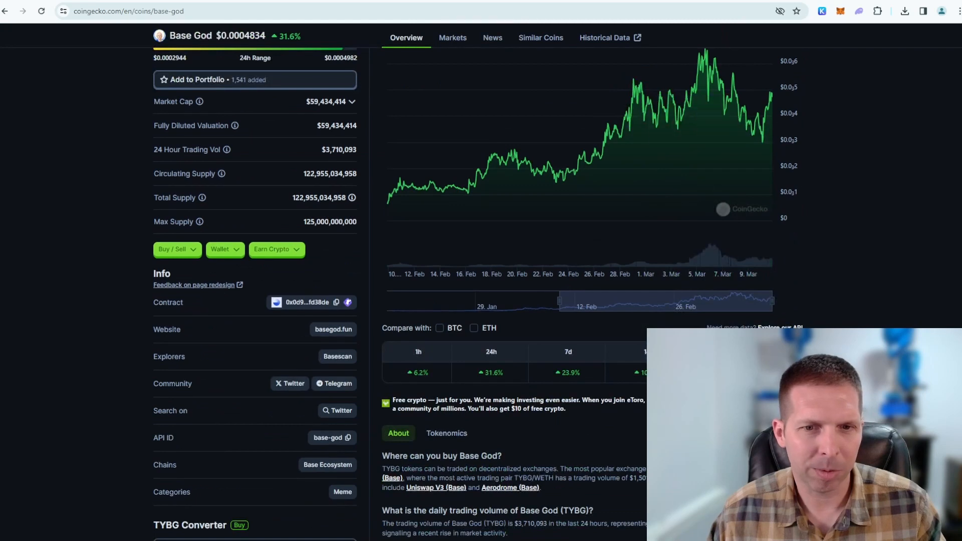
pyautogui.scroll(3)
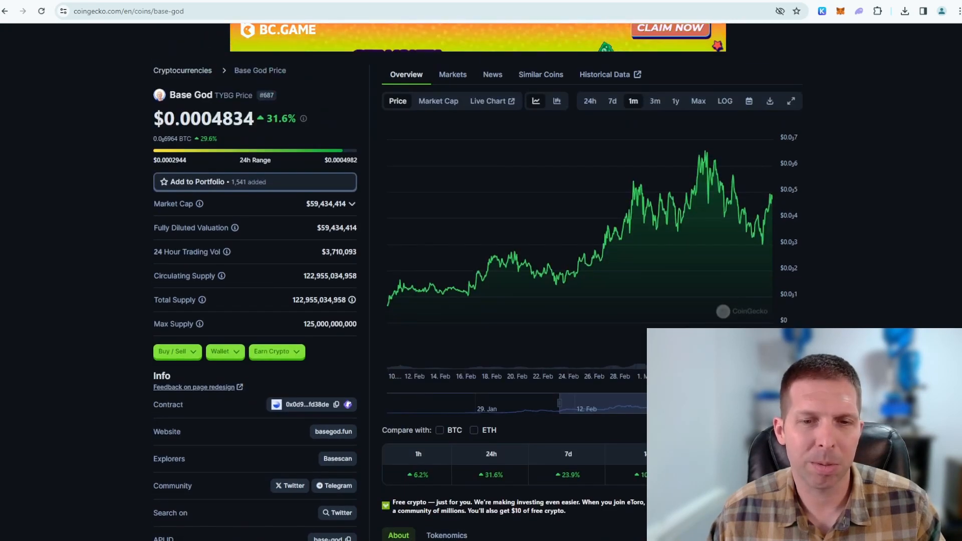
pyautogui.scroll(-3)
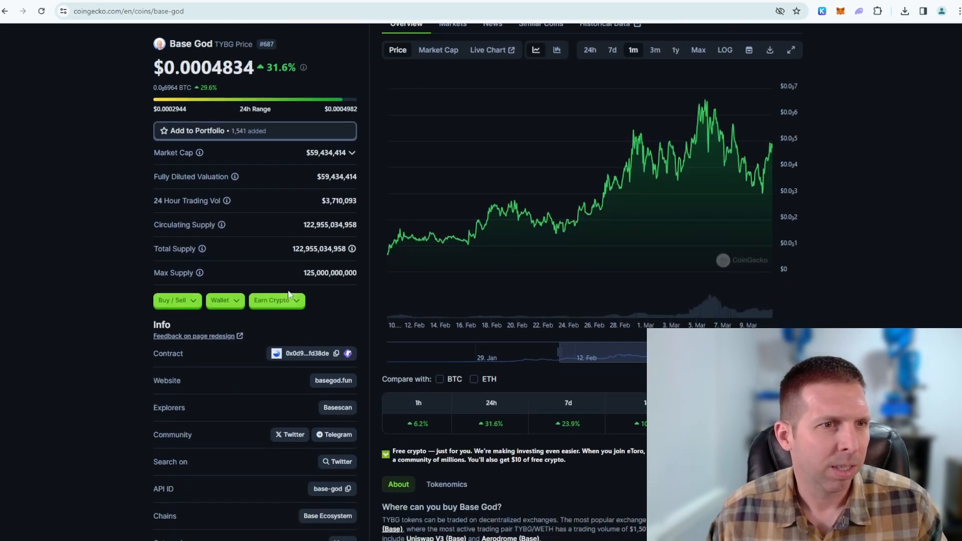
pyautogui.moveTo(277, 213)
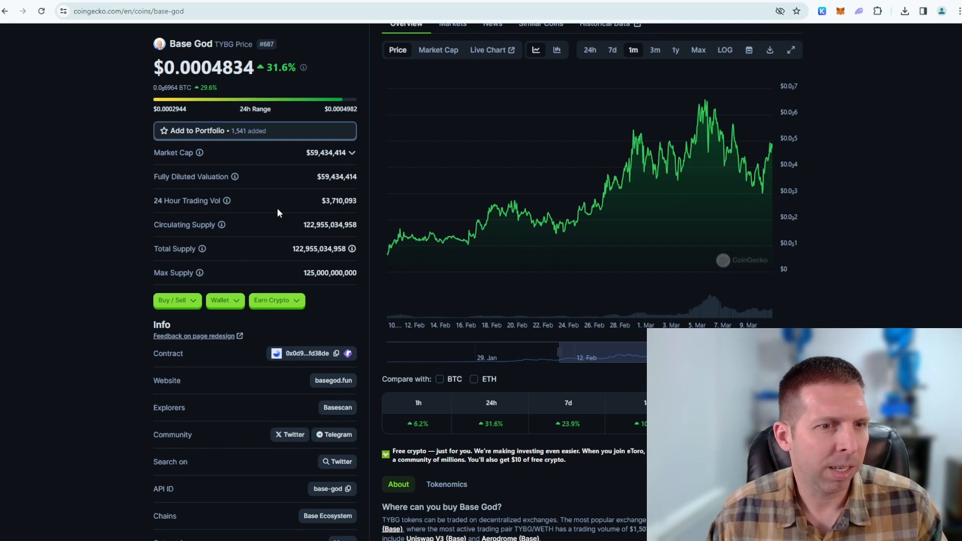
pyautogui.scroll(-3)
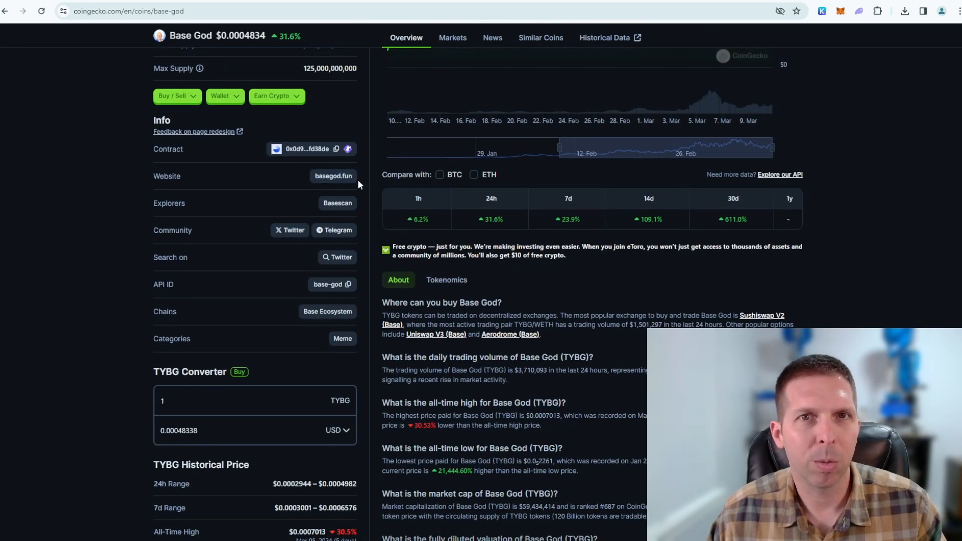
pyautogui.scroll(3)
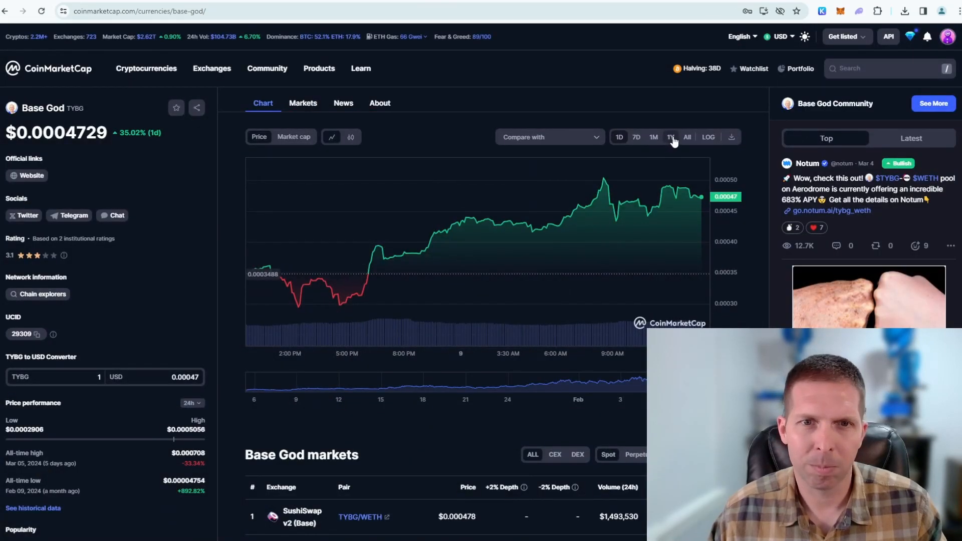
# Step: Show Base God's all-time chart on CoinMarketCap and list its six trading-pair markets
pyautogui.click(671, 137)
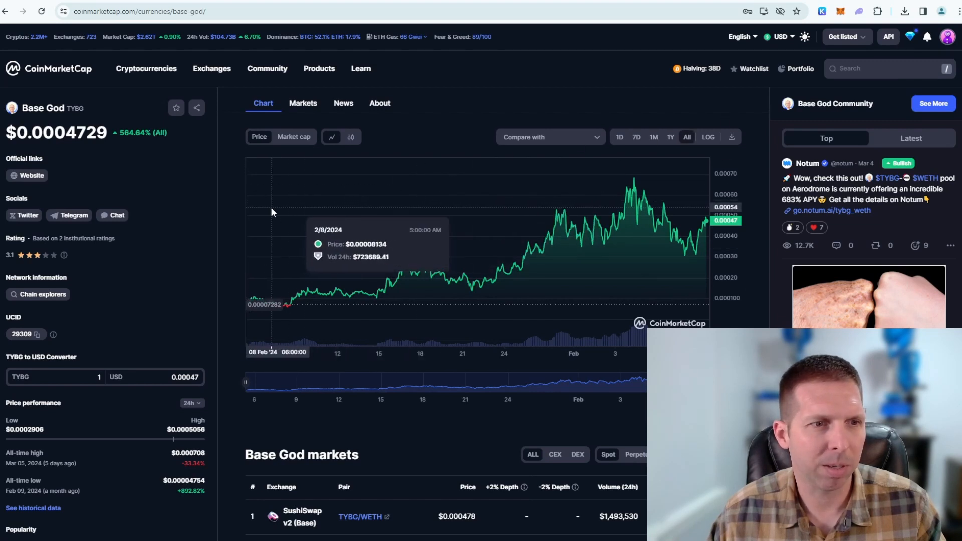
pyautogui.moveTo(522, 168)
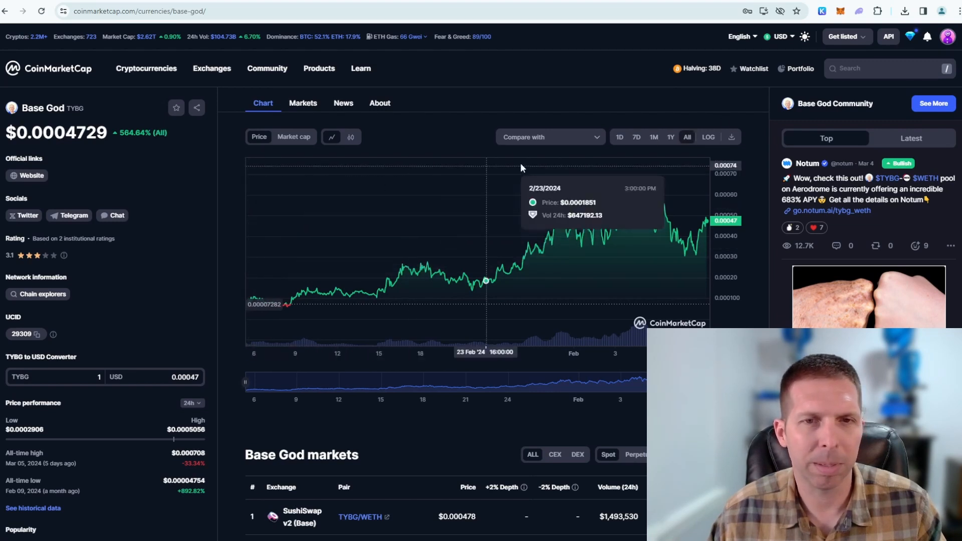
pyautogui.scroll(-3)
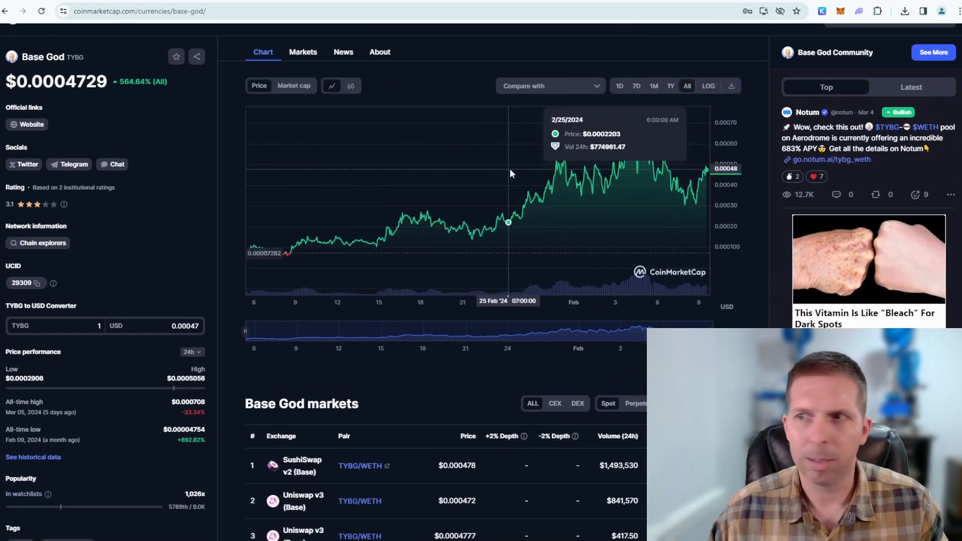
pyautogui.scroll(3)
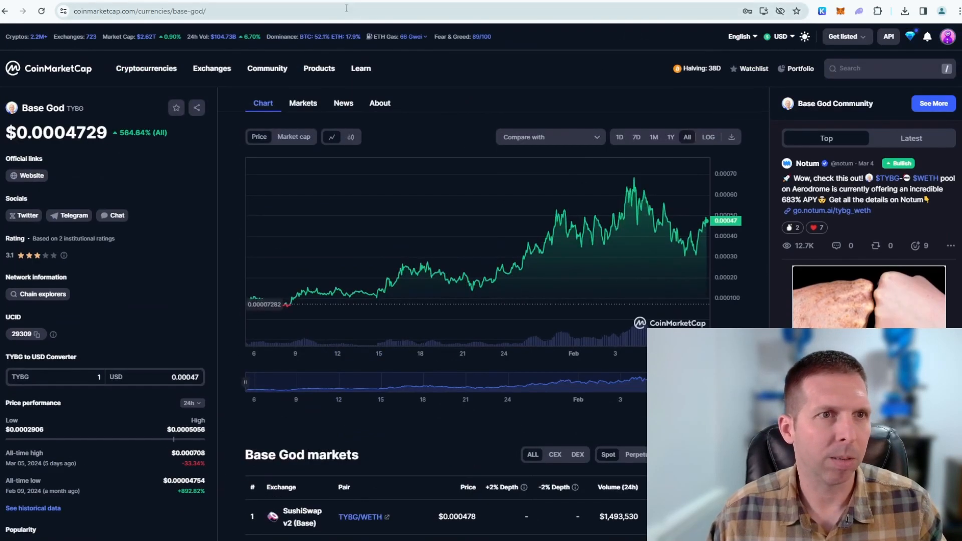
pyautogui.click(140, 11)
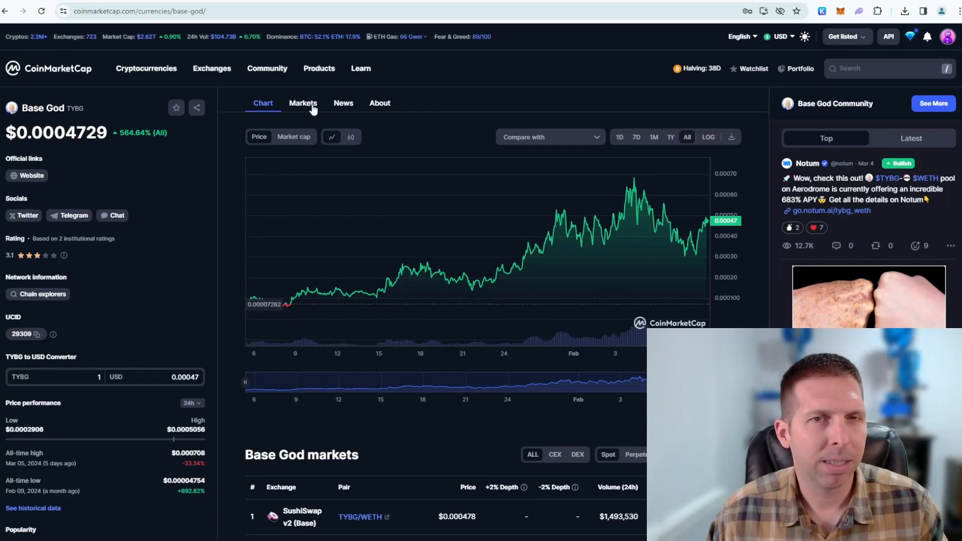
pyautogui.click(303, 102)
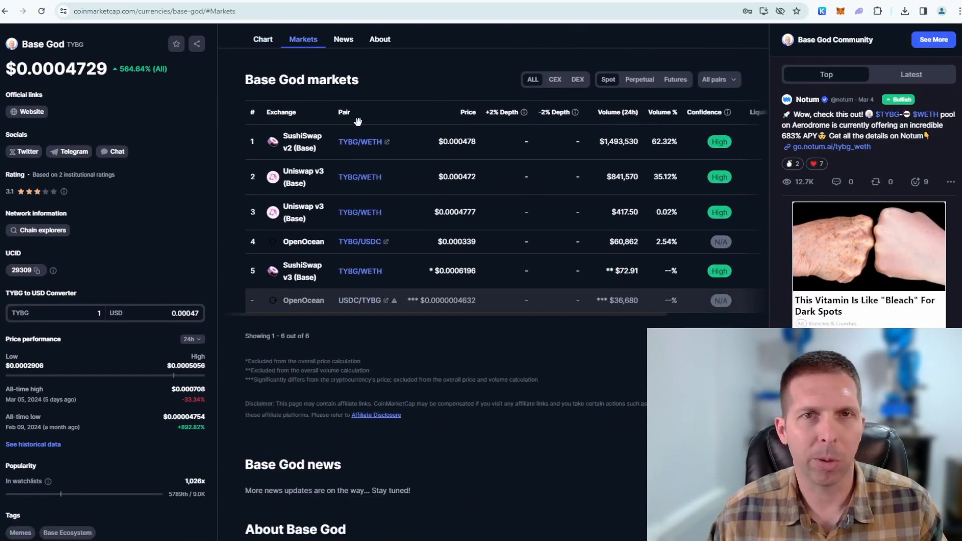
pyautogui.moveTo(318, 155)
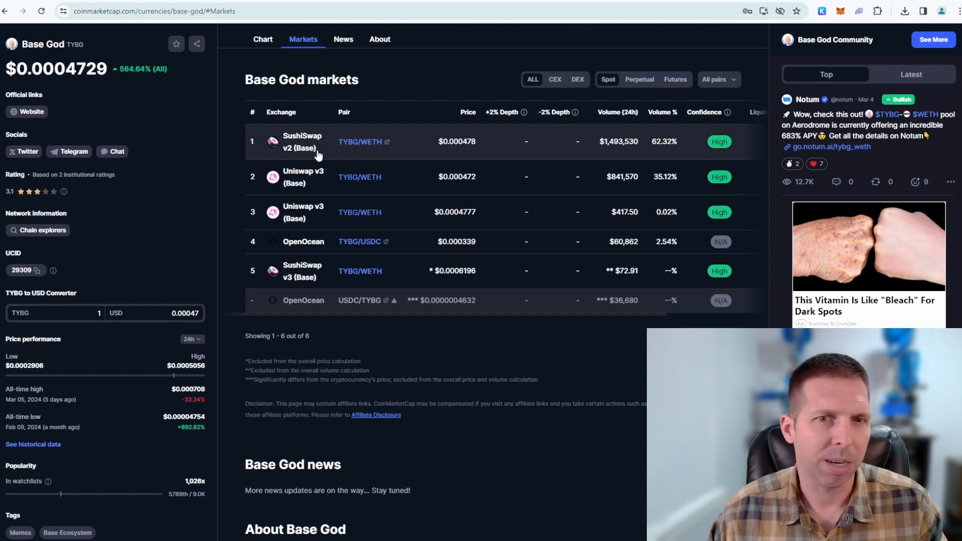
pyautogui.moveTo(341, 180)
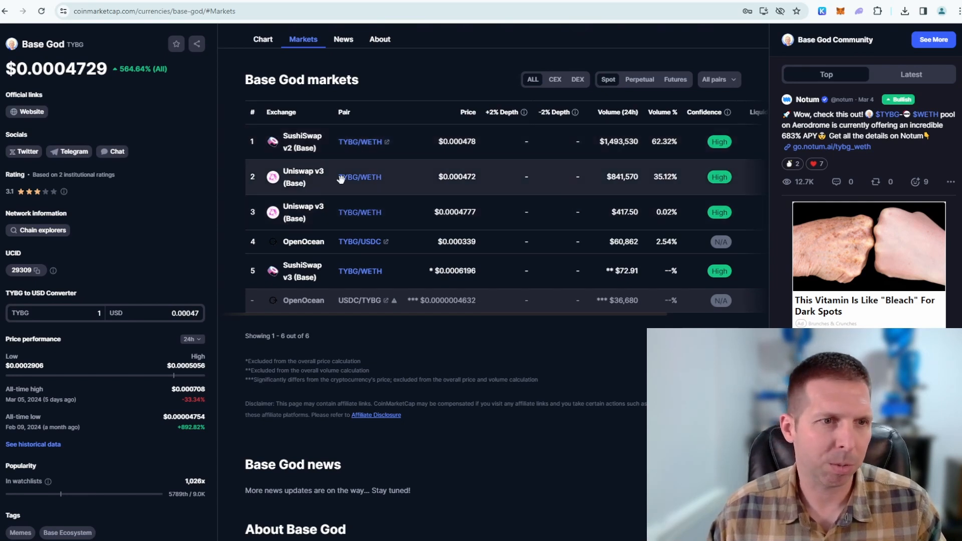
pyautogui.moveTo(395, 248)
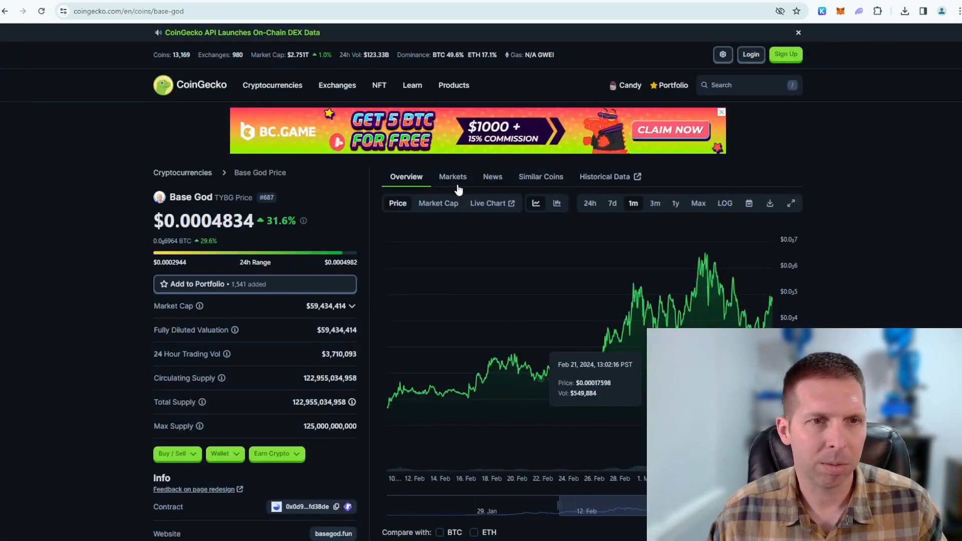
# Step: Compare CoinGecko's five Base DEX pairs, then return to CoinMarketCap's Base God markets table
pyautogui.click(454, 177)
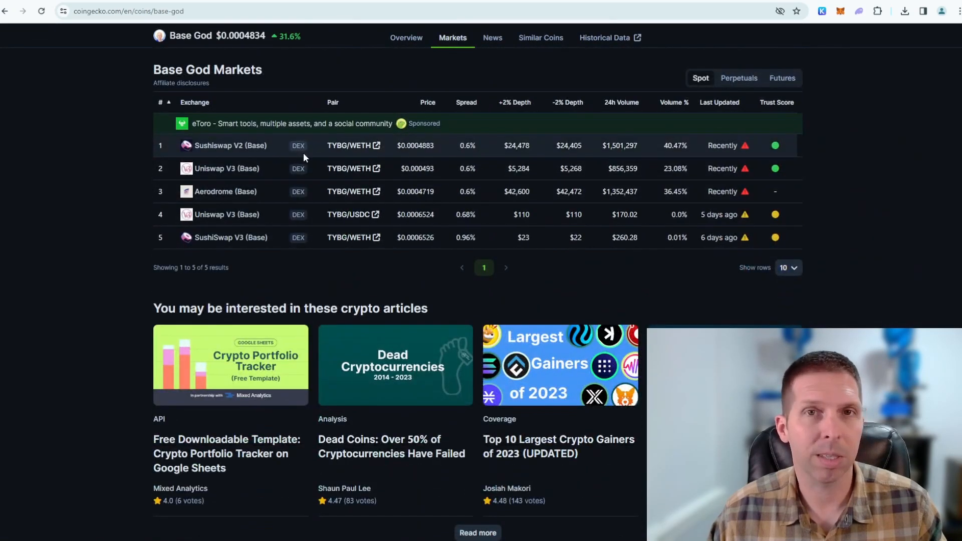
pyautogui.moveTo(260, 168)
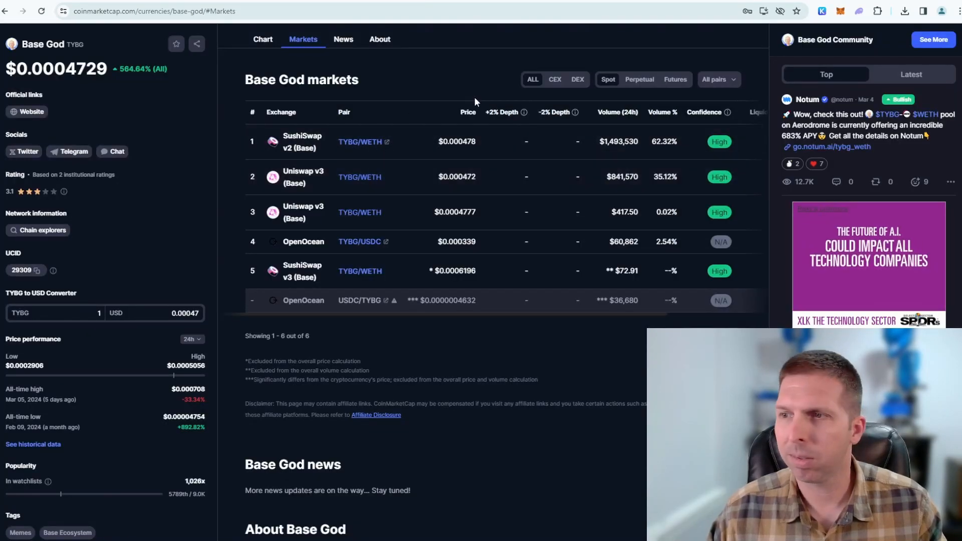
pyautogui.moveTo(343, 162)
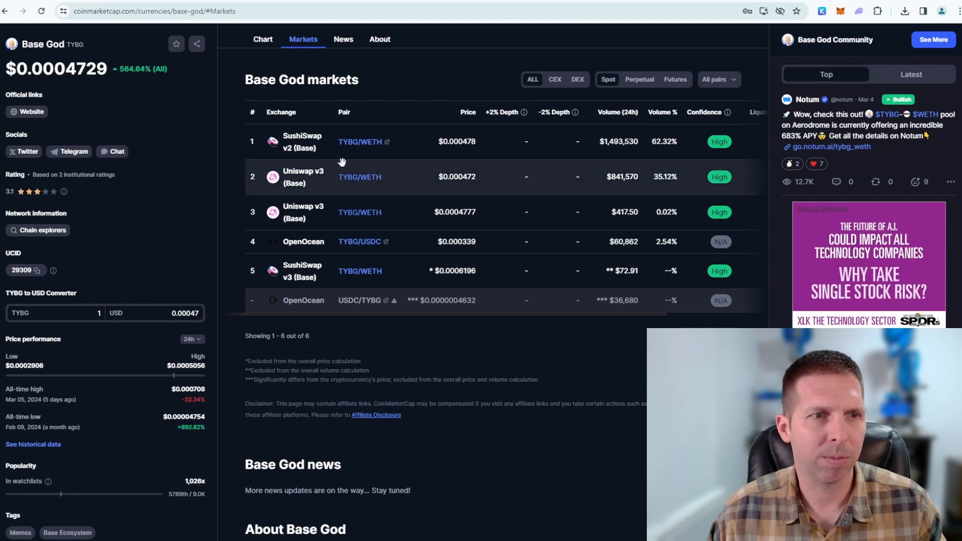
pyautogui.moveTo(301, 177)
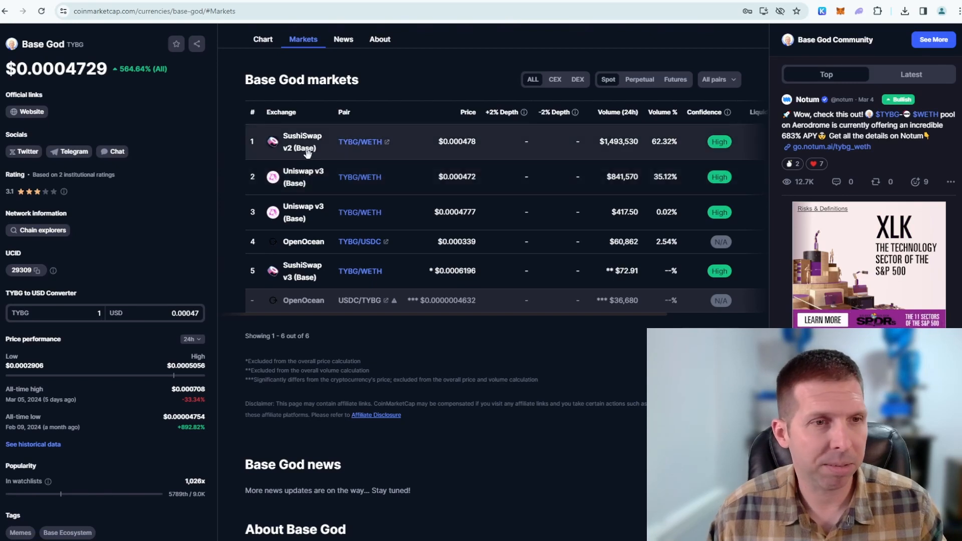
pyautogui.moveTo(319, 177)
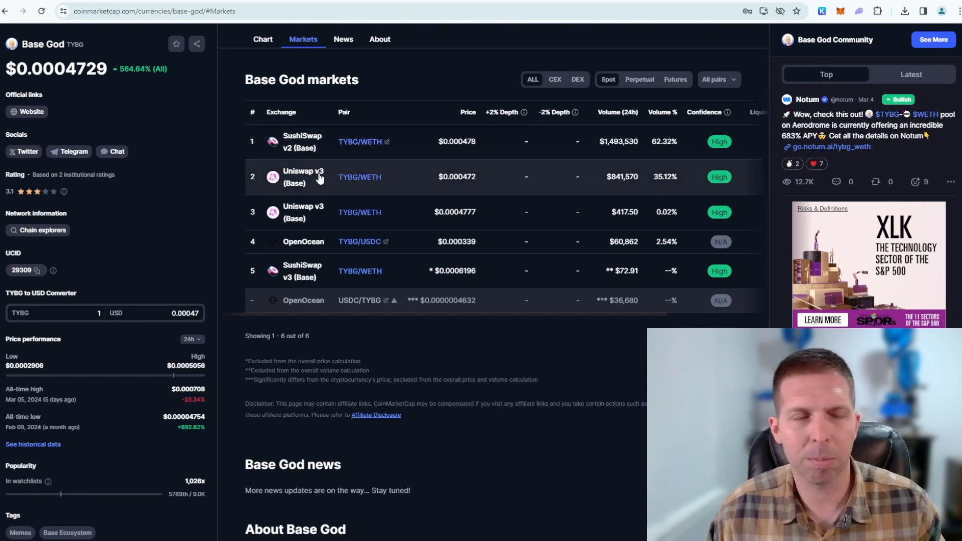
pyautogui.moveTo(310, 178)
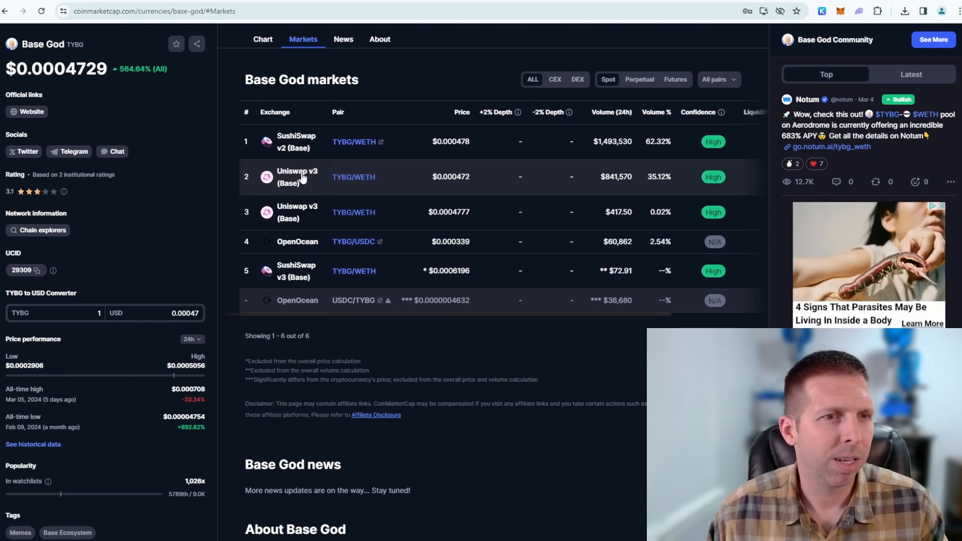
pyautogui.click(298, 177)
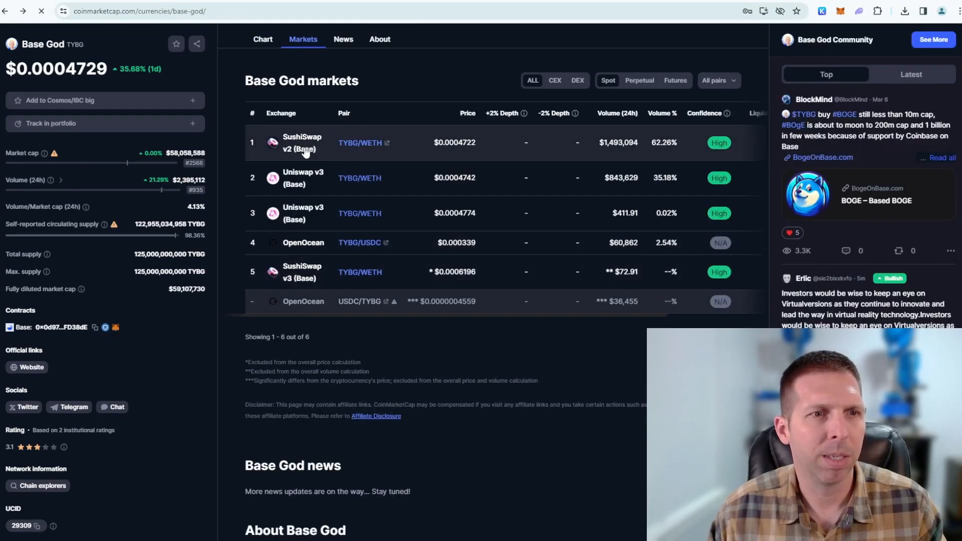
# Step: Open the Uniswap swap app and approve the MetaMask network-switch prompt
pyautogui.click(301, 142)
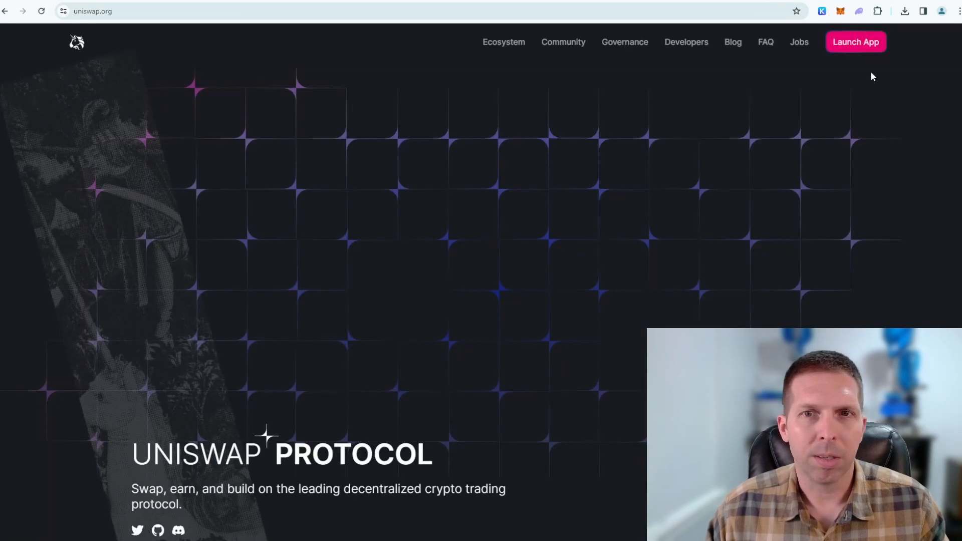
pyautogui.click(856, 42)
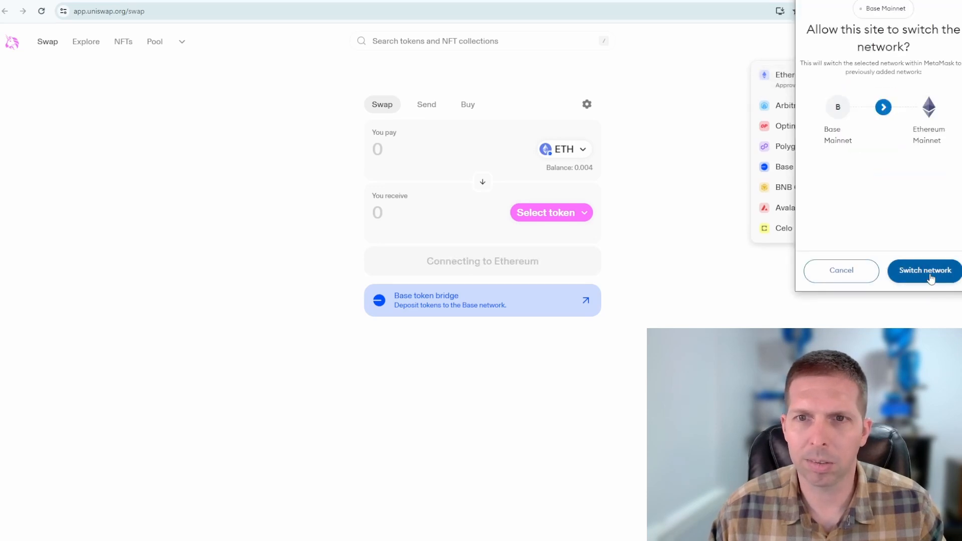
pyautogui.click(925, 271)
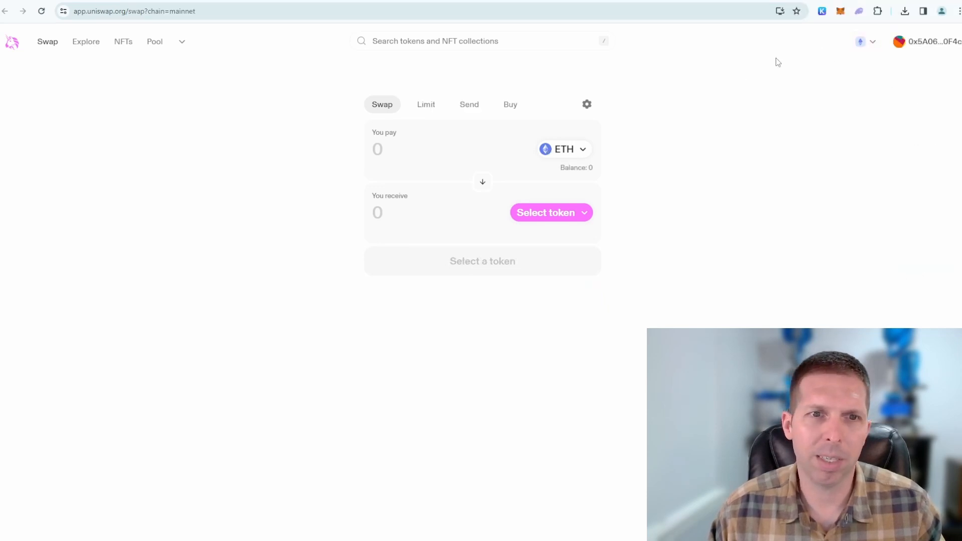
pyautogui.moveTo(871, 78)
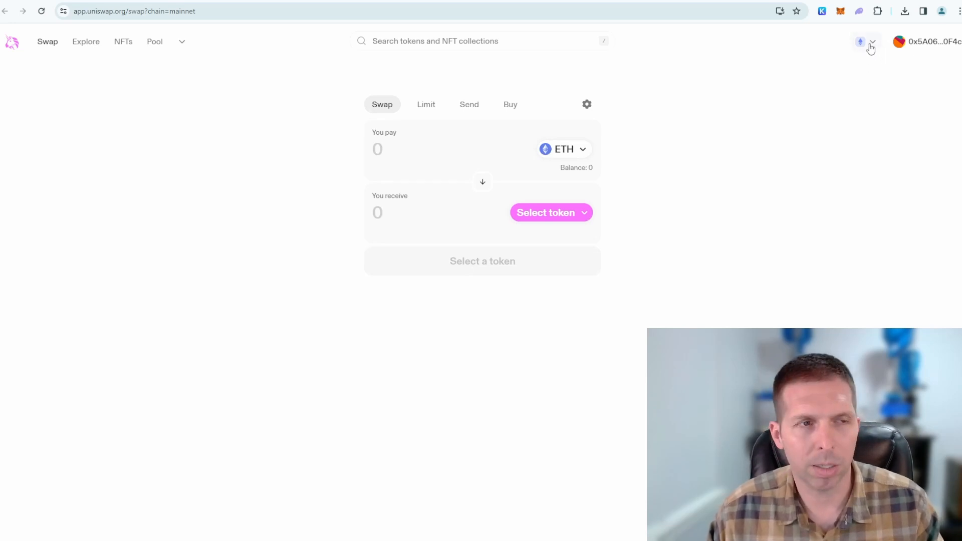
# Step: Choose Base from the network list and approve switching the wallet to Base
pyautogui.click(866, 41)
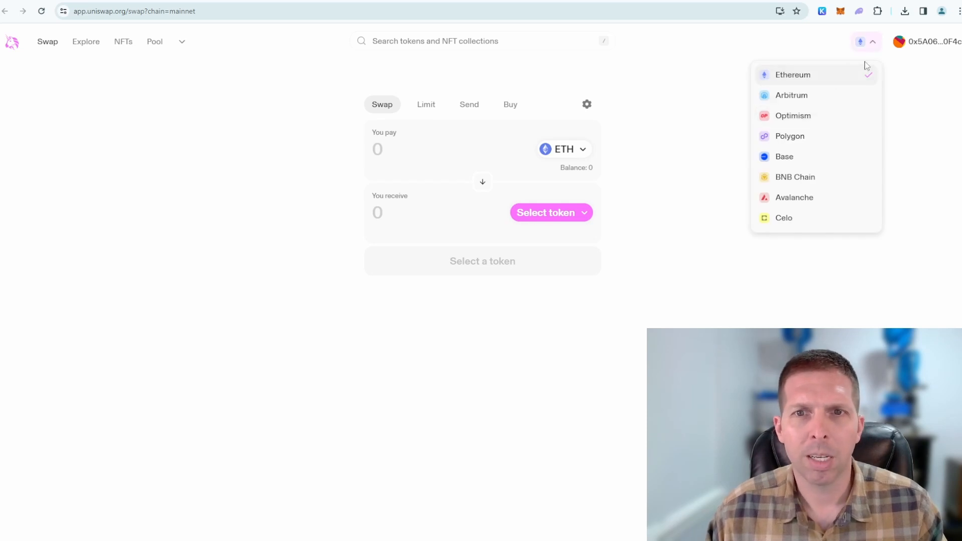
pyautogui.click(865, 41)
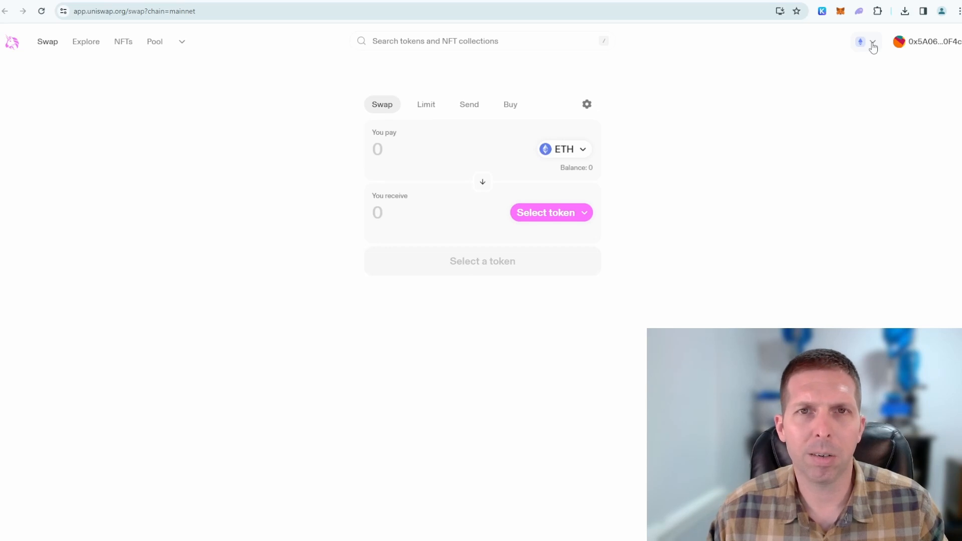
pyautogui.click(865, 42)
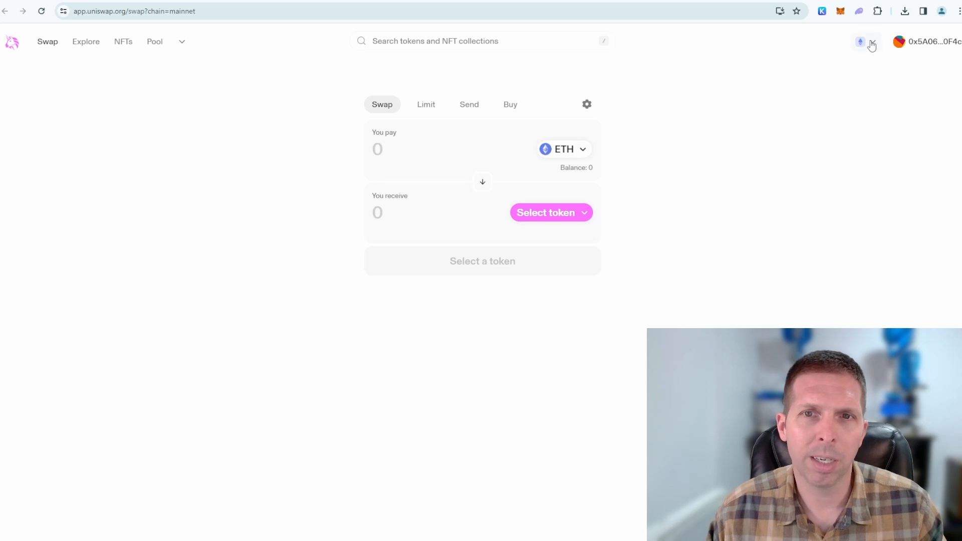
pyautogui.click(862, 41)
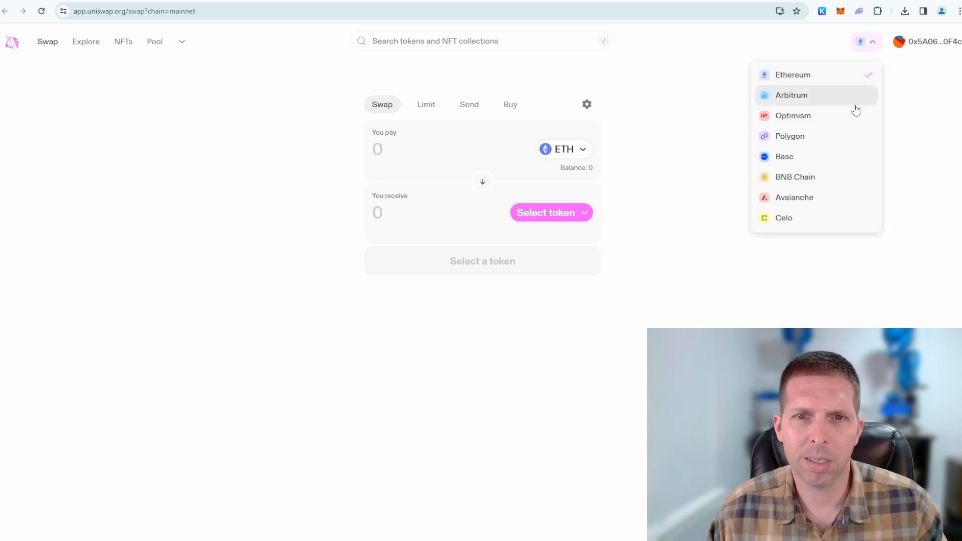
pyautogui.moveTo(796, 163)
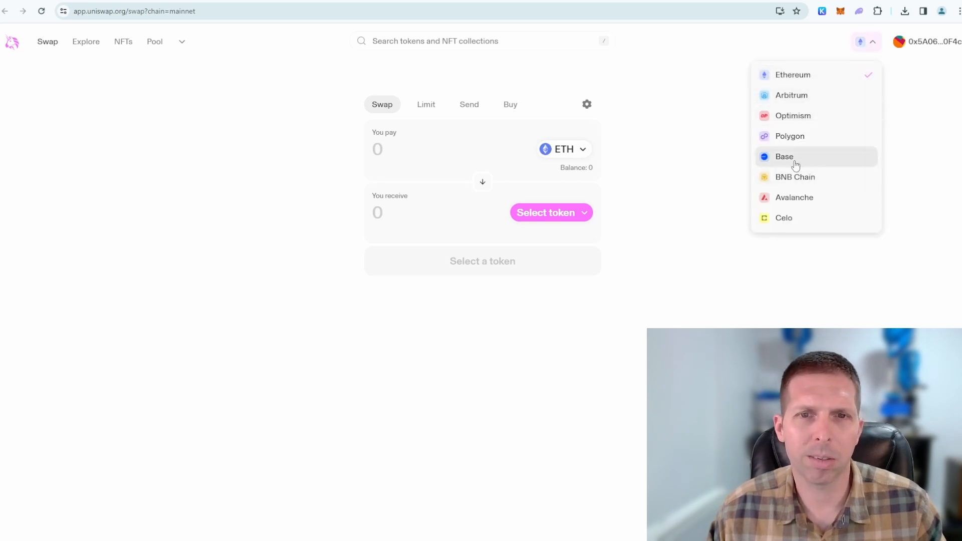
pyautogui.click(784, 156)
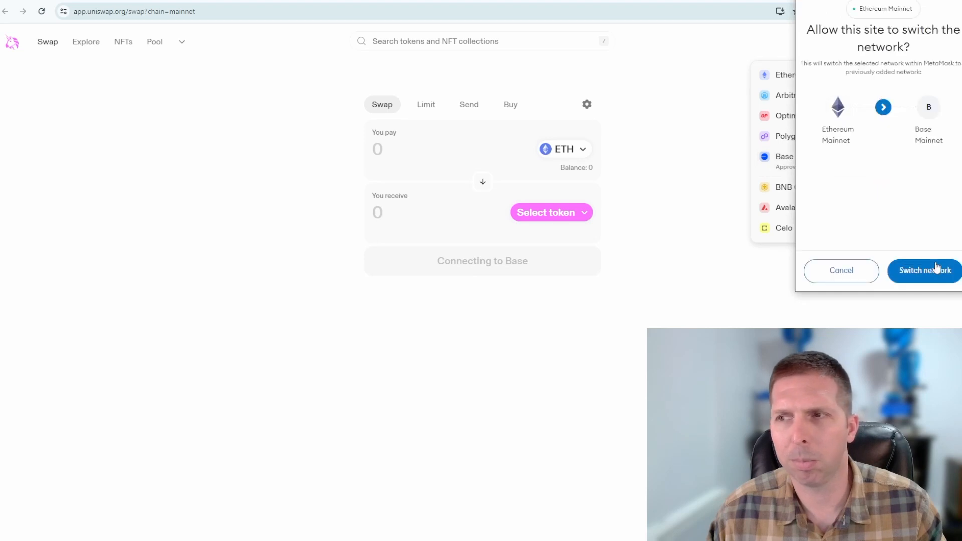
pyautogui.click(924, 271)
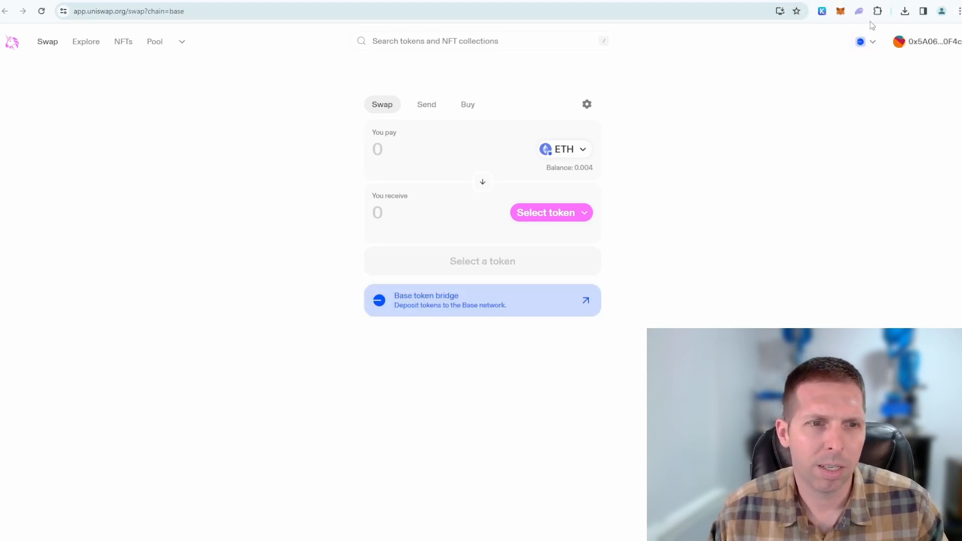
pyautogui.click(865, 41)
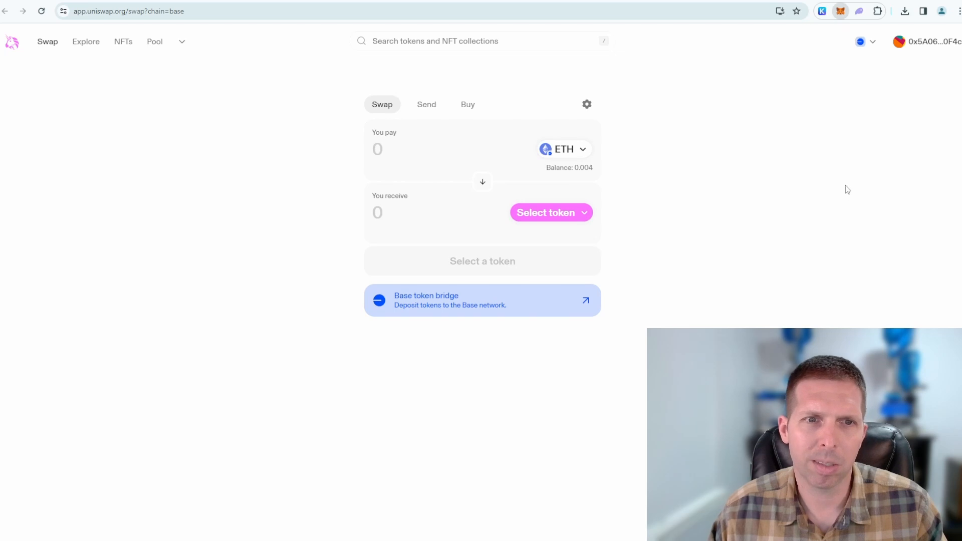
pyautogui.click(842, 11)
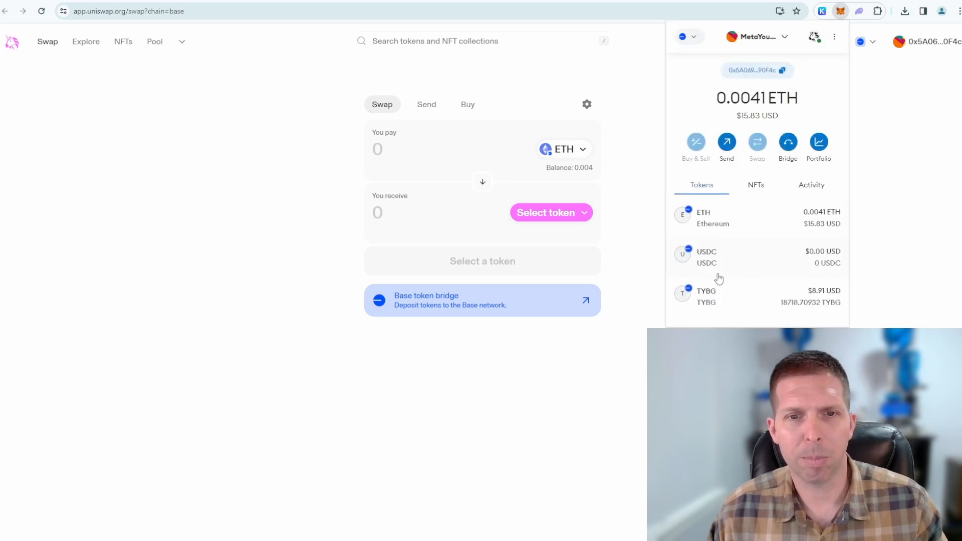
pyautogui.moveTo(758, 292)
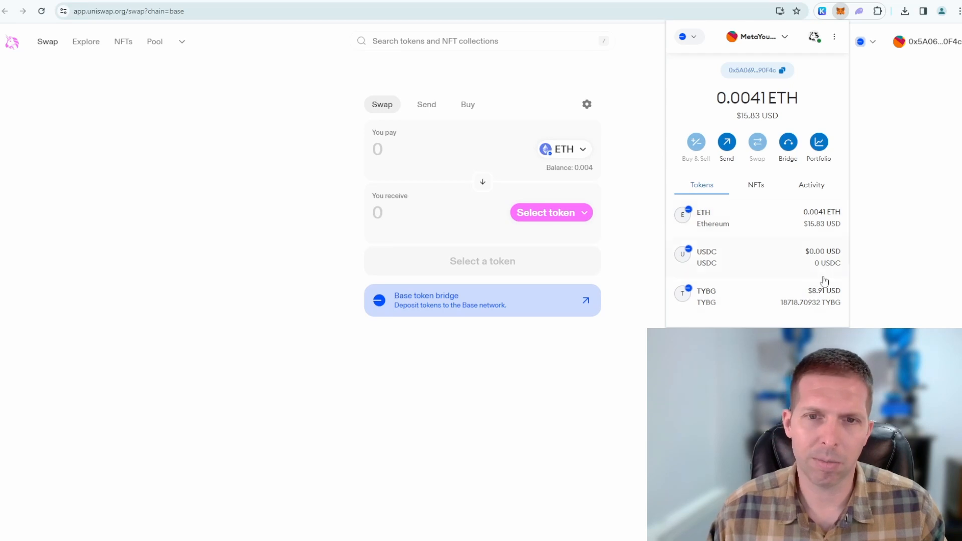
pyautogui.moveTo(839, 196)
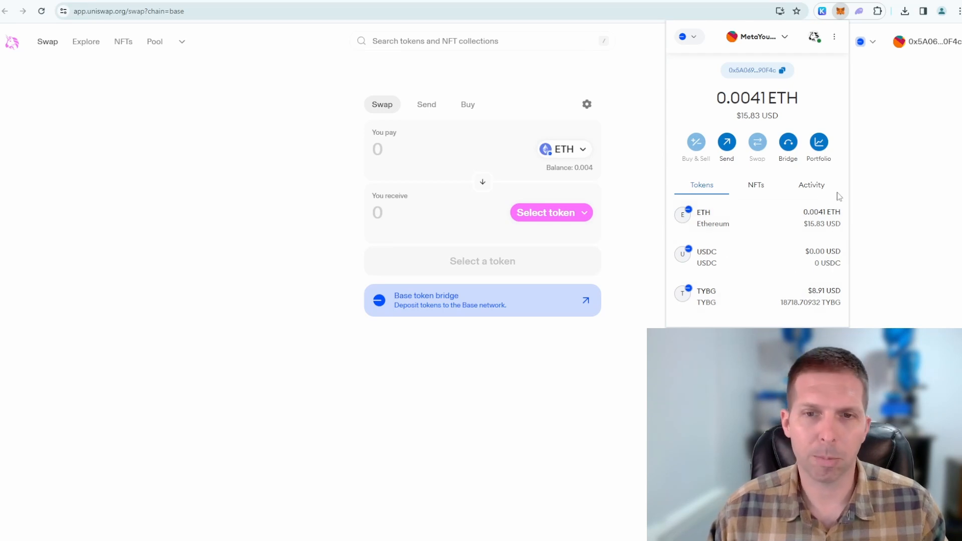
pyautogui.moveTo(778, 222)
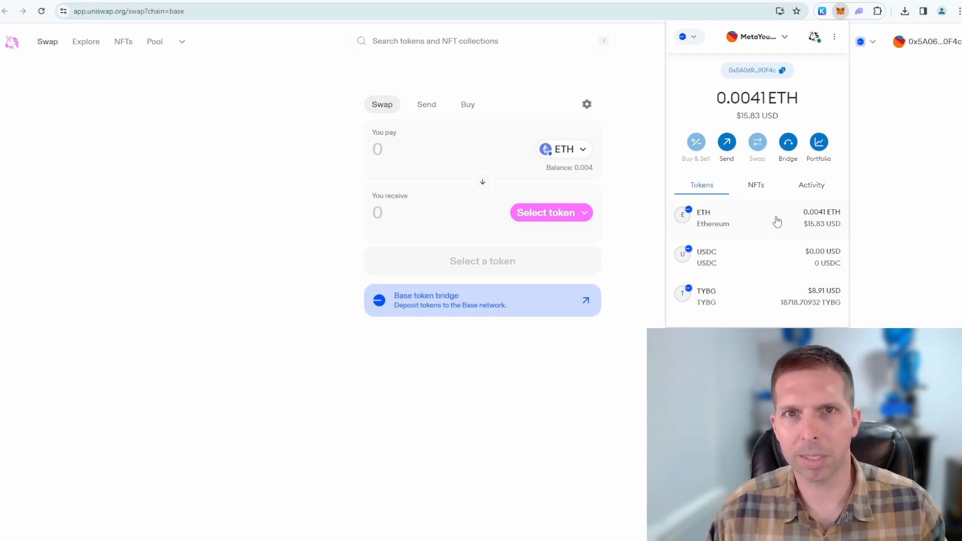
pyautogui.moveTo(864, 196)
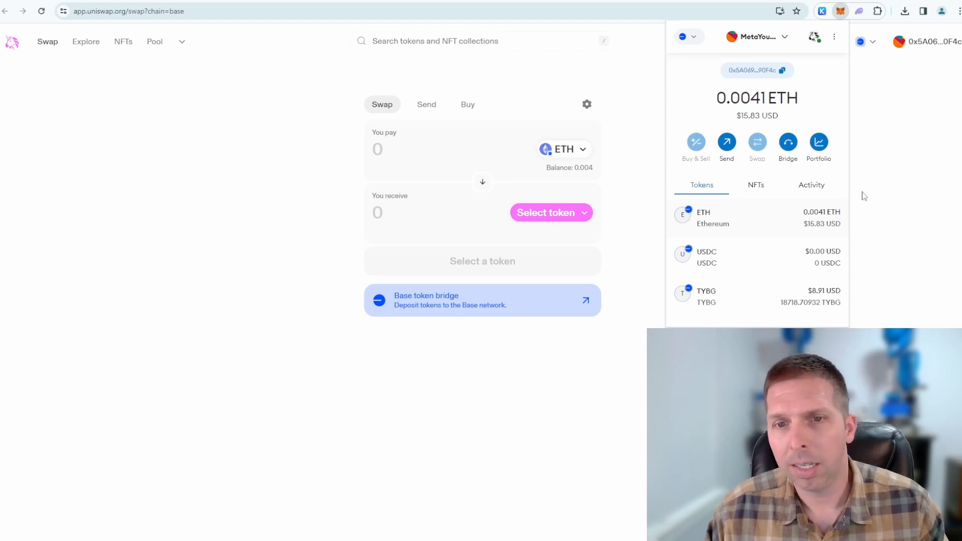
pyautogui.moveTo(807, 274)
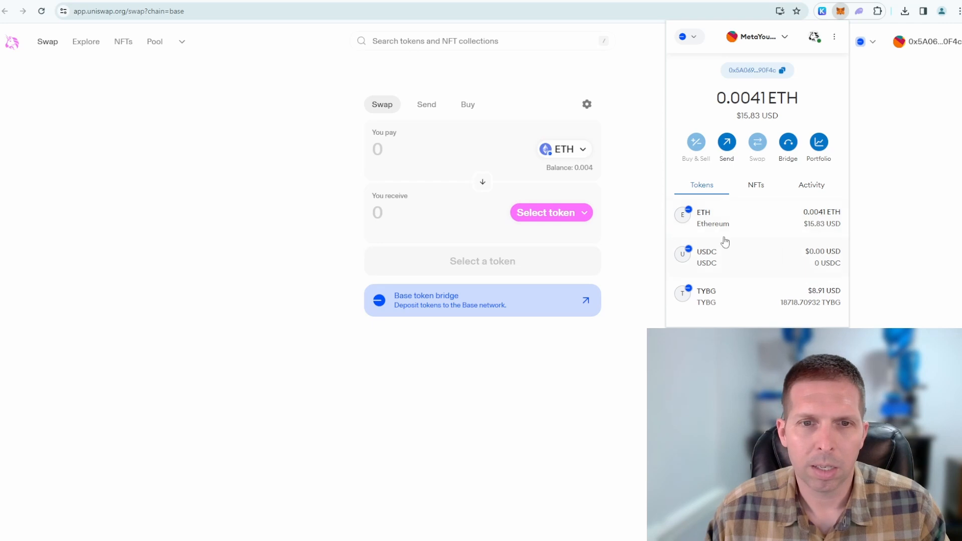
pyautogui.moveTo(891, 136)
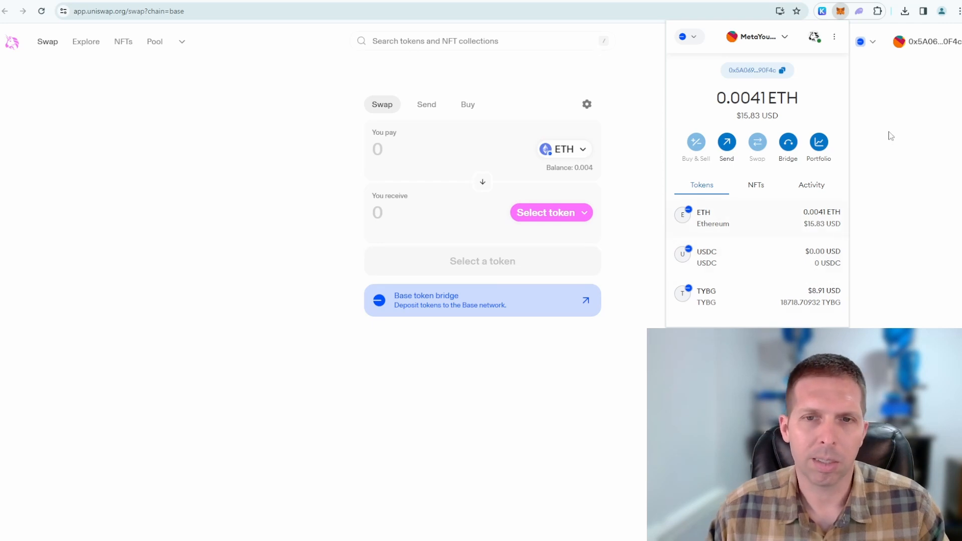
pyautogui.moveTo(870, 221)
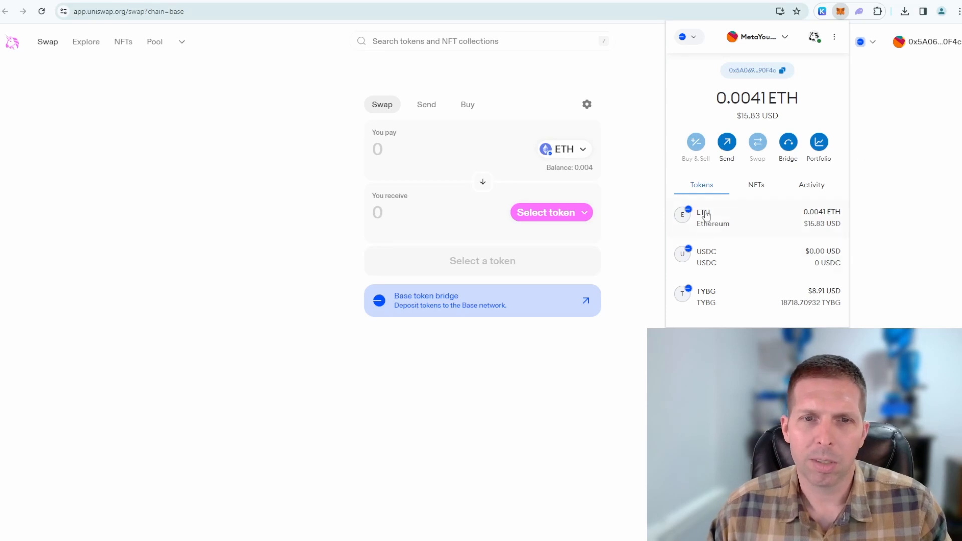
pyautogui.moveTo(931, 27)
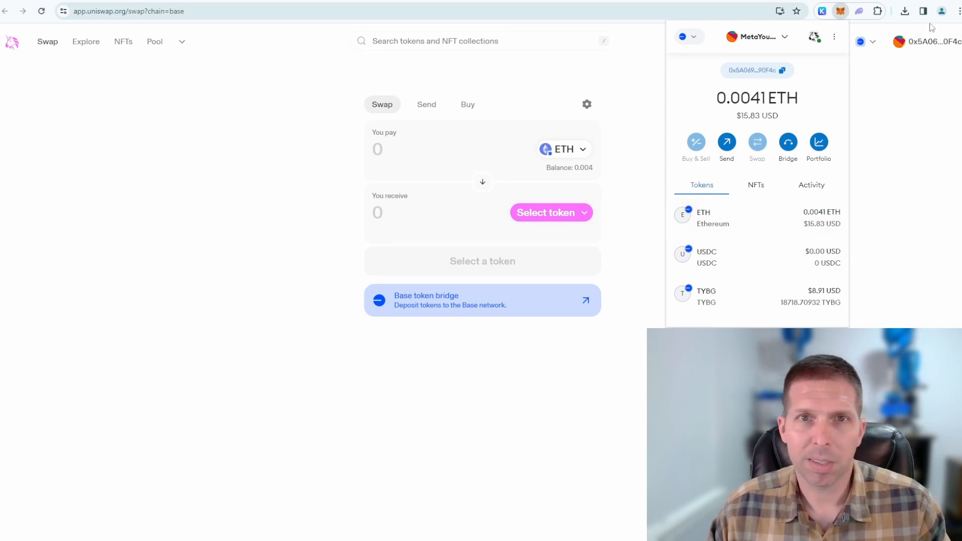
pyautogui.moveTo(757, 232)
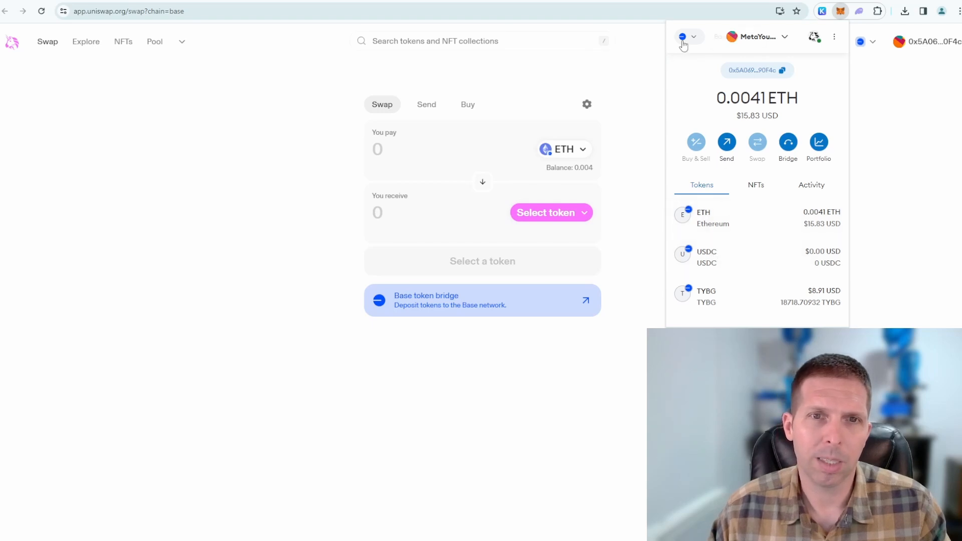
pyautogui.moveTo(725, 223)
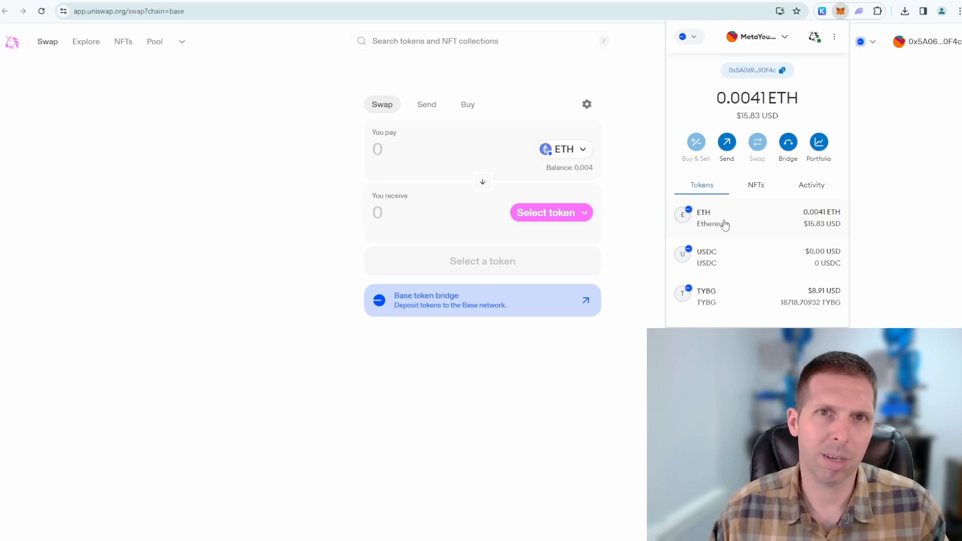
pyautogui.moveTo(757, 70)
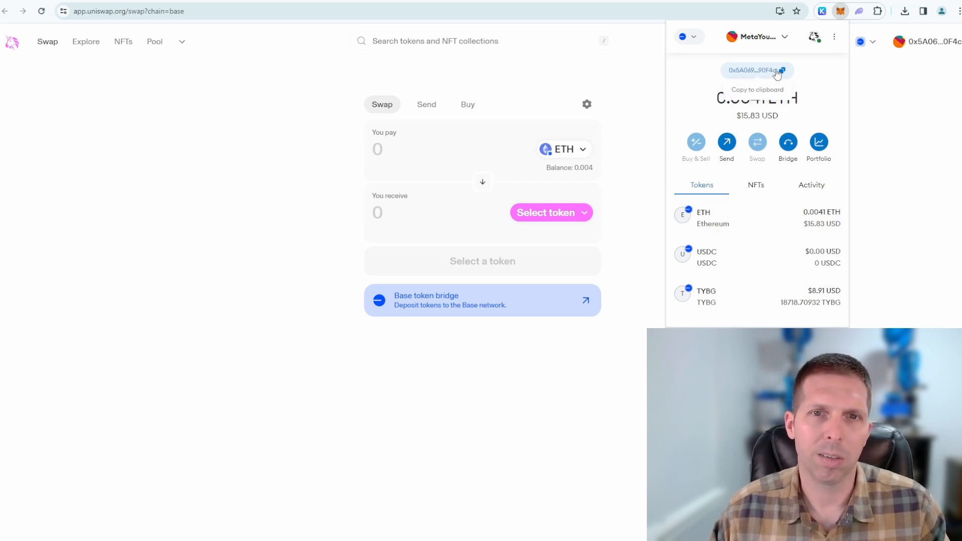
pyautogui.moveTo(681, 200)
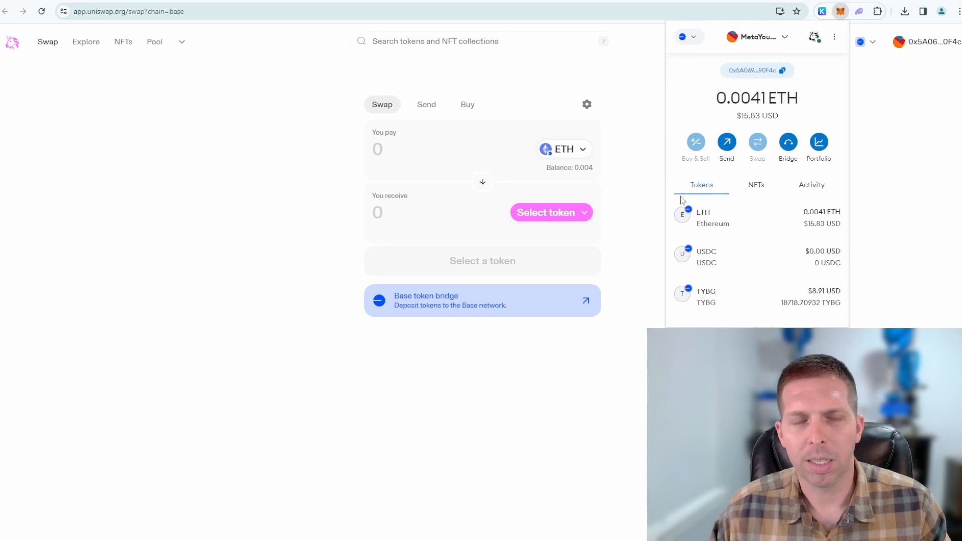
pyautogui.moveTo(752, 205)
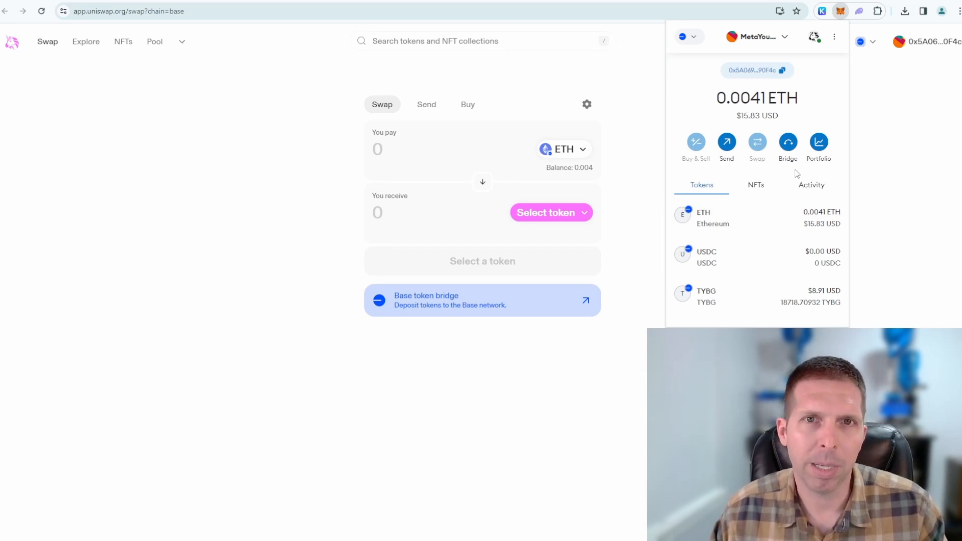
pyautogui.moveTo(801, 175)
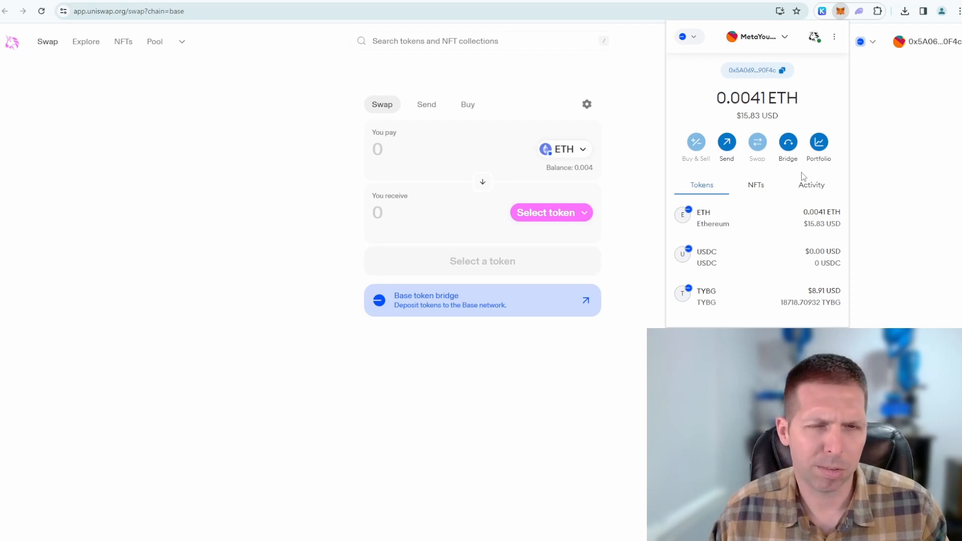
pyautogui.moveTo(846, 152)
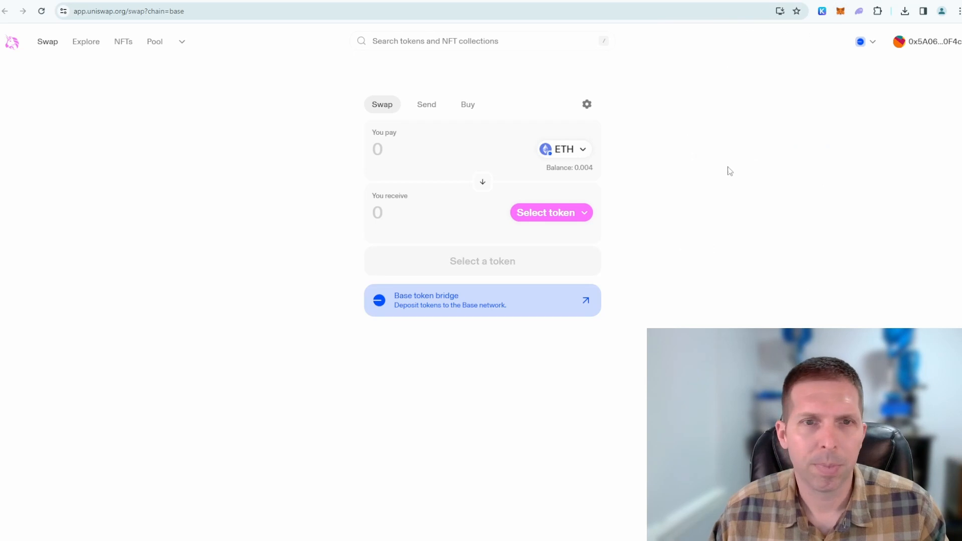
pyautogui.moveTo(799, 112)
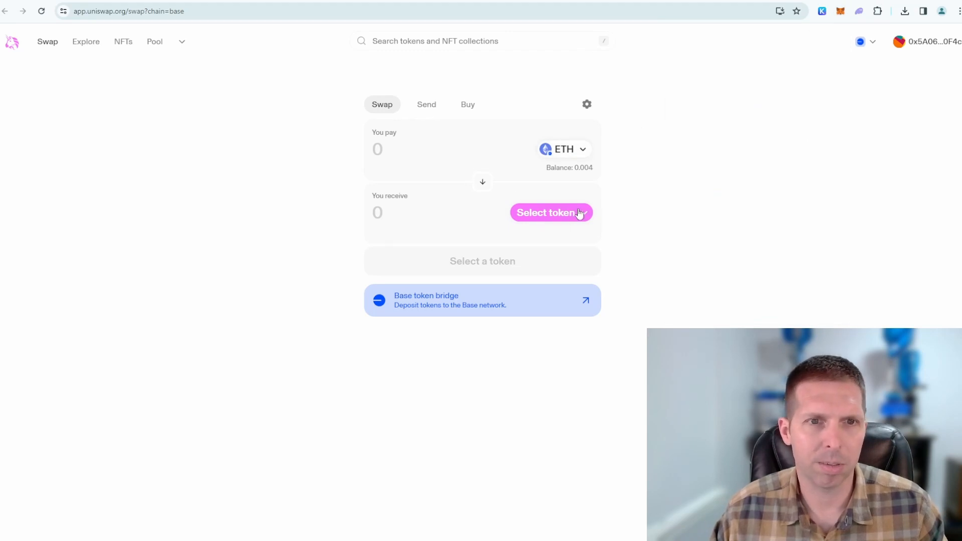
pyautogui.moveTo(535, 120)
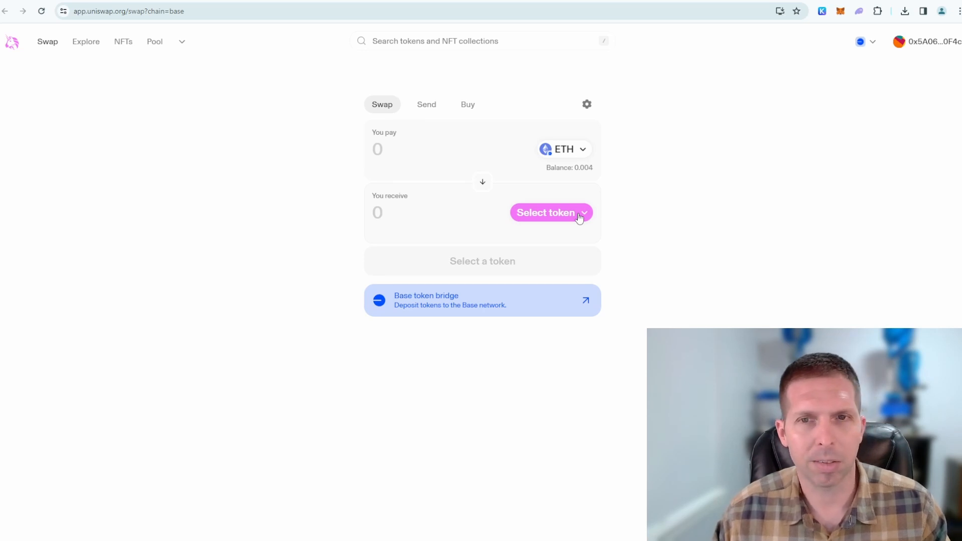
# Step: Search 'base god' in the receive-token list and select Base God (TYBG)
pyautogui.click(551, 213)
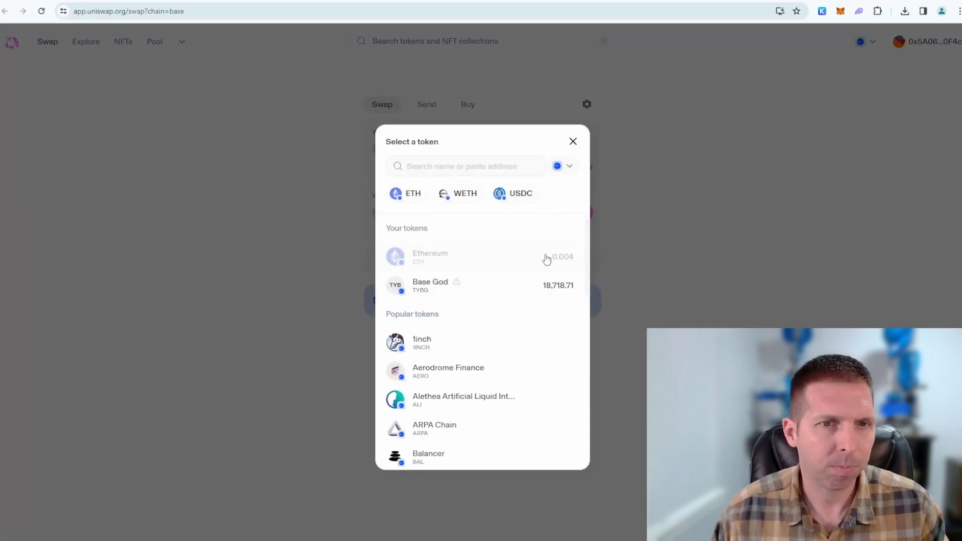
pyautogui.moveTo(607, 159)
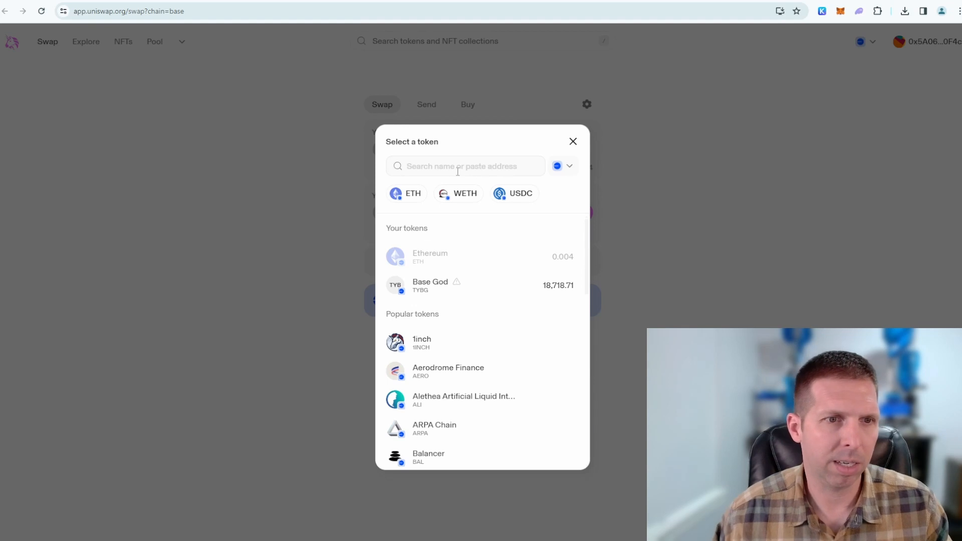
pyautogui.write('baseg')
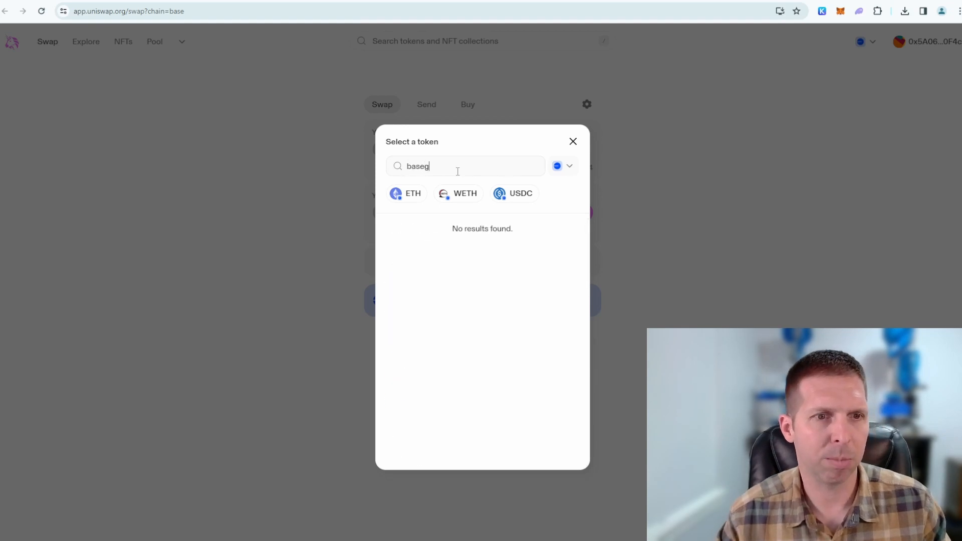
pyautogui.write('god')
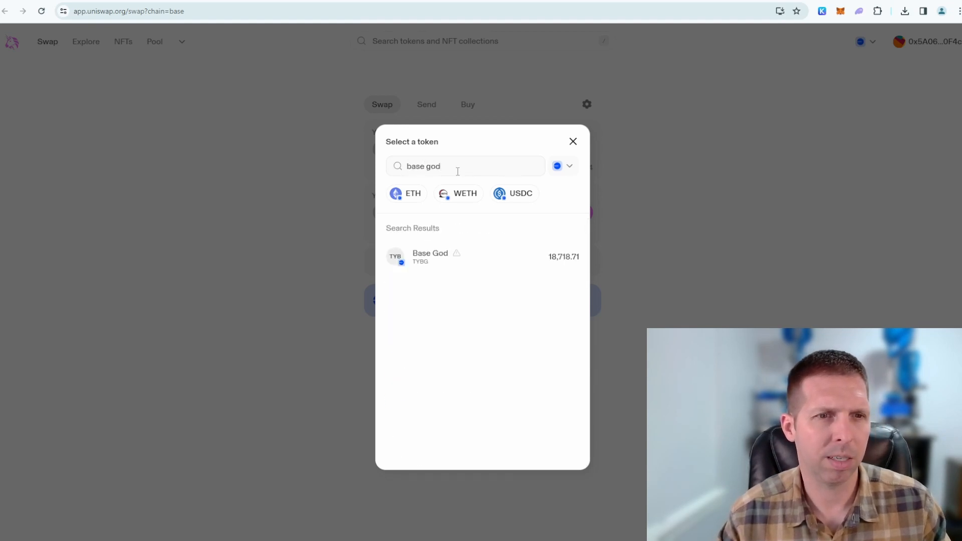
pyautogui.moveTo(432, 183)
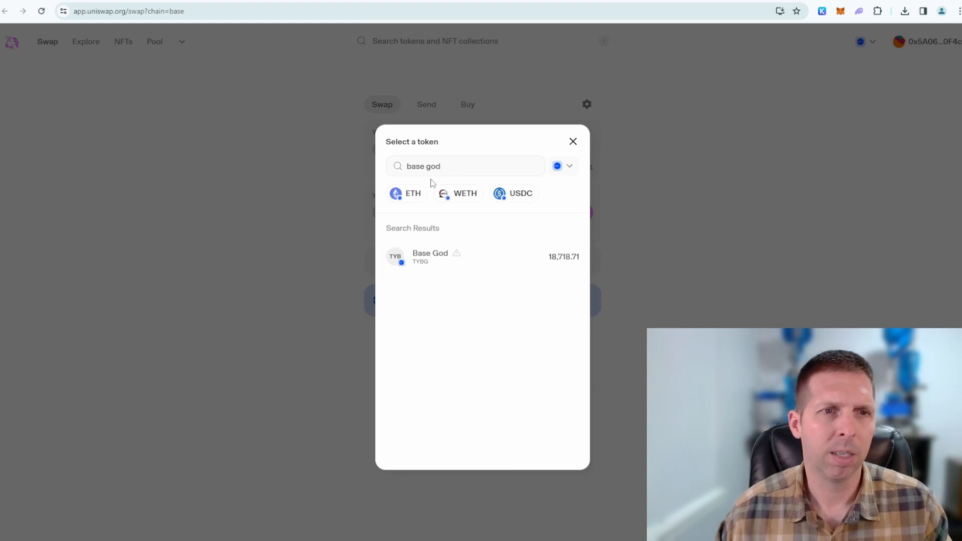
pyautogui.click(430, 256)
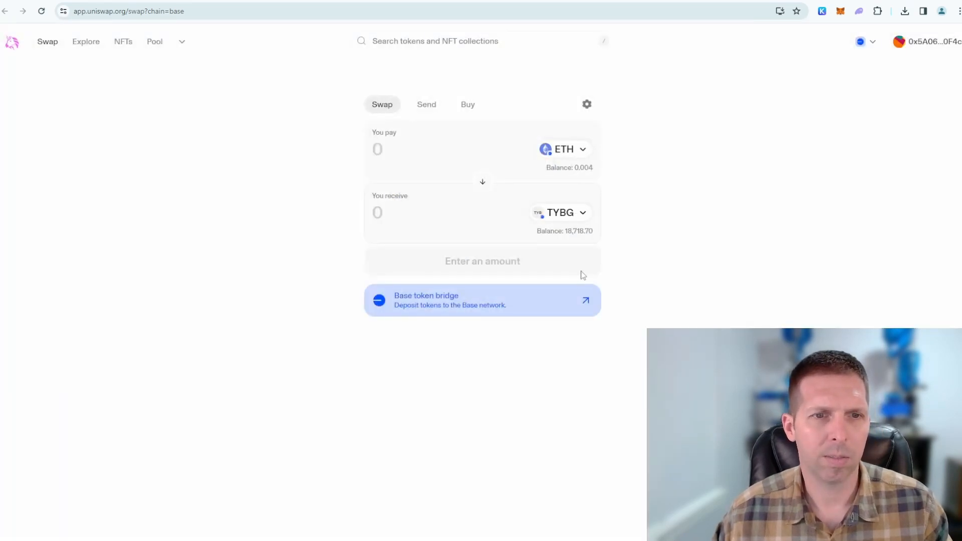
pyautogui.click(560, 213)
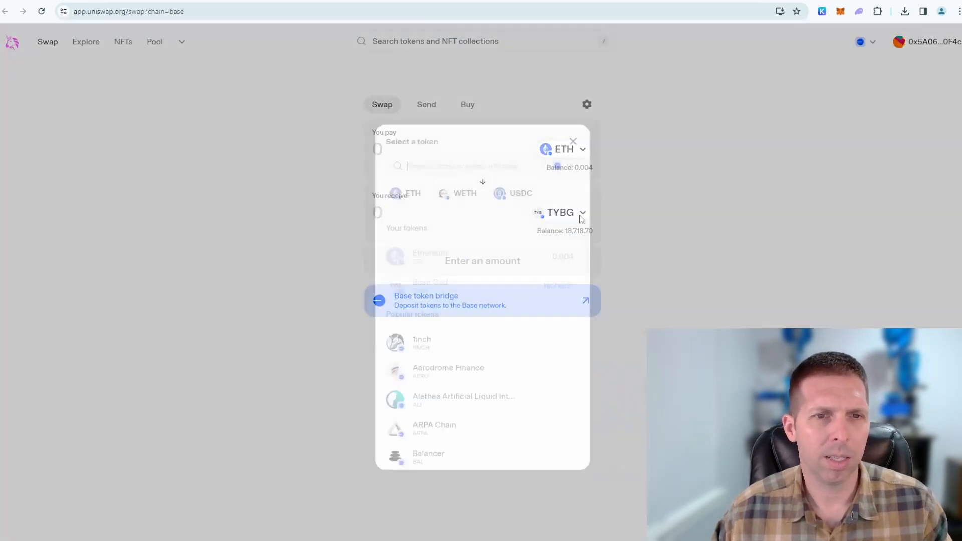
# Step: Return to Base God's CoinGecko page and scroll up to its price and contract info
pyautogui.click(572, 142)
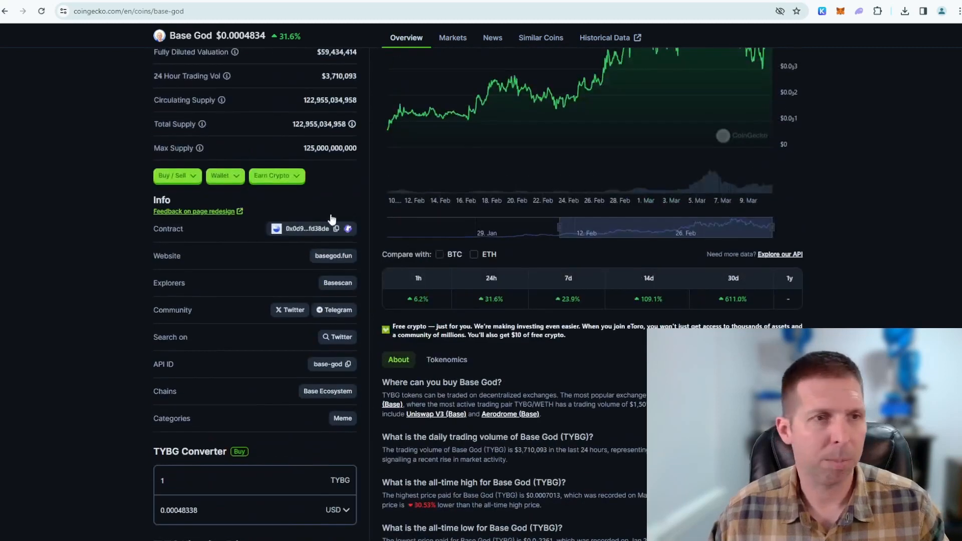
pyautogui.scroll(3)
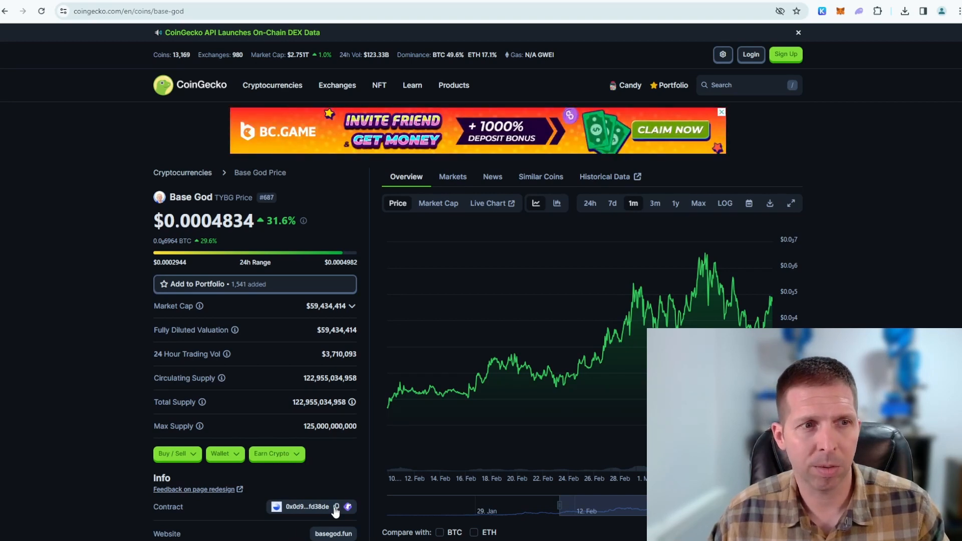
pyautogui.moveTo(494, 359)
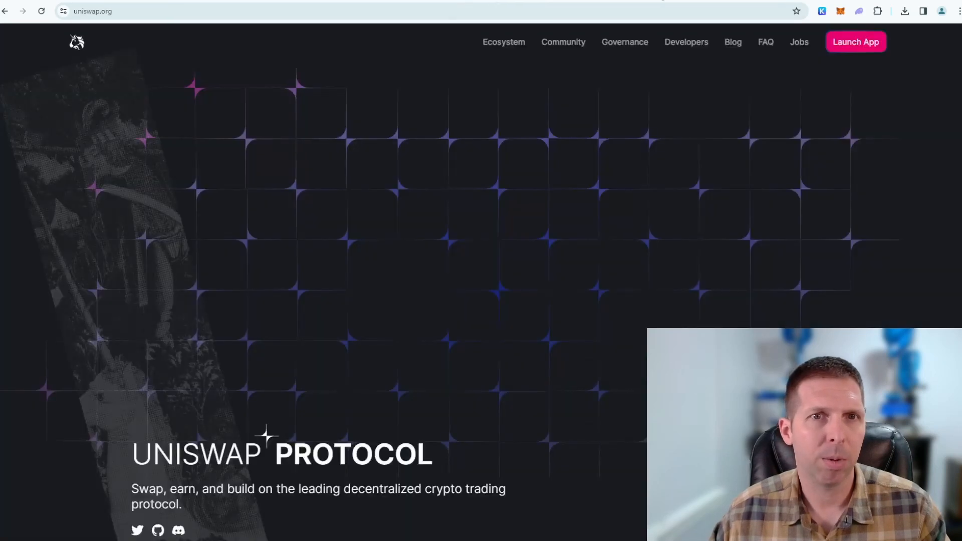
# Step: Set TYBG as the receive token by searching Base God's pasted contract address
pyautogui.click(856, 42)
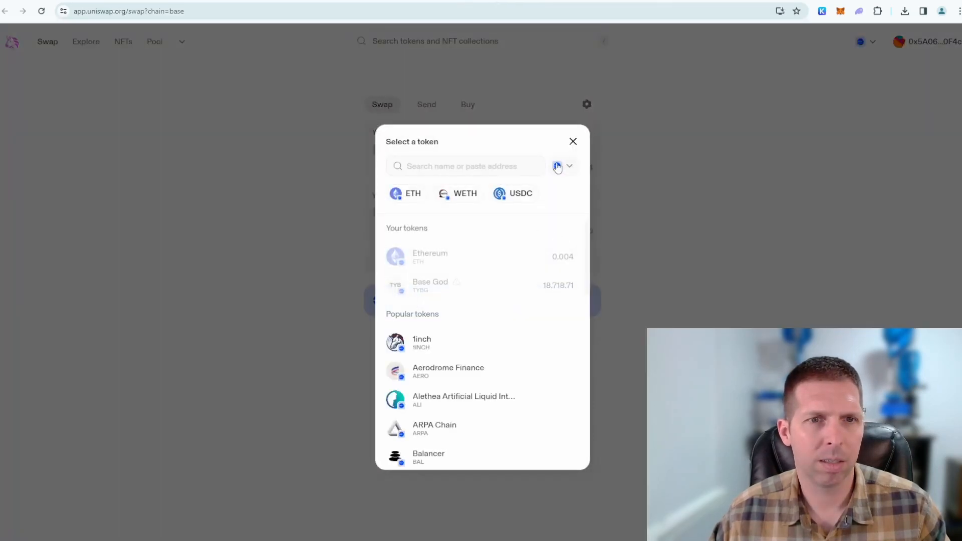
pyautogui.moveTo(457, 371)
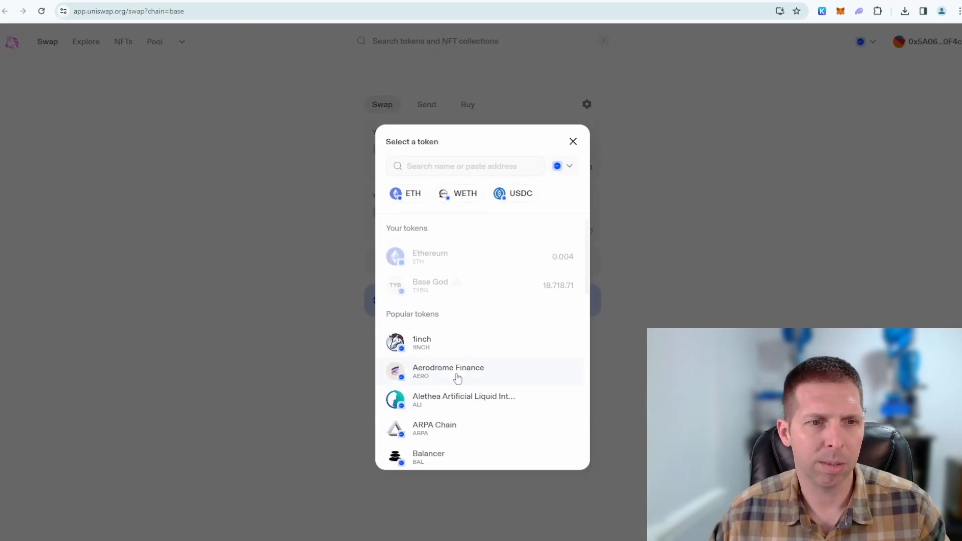
pyautogui.click(428, 457)
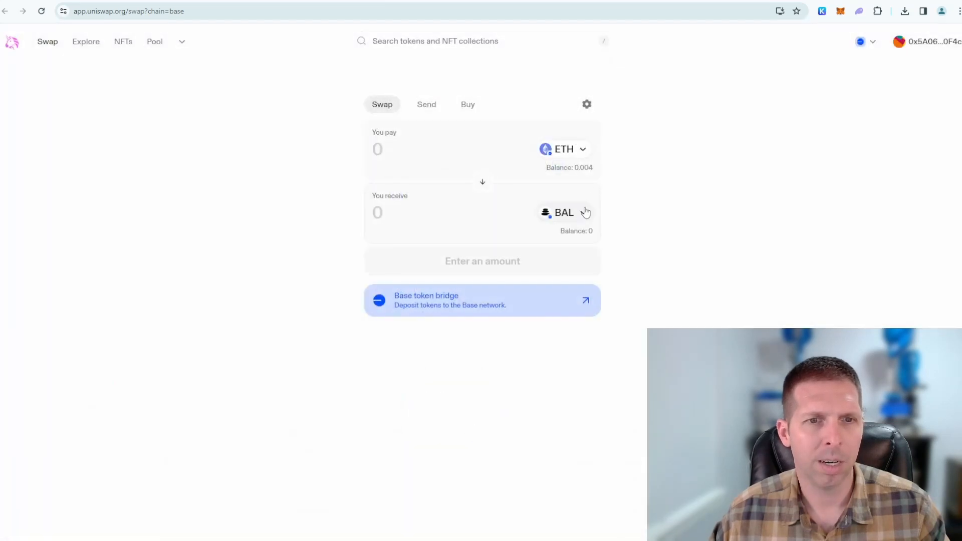
pyautogui.click(563, 212)
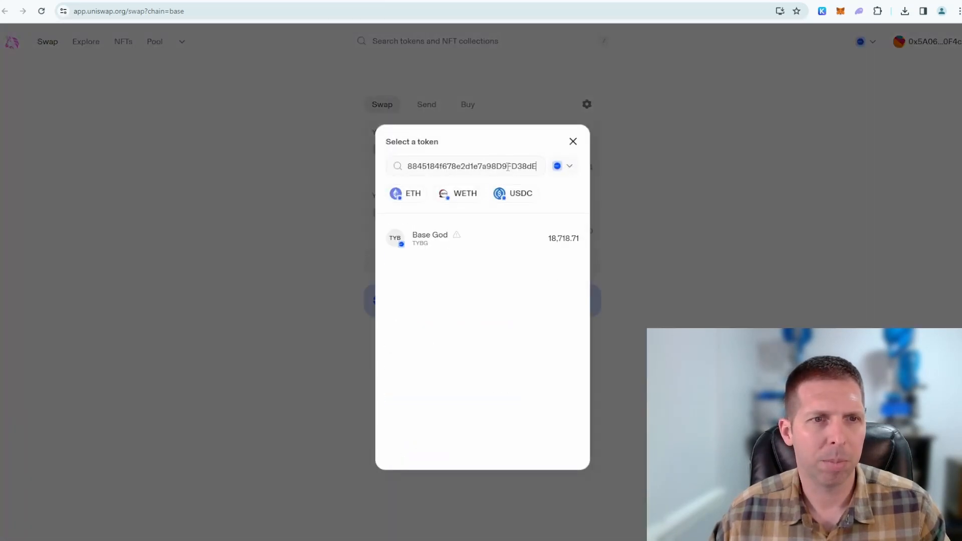
pyautogui.moveTo(440, 240)
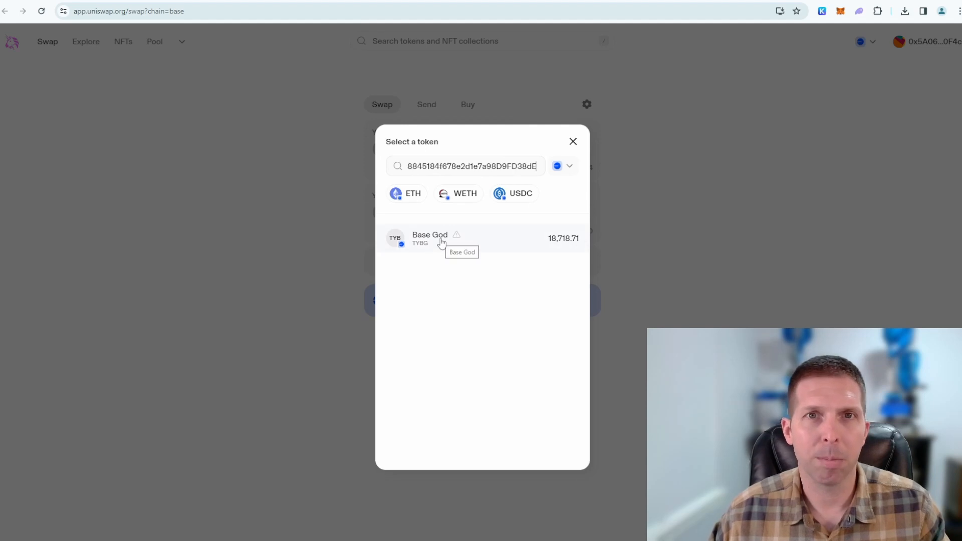
pyautogui.click(430, 238)
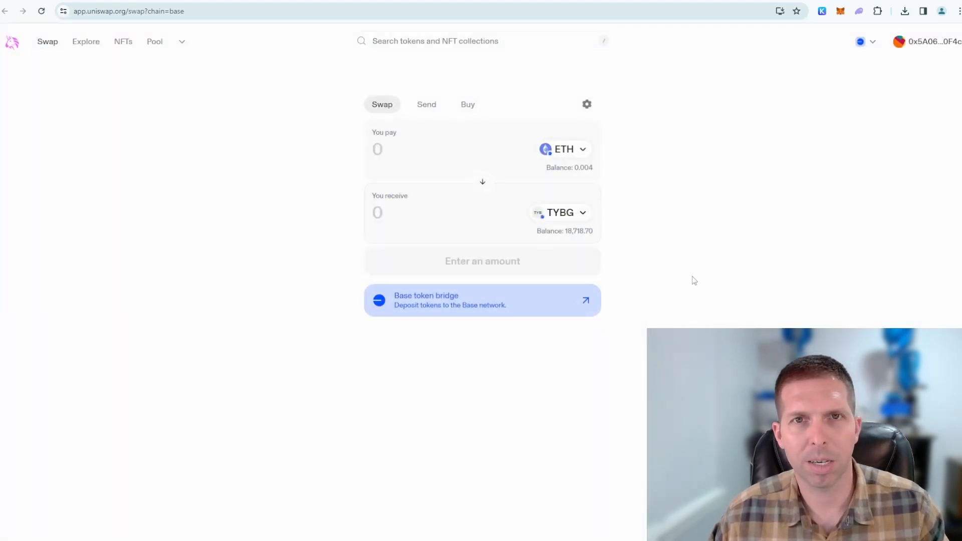
pyautogui.moveTo(862, 72)
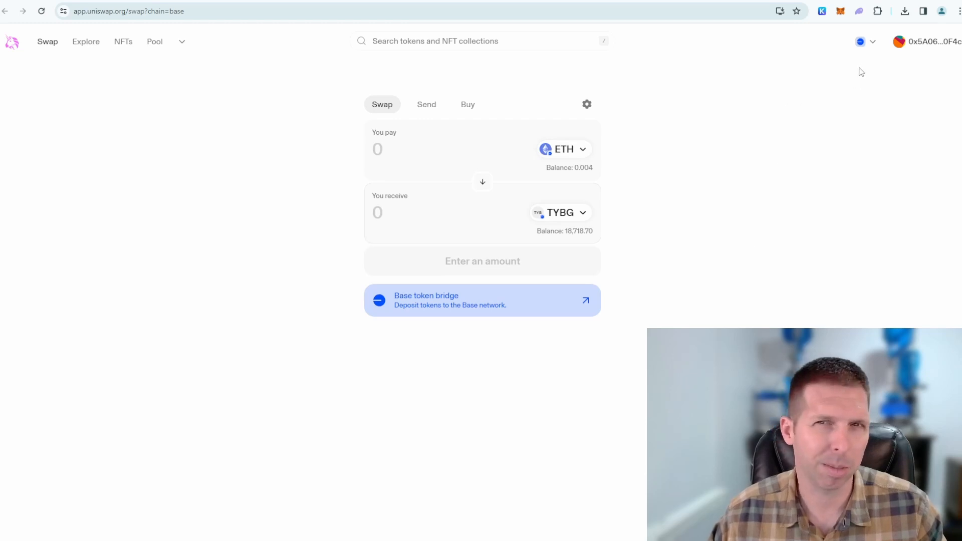
pyautogui.moveTo(745, 121)
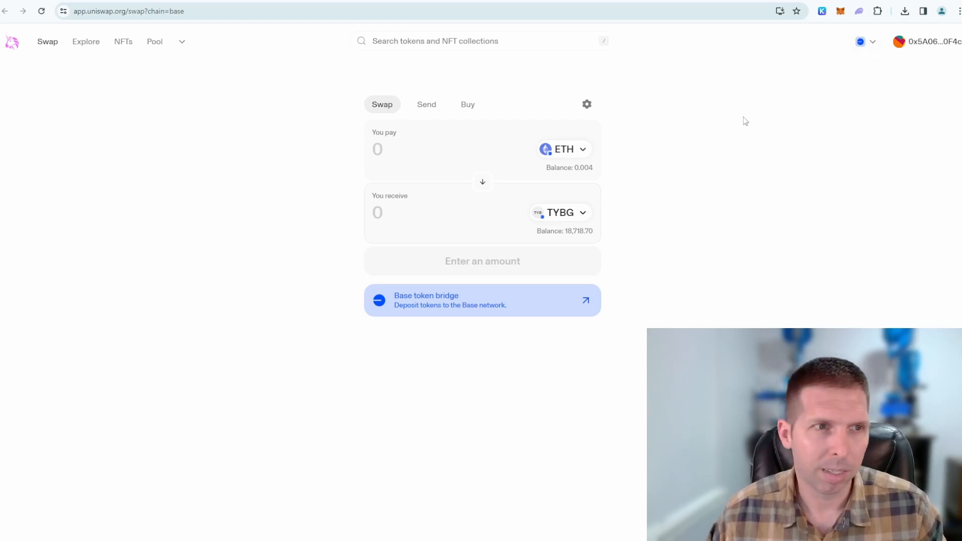
pyautogui.moveTo(775, 155)
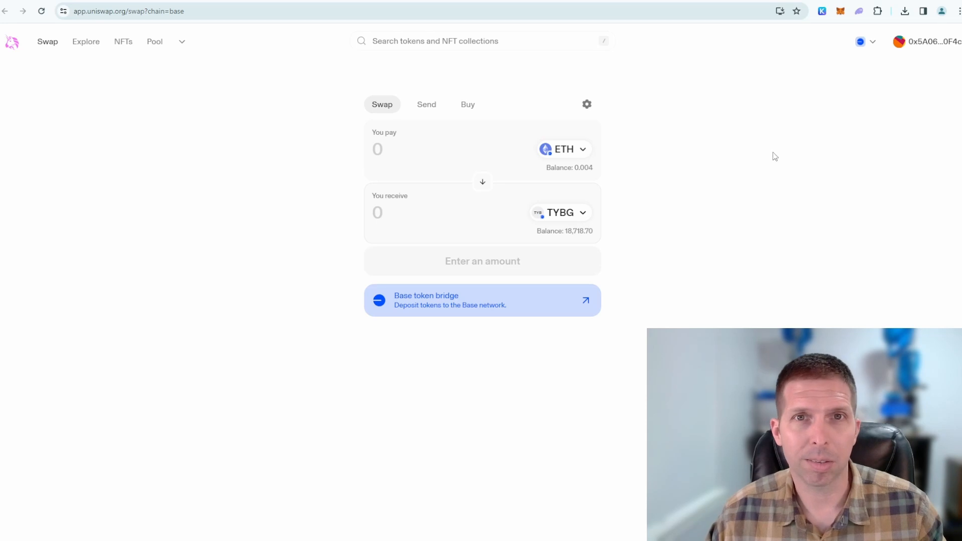
pyautogui.moveTo(436, 133)
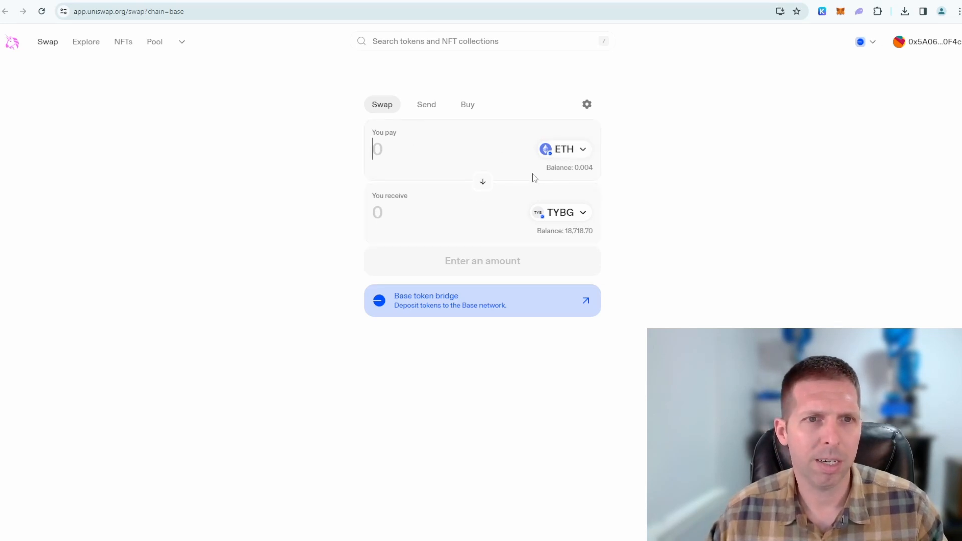
pyautogui.moveTo(351, 153)
pyautogui.write('.')
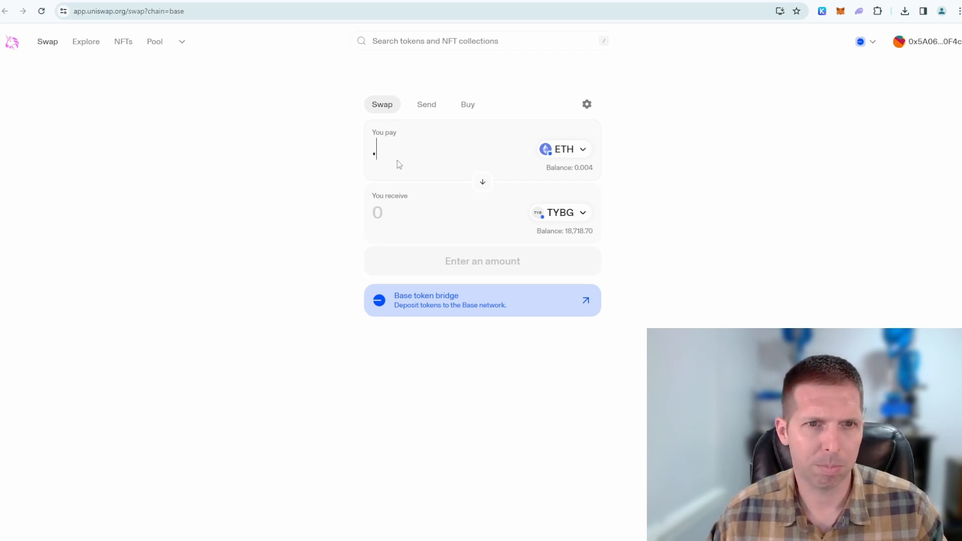
# Step: Enter 0.001 ETH as the pay amount, quoting about 8,379.88 TYBG
pyautogui.write('001')
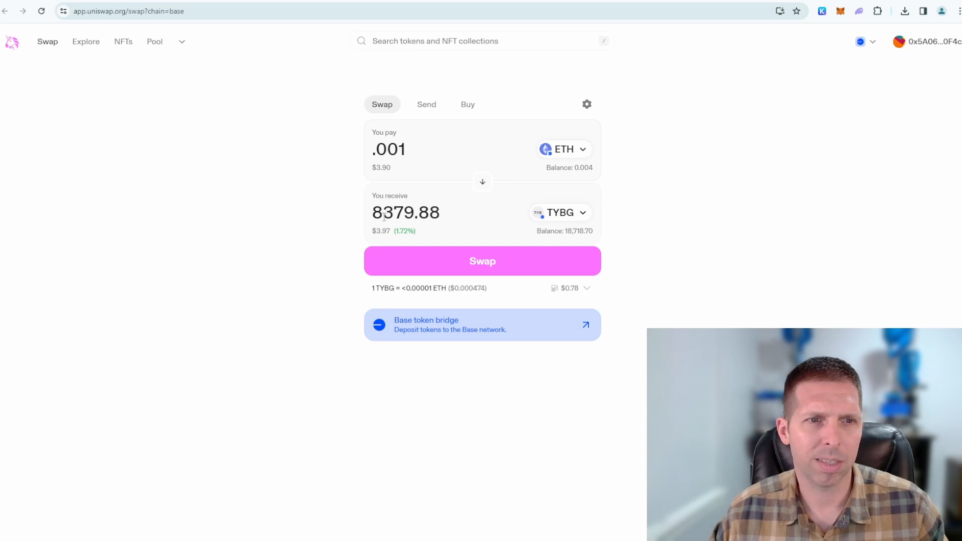
pyautogui.moveTo(755, 250)
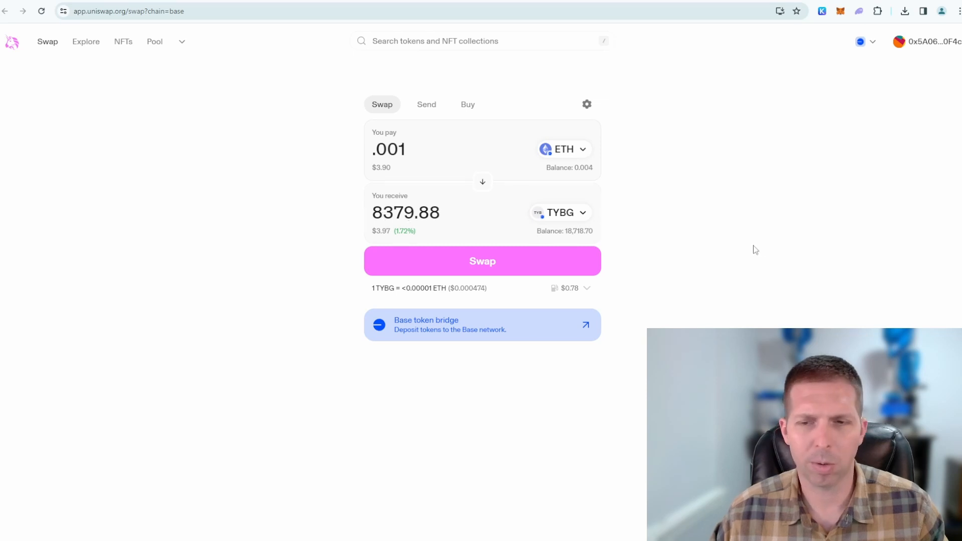
pyautogui.moveTo(583, 292)
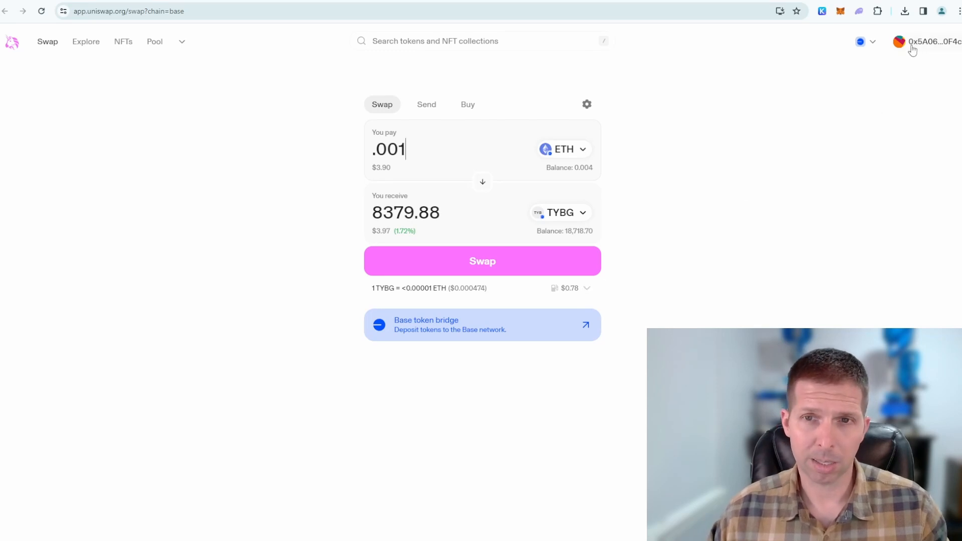
pyautogui.moveTo(530, 277)
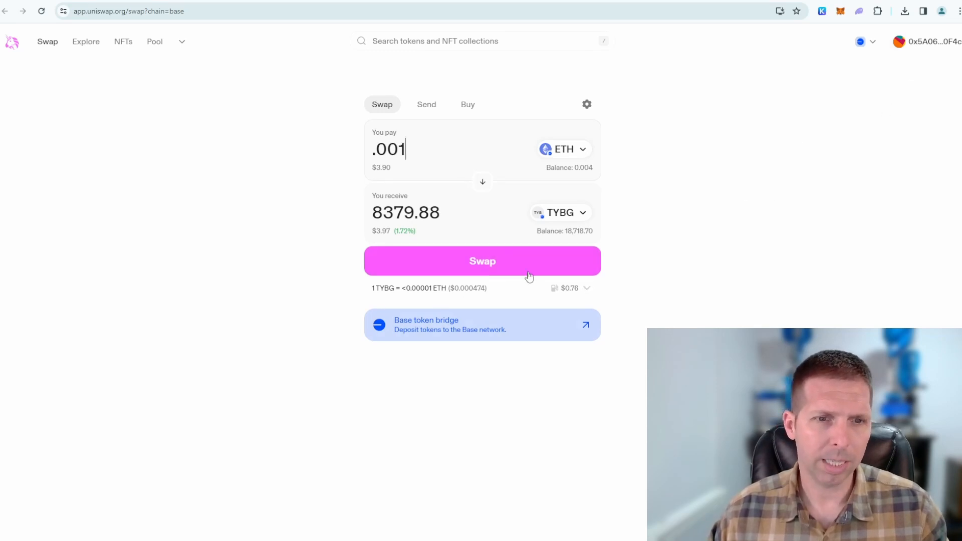
pyautogui.moveTo(481, 281)
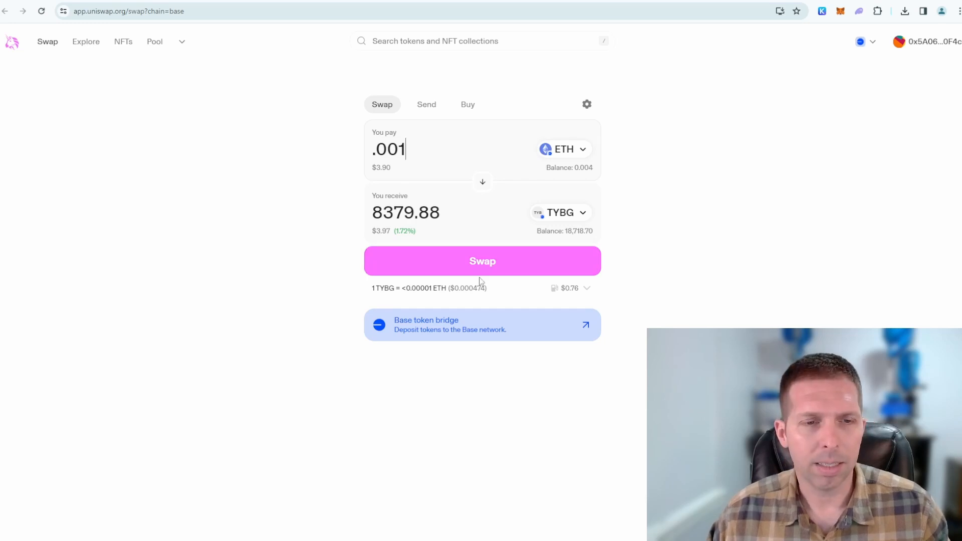
# Step: Review the .001 ETH to 8,379.88 TYBG quote, confirming Max slippage stays on Auto
pyautogui.click(482, 261)
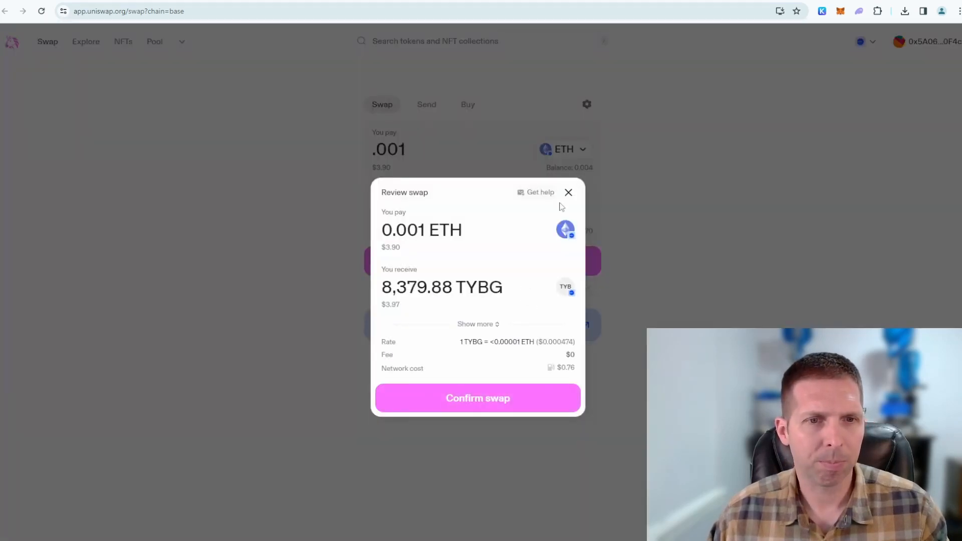
pyautogui.click(568, 192)
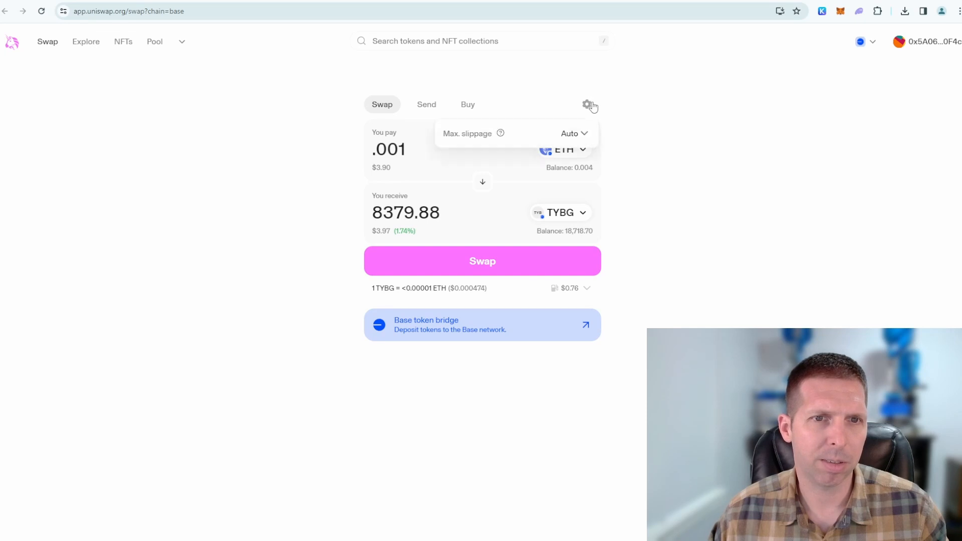
pyautogui.moveTo(514, 136)
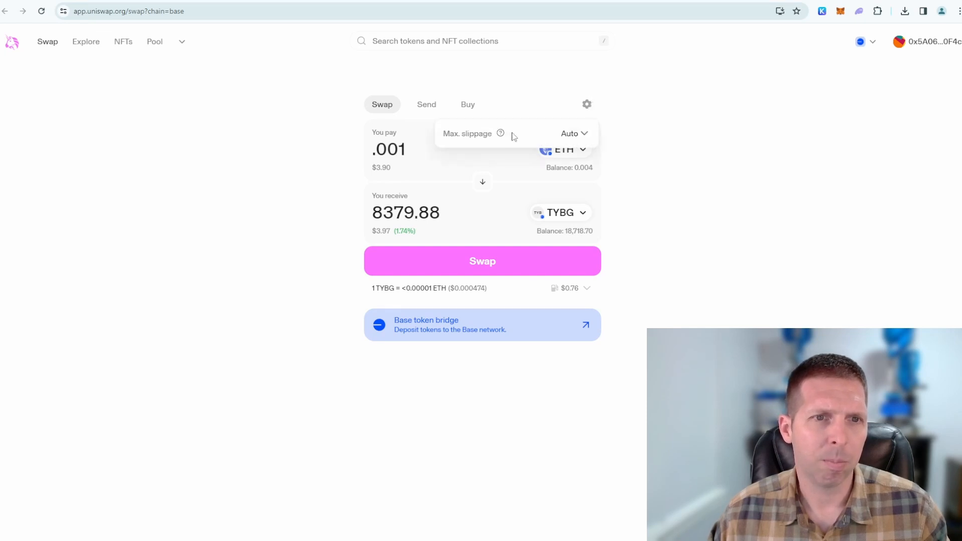
pyautogui.click(574, 133)
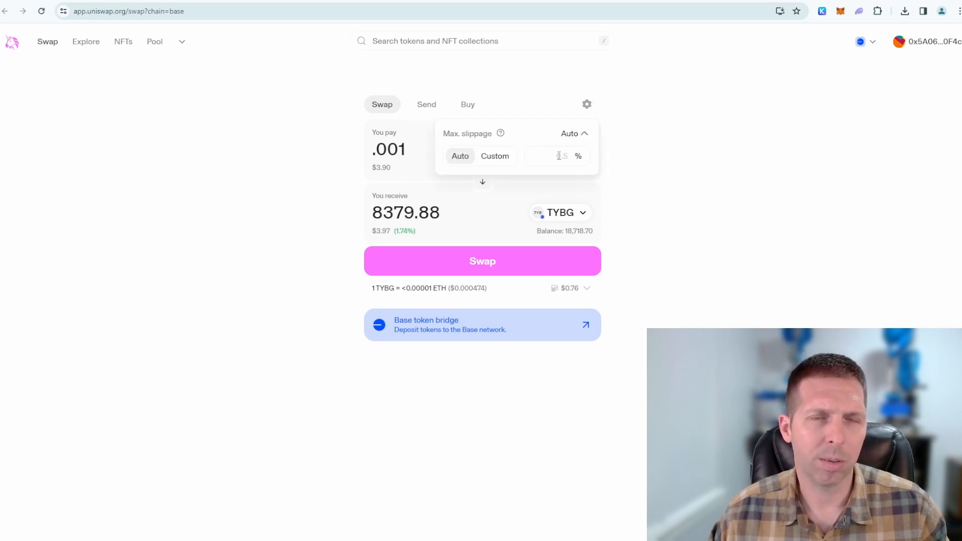
pyautogui.click(574, 133)
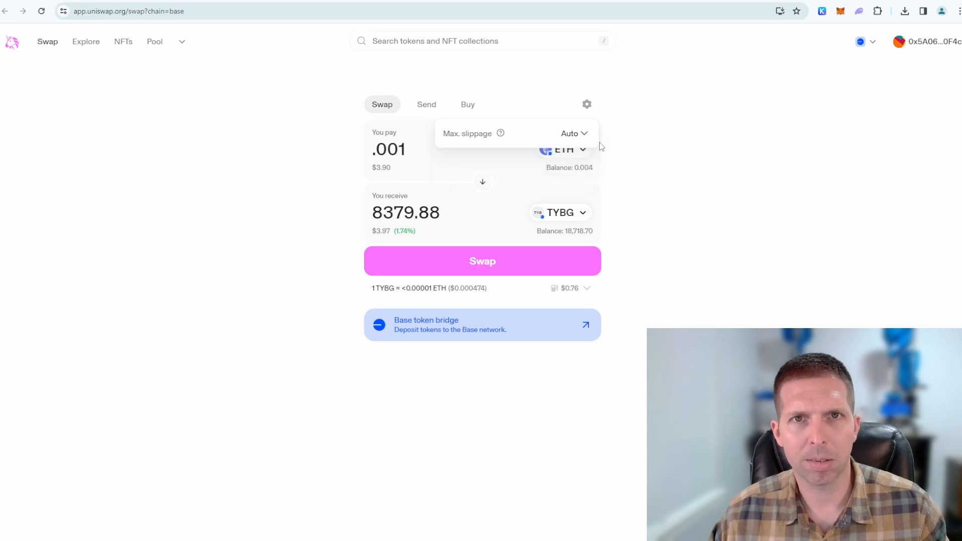
pyautogui.moveTo(481, 208)
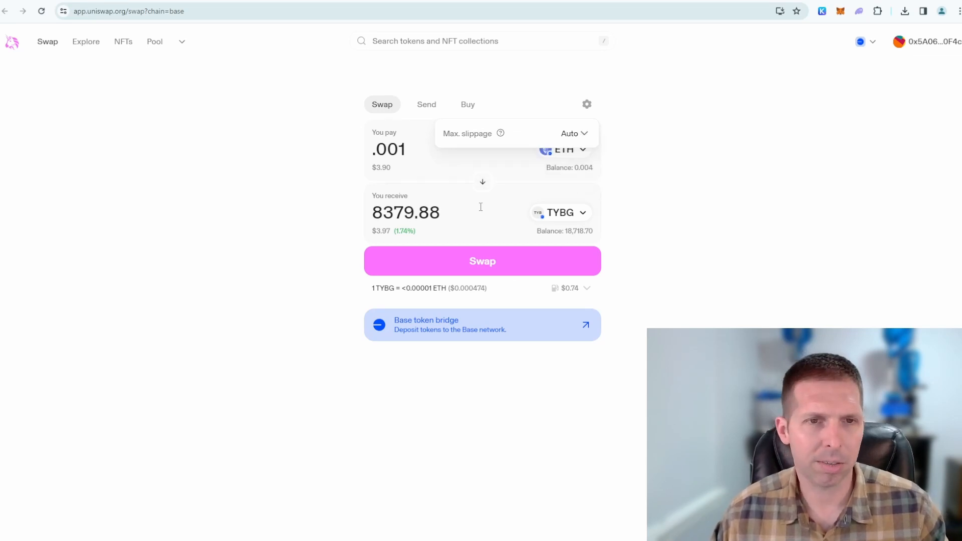
pyautogui.click(574, 133)
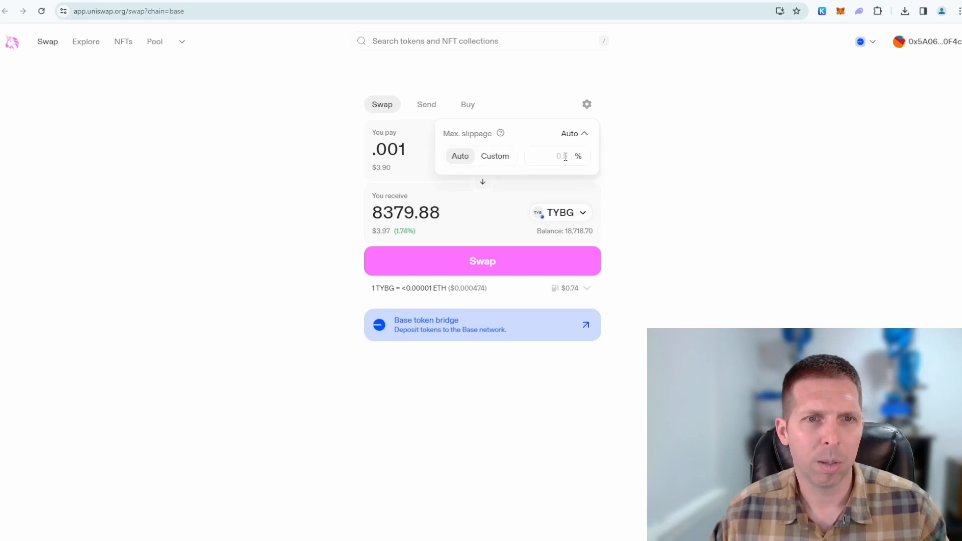
pyautogui.click(654, 162)
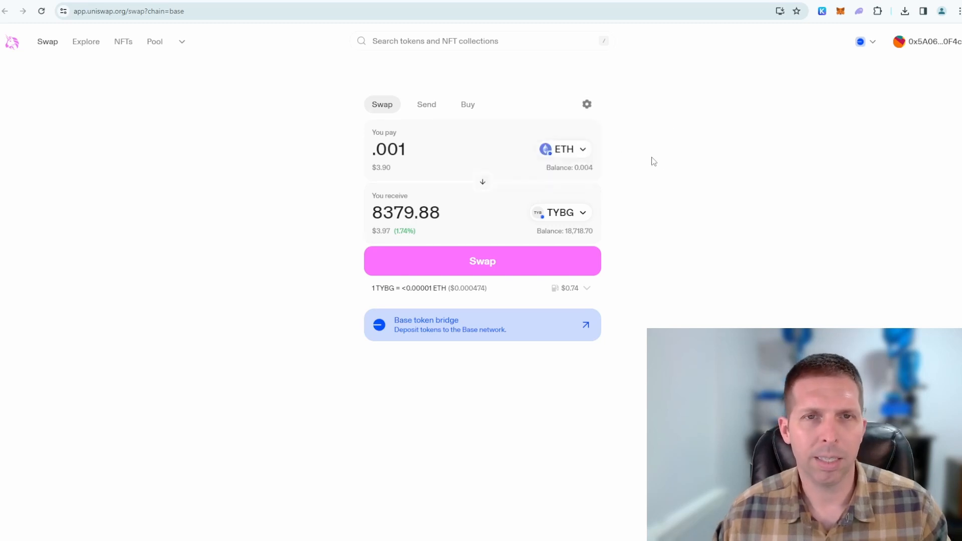
pyautogui.moveTo(616, 215)
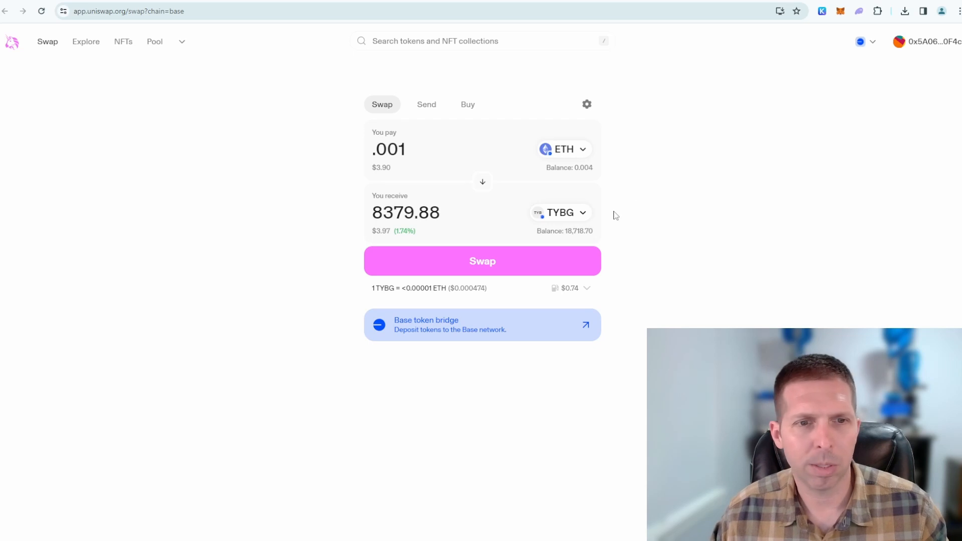
pyautogui.moveTo(497, 216)
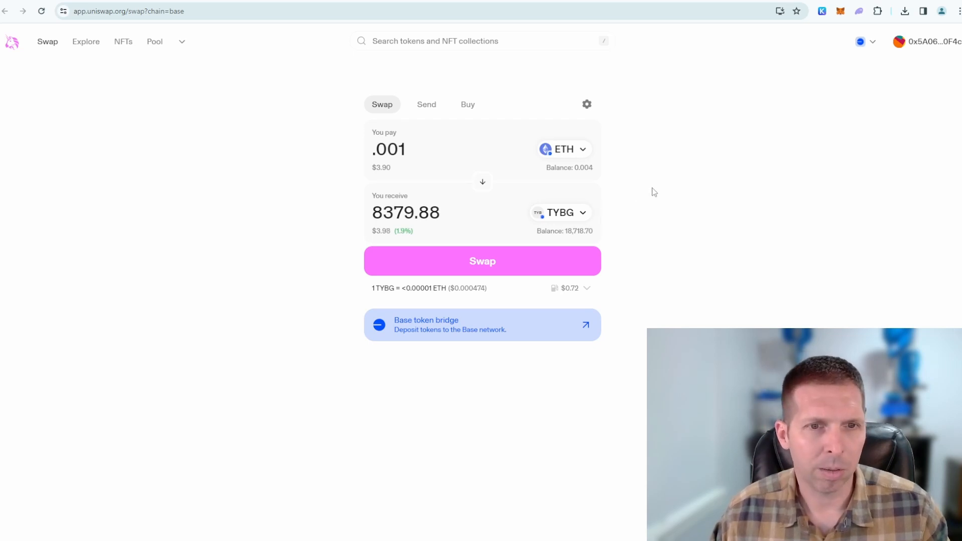
pyautogui.moveTo(591, 225)
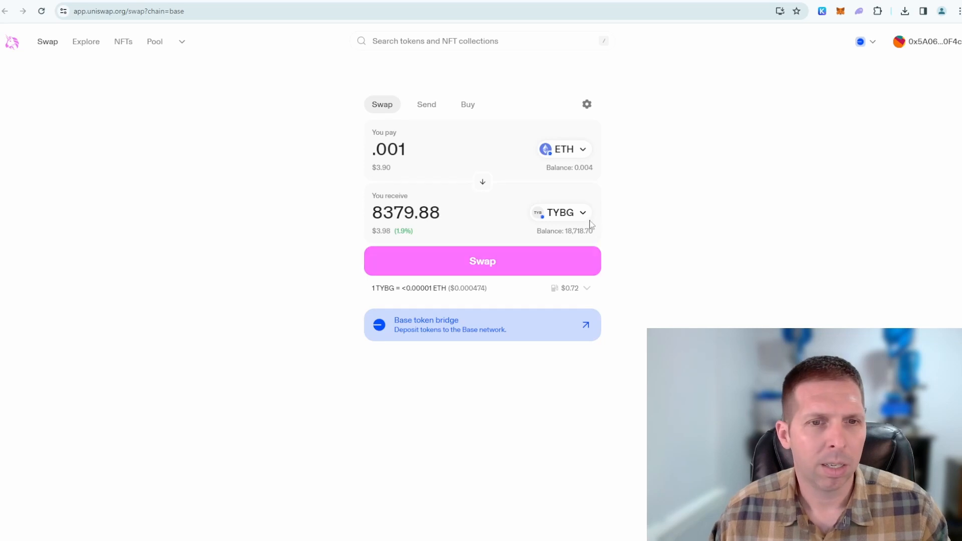
pyautogui.moveTo(587, 104)
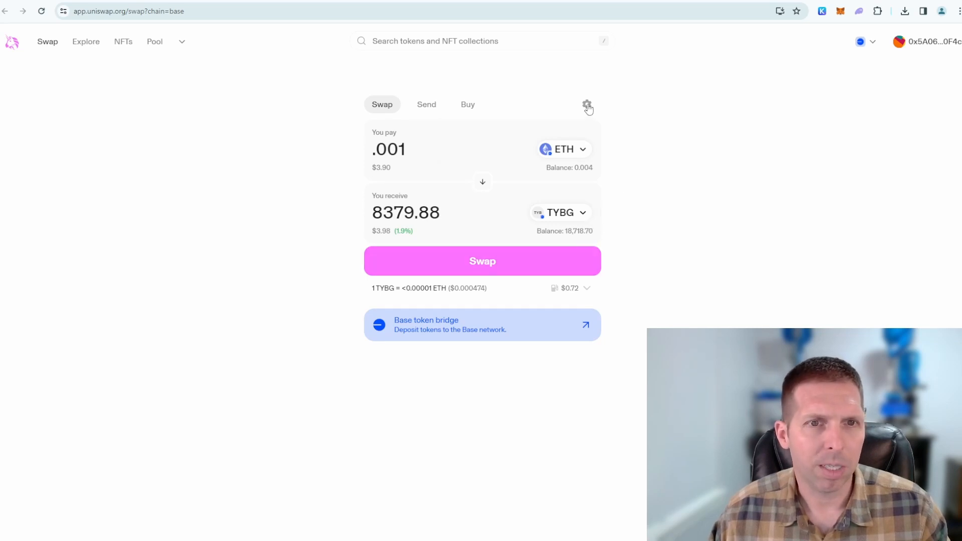
pyautogui.moveTo(483, 268)
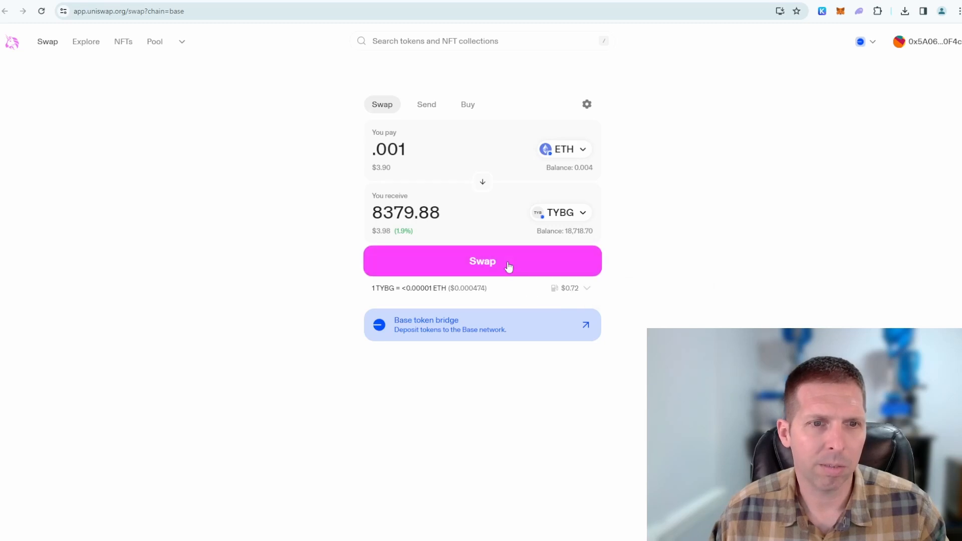
# Step: Swap 0.001 ETH for 8,379.88 TYBG, approve it in MetaMask, and dismiss the success dialog
pyautogui.click(483, 260)
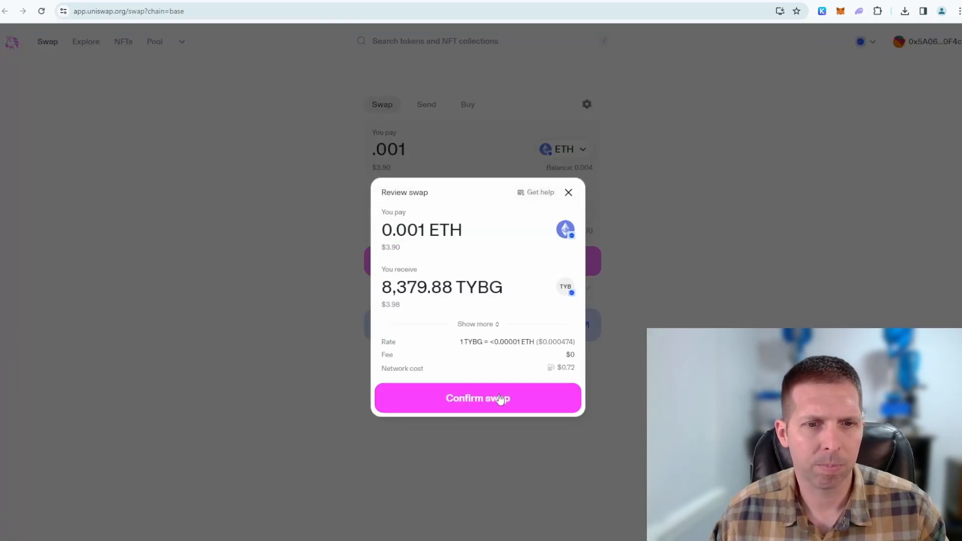
pyautogui.click(478, 397)
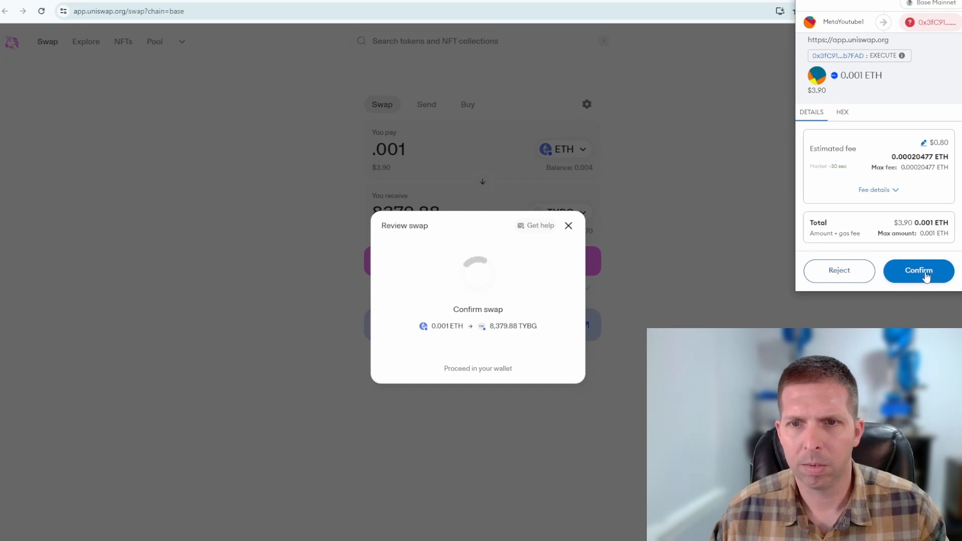
pyautogui.click(919, 271)
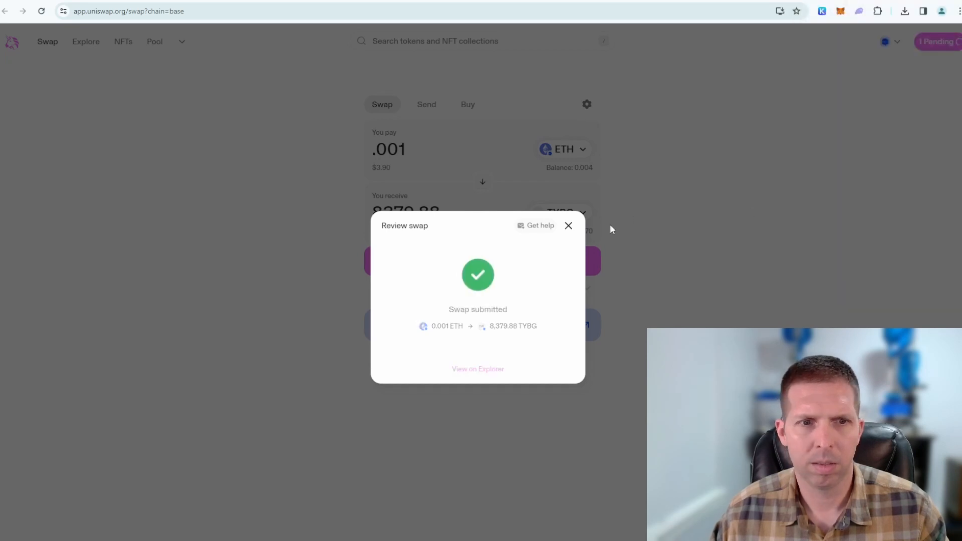
pyautogui.moveTo(744, 210)
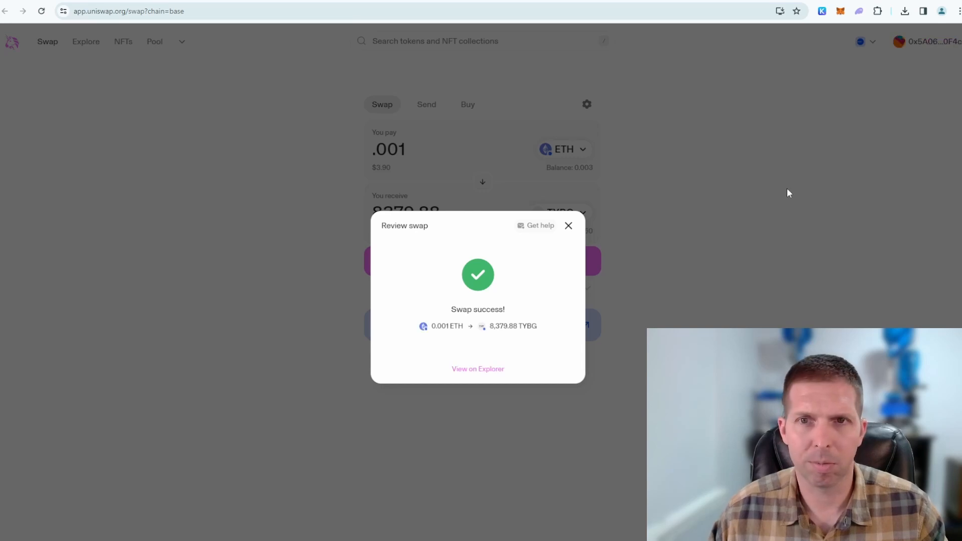
pyautogui.click(568, 225)
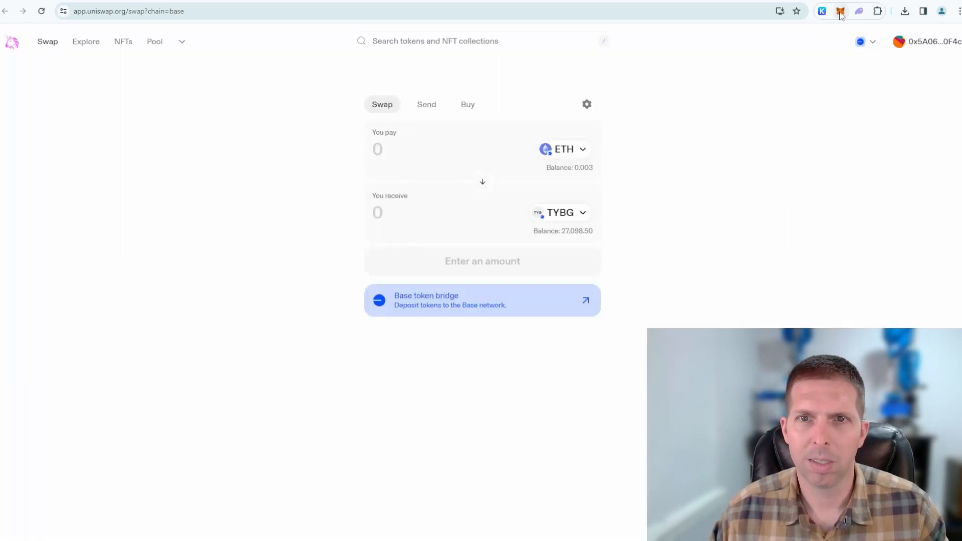
# Step: Check MetaMask's Activity and token list showing 0.0028 ETH and about 27,098.69 TYBG ($12.88)
pyautogui.click(841, 11)
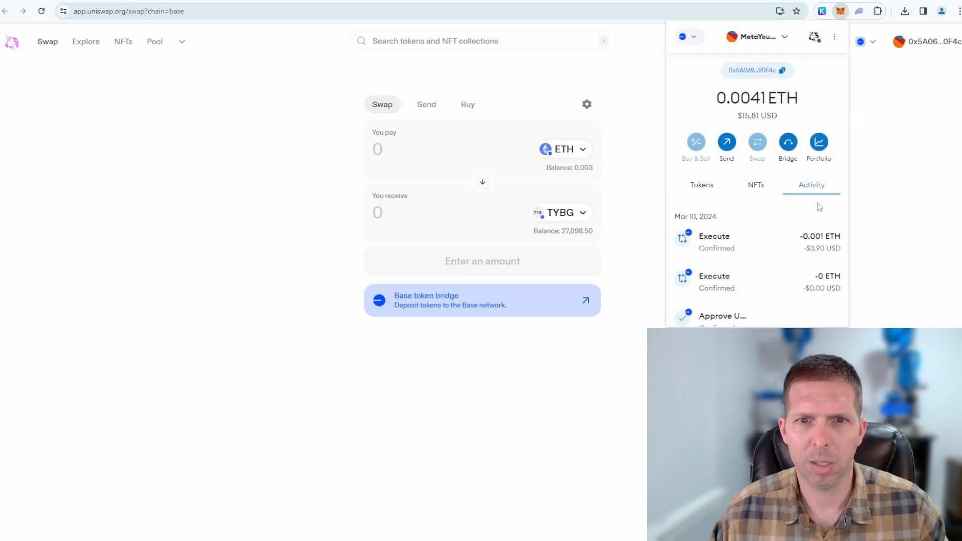
pyautogui.click(702, 185)
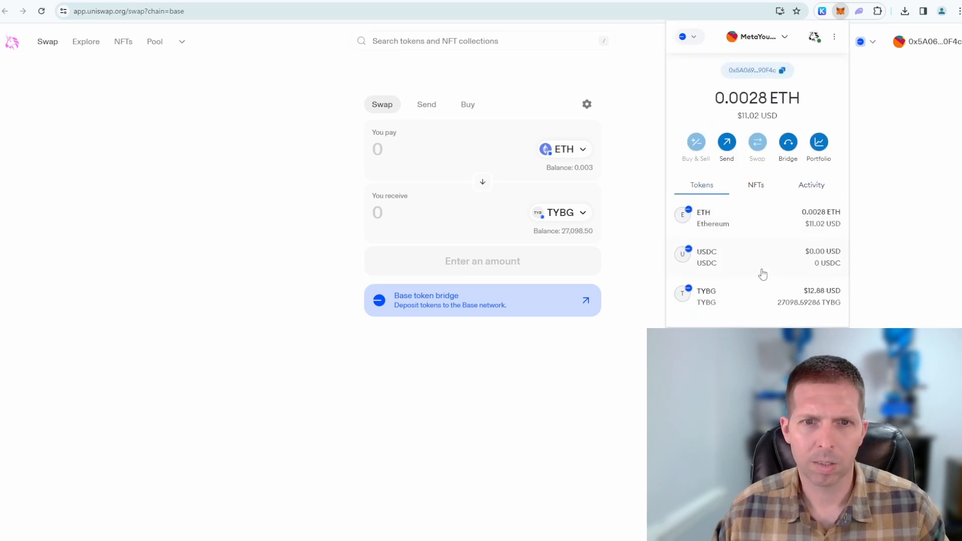
pyautogui.scroll(-3)
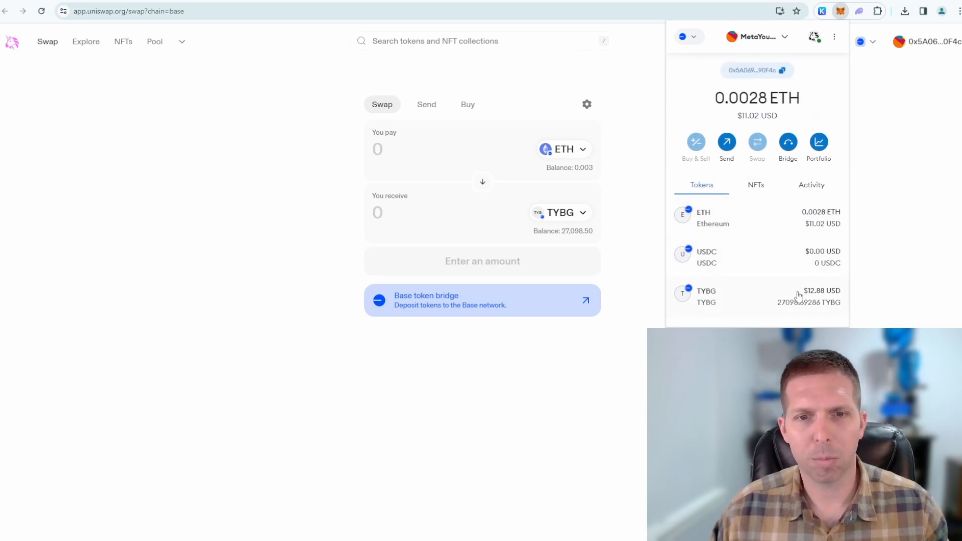
pyautogui.scroll(-3)
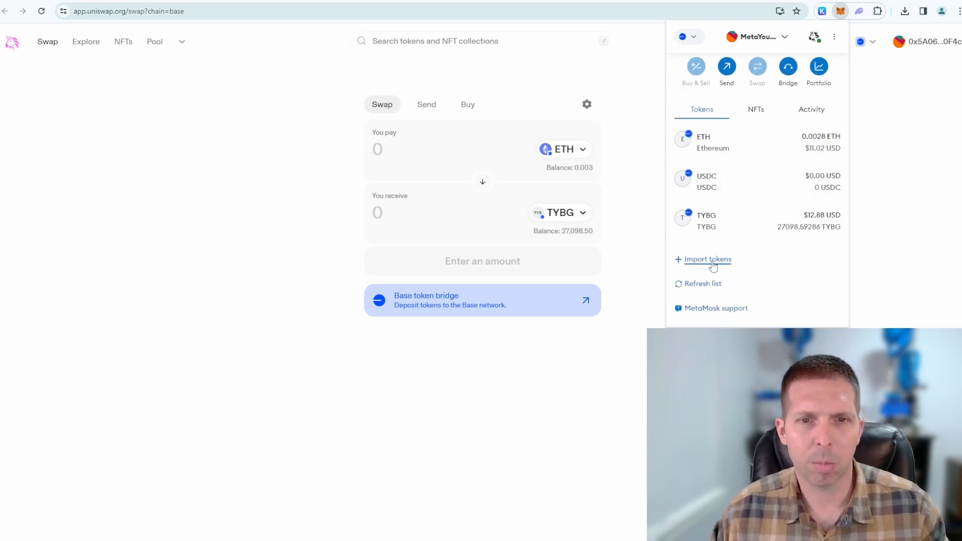
# Step: Start importing a custom token from the reopened MetaMask wallet
pyautogui.click(708, 259)
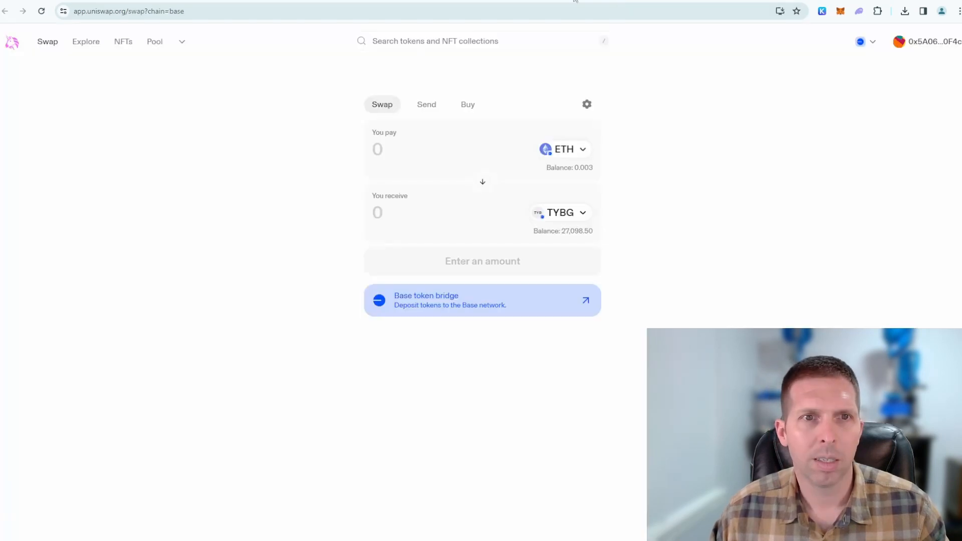
pyautogui.moveTo(792, 41)
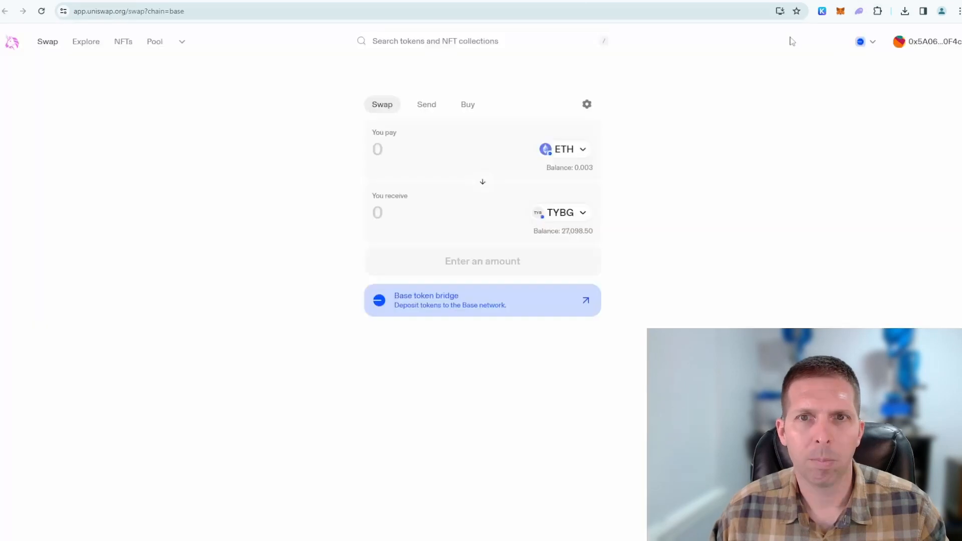
pyautogui.click(841, 11)
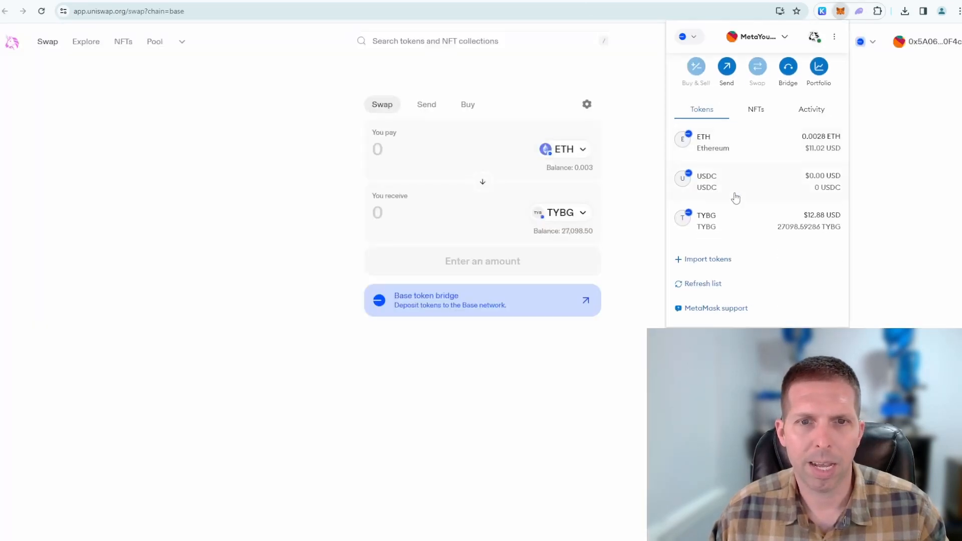
pyautogui.click(708, 259)
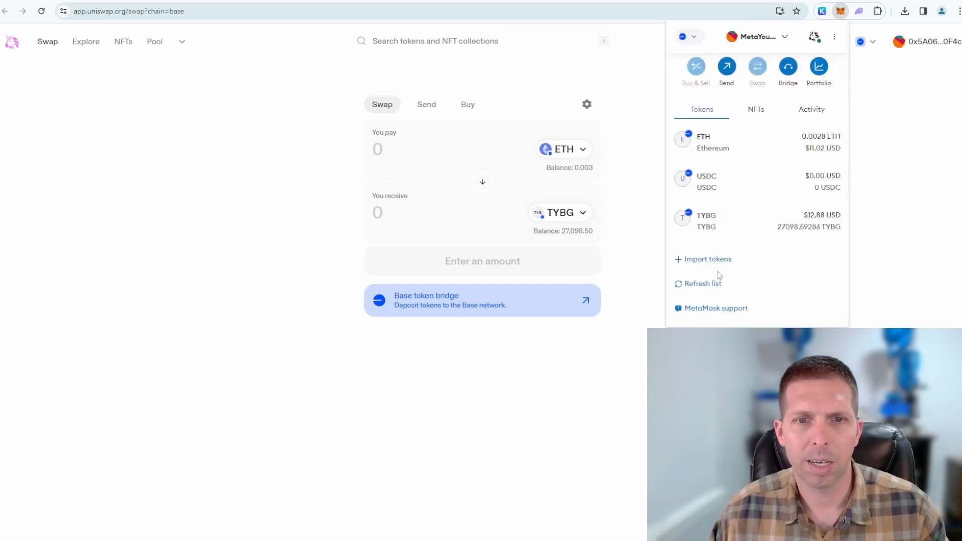
# Step: Open MetaMask's custom token import form for the TYBG contract address
pyautogui.click(708, 259)
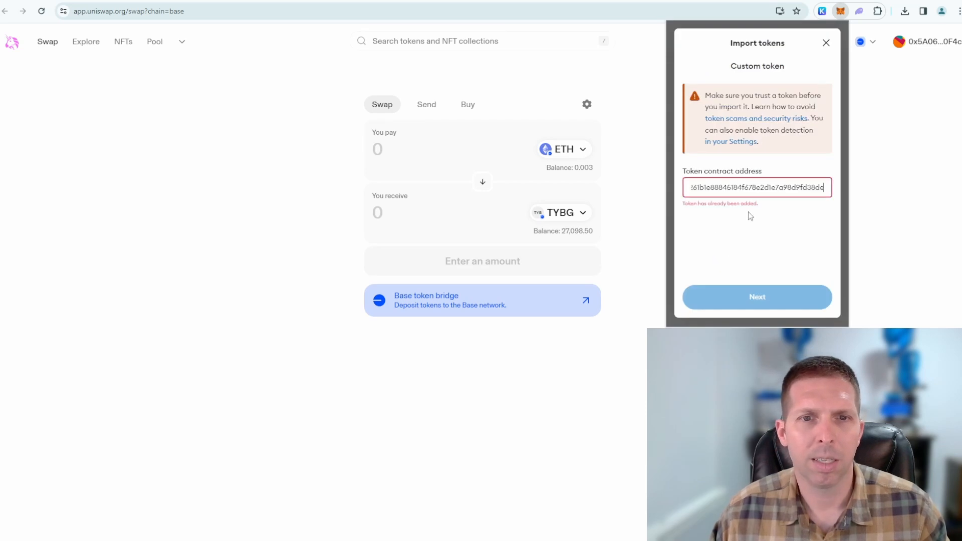
pyautogui.moveTo(765, 221)
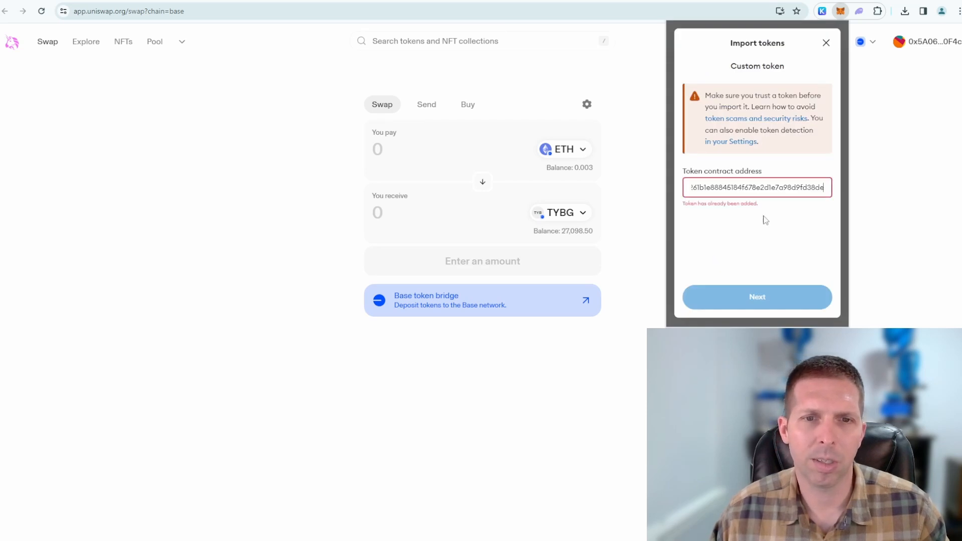
pyautogui.moveTo(676, 222)
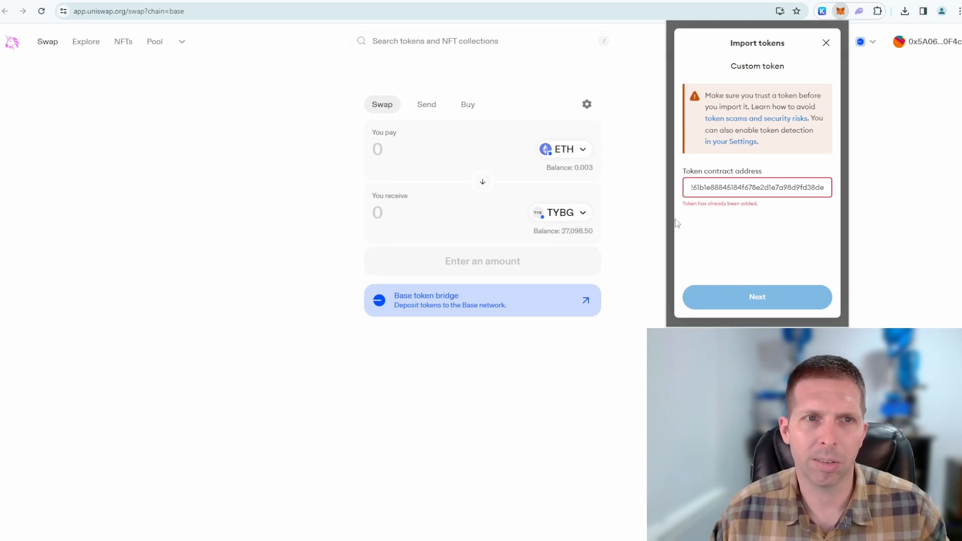
pyautogui.moveTo(820, 59)
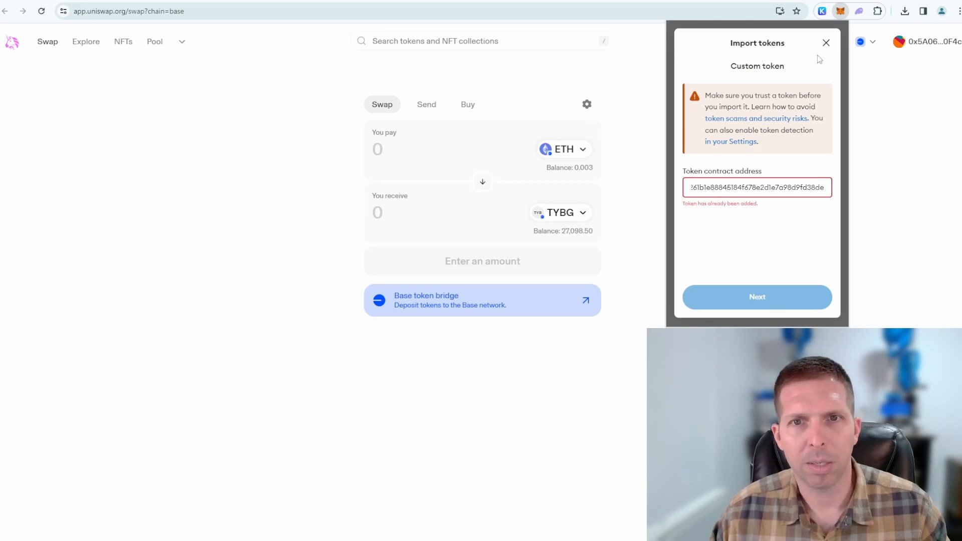
pyautogui.moveTo(743, 222)
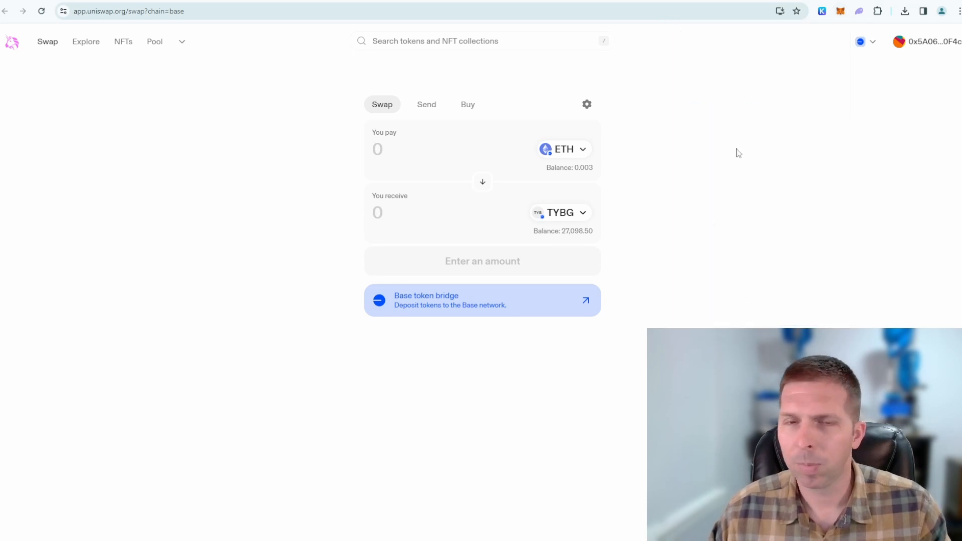
pyautogui.moveTo(718, 150)
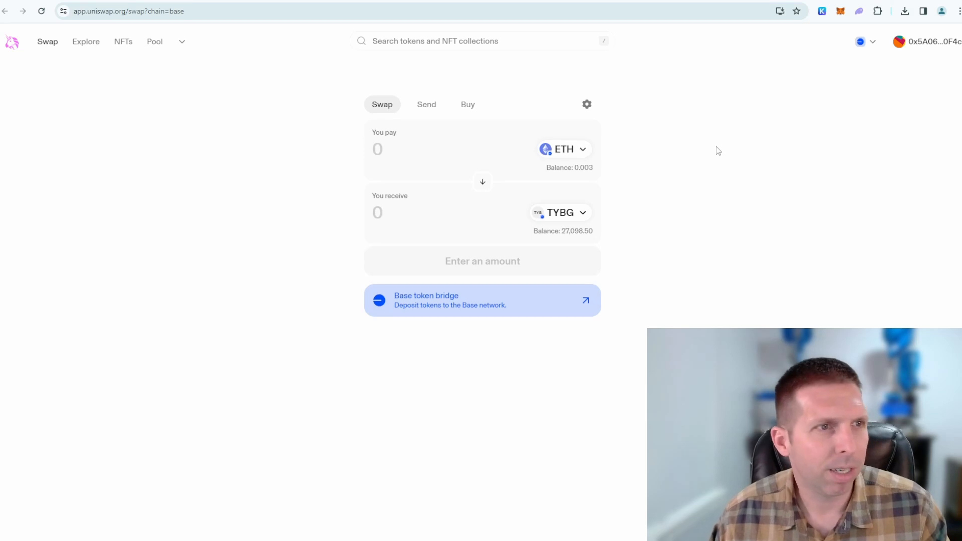
pyautogui.moveTo(779, 142)
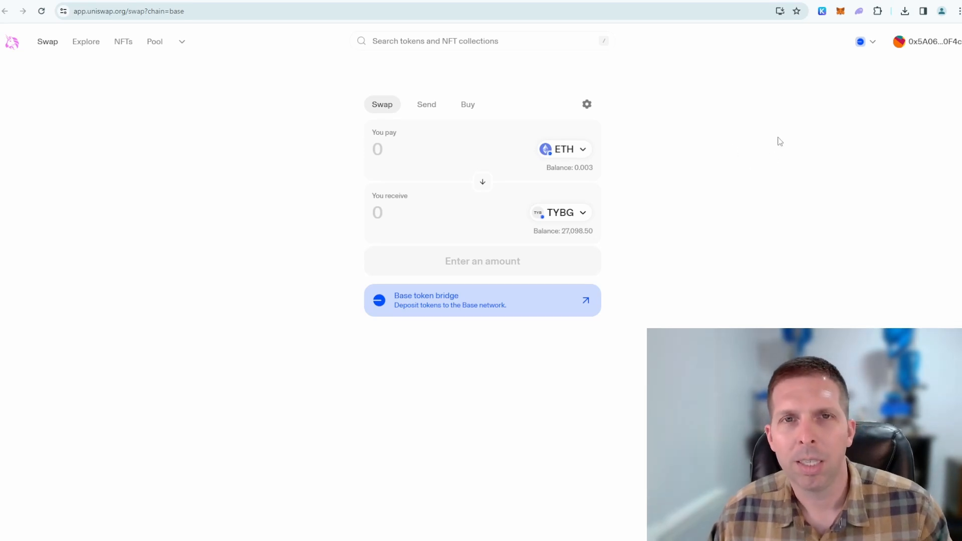
pyautogui.moveTo(769, 144)
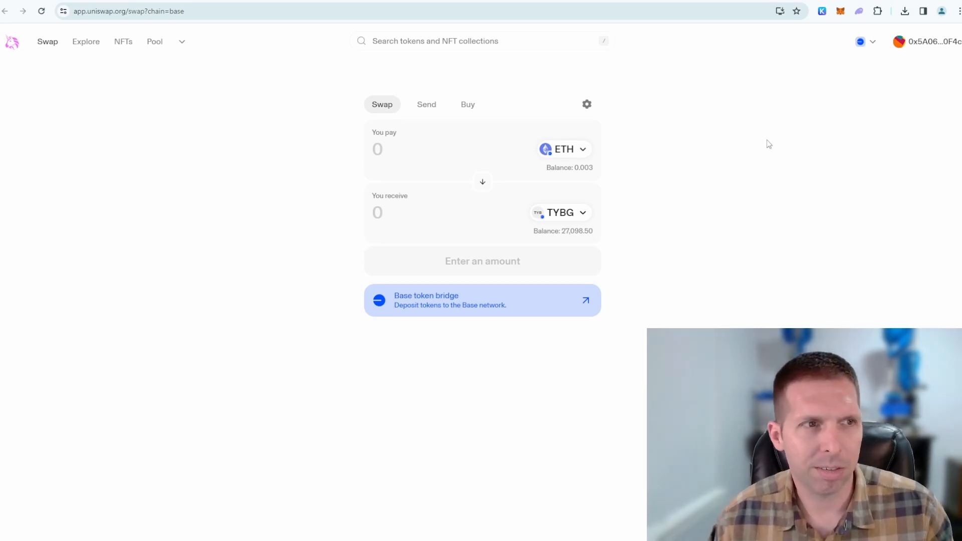